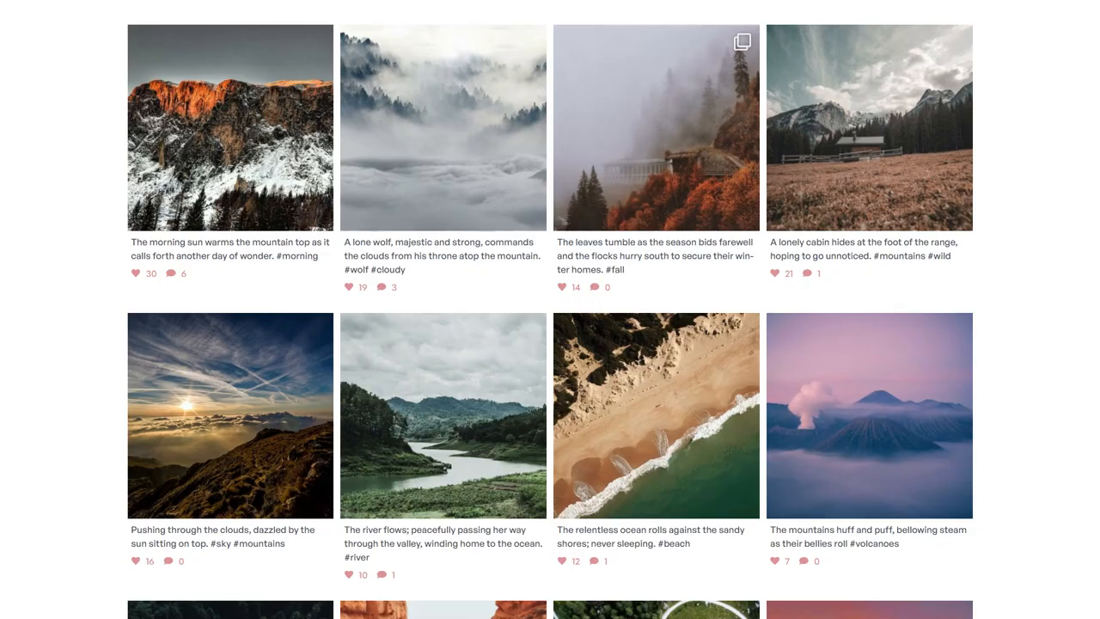
Upload the Instagram Feed Pro Personal zip under Plugins > Add New, then install and activate it.
scroll(down, 3)
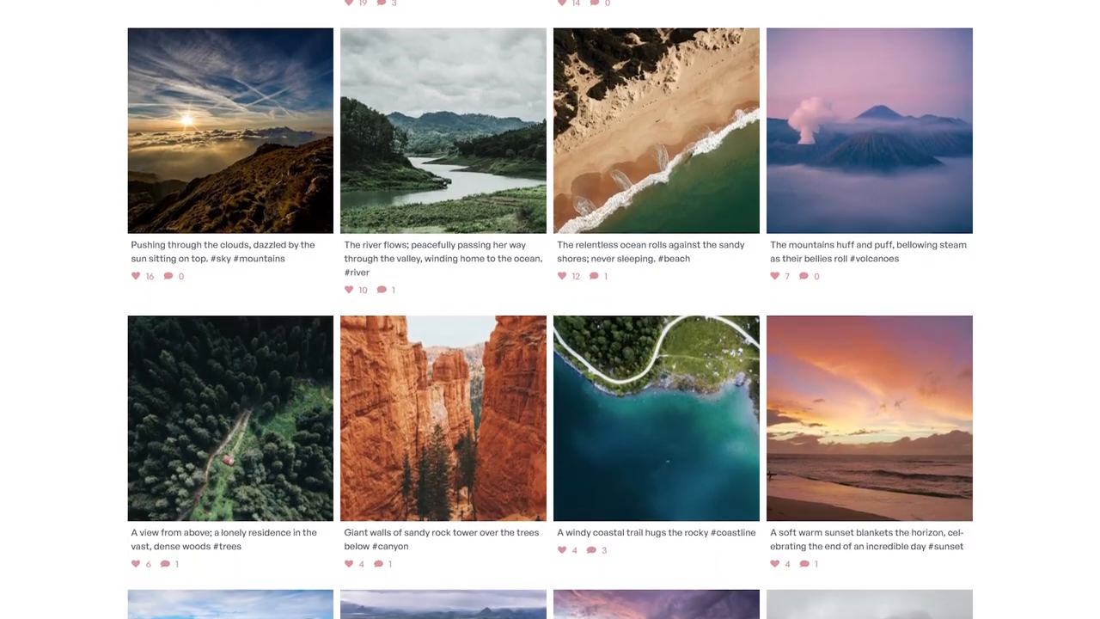
scroll(down, 3)
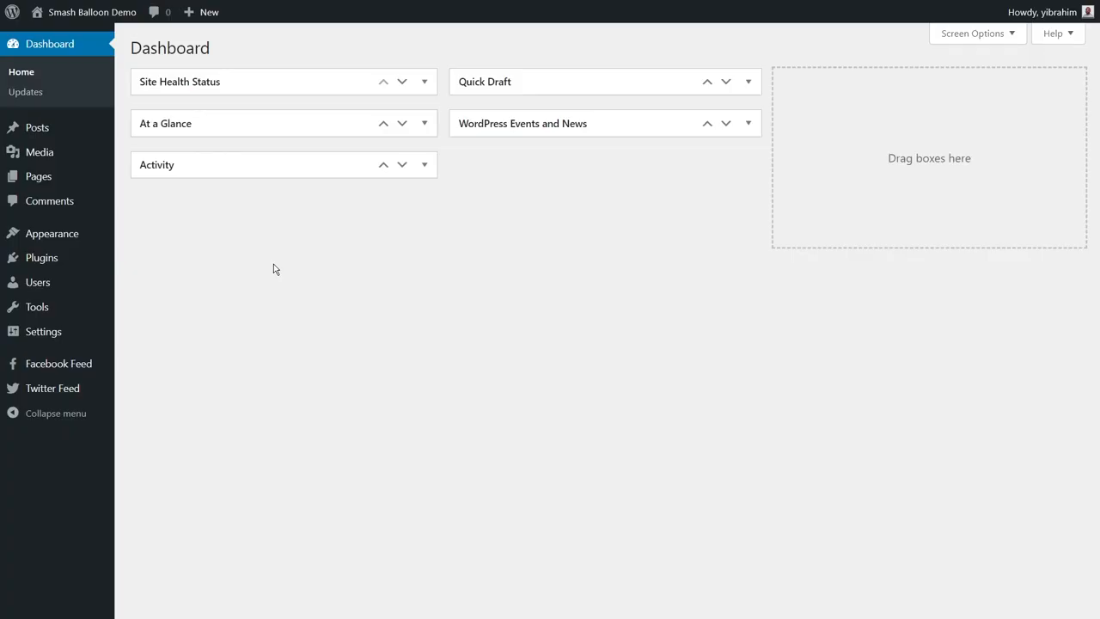
mouse_move(41, 257)
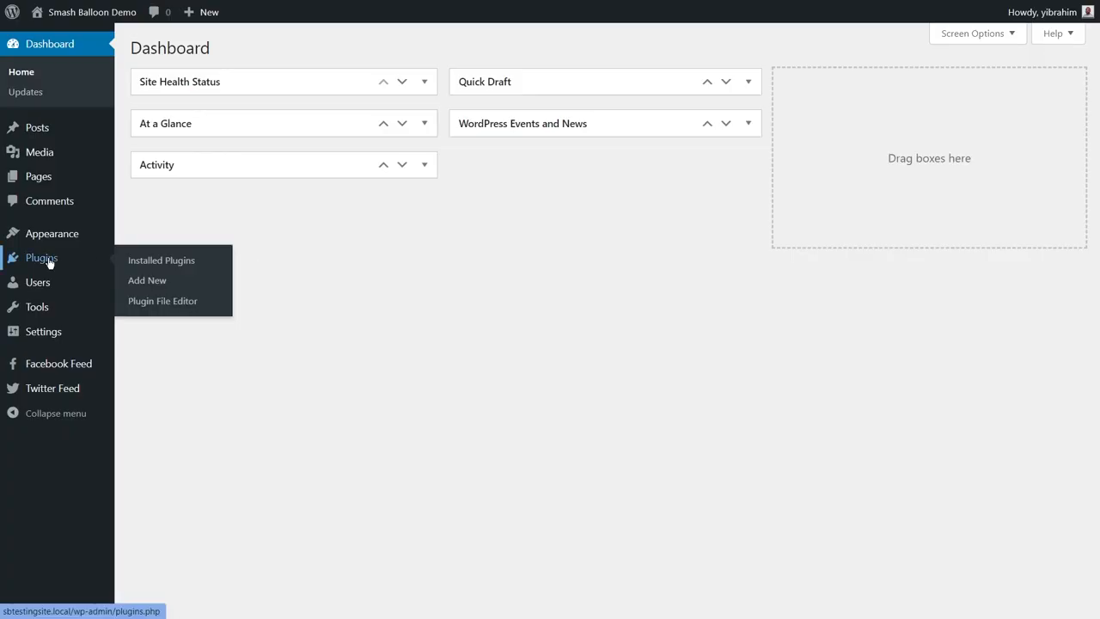
mouse_move(148, 280)
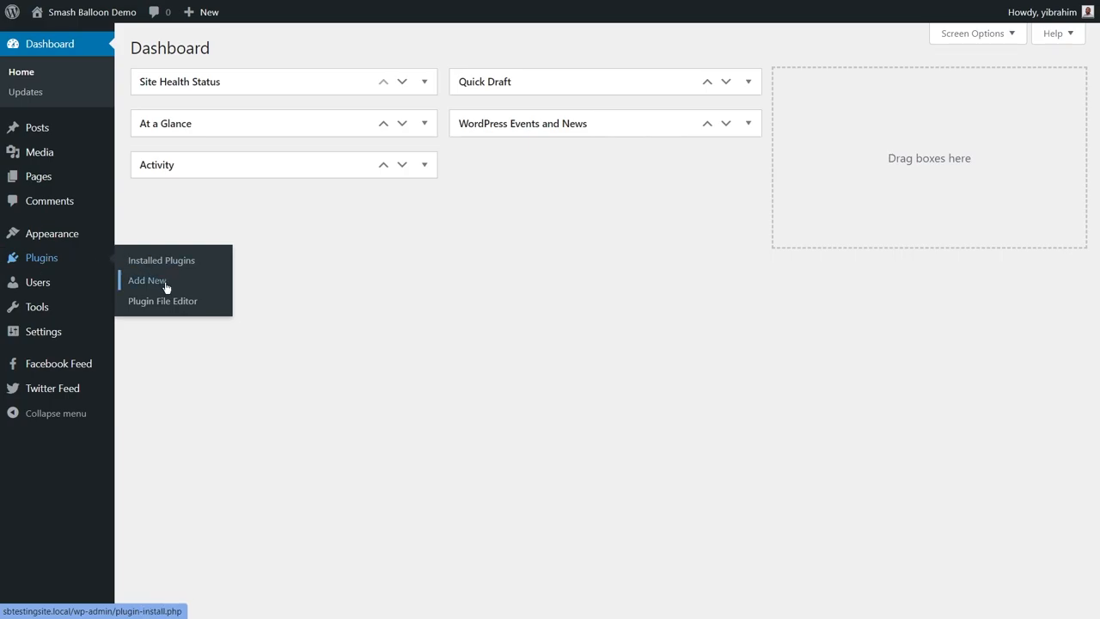
click(146, 281)
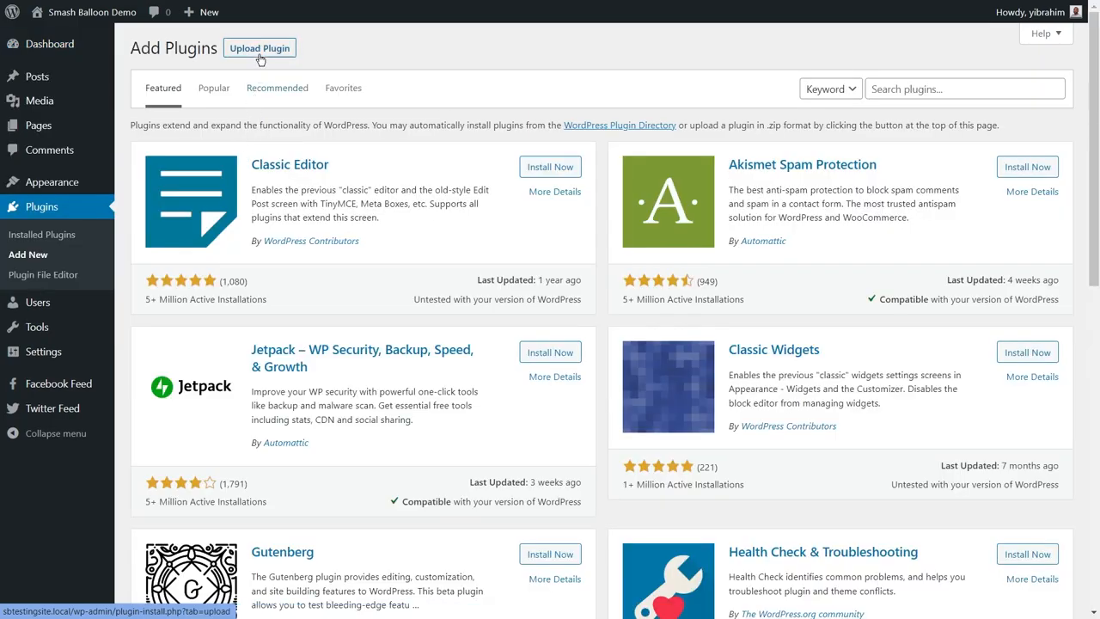
click(259, 47)
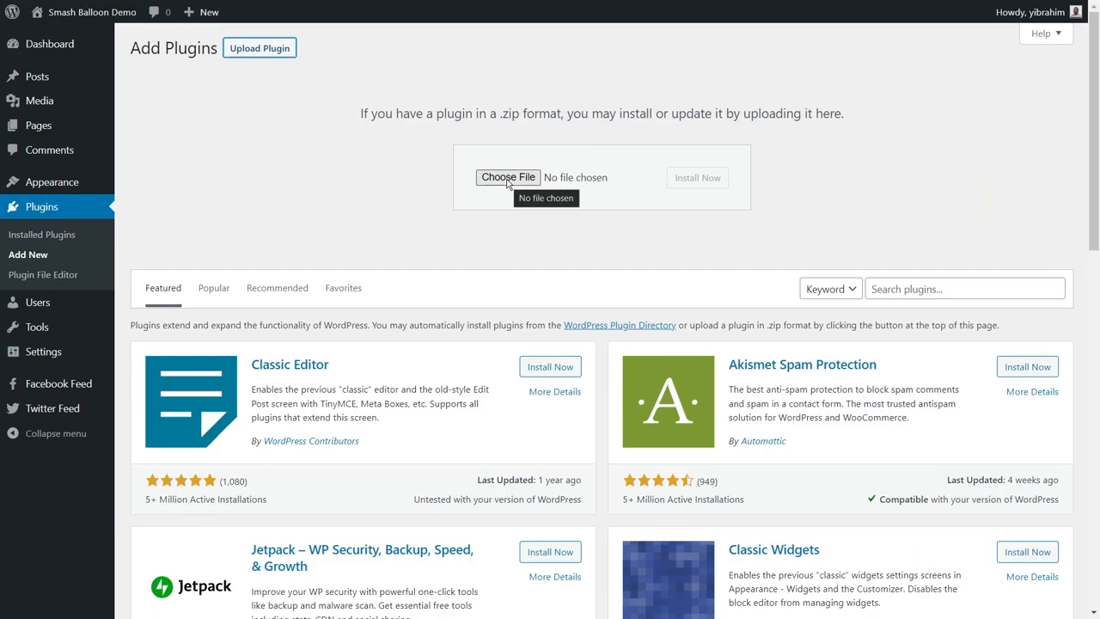
click(508, 178)
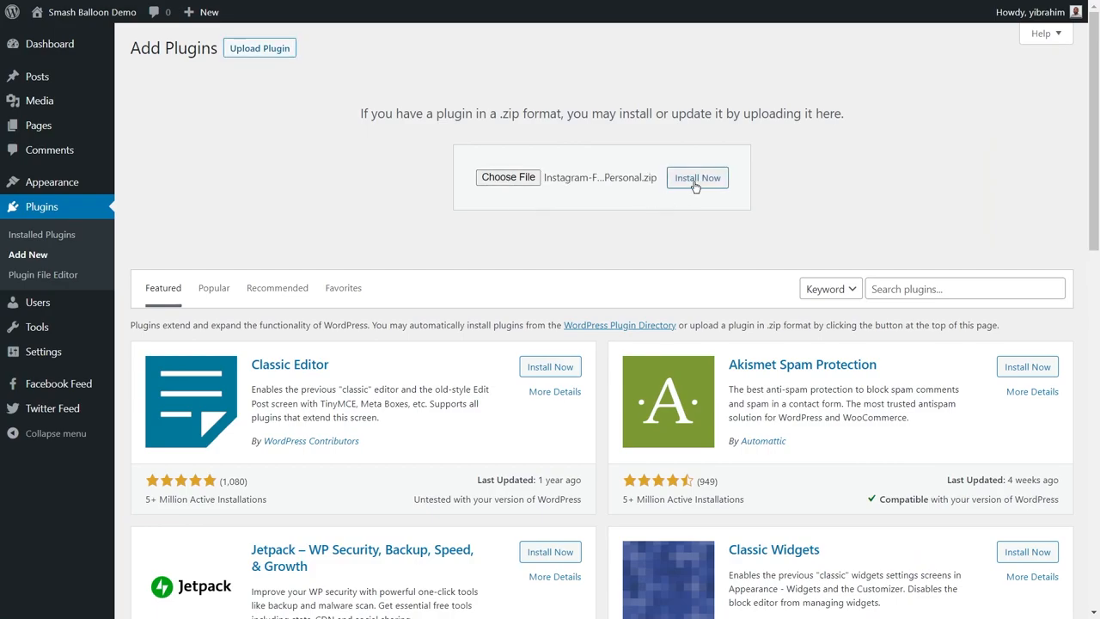
click(697, 178)
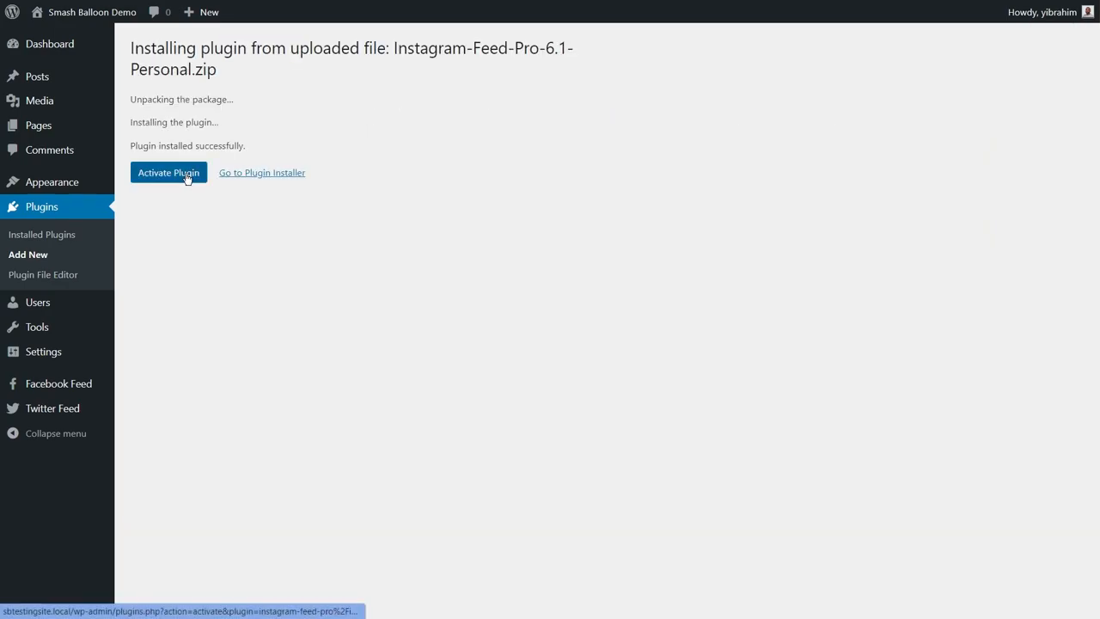
click(169, 173)
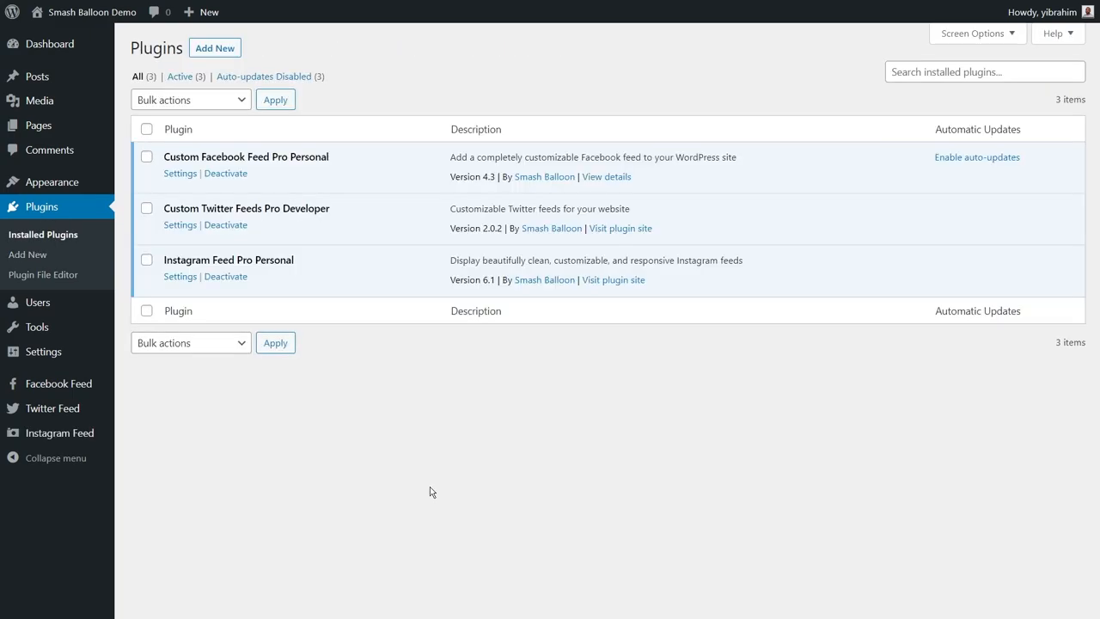
mouse_move(364, 445)
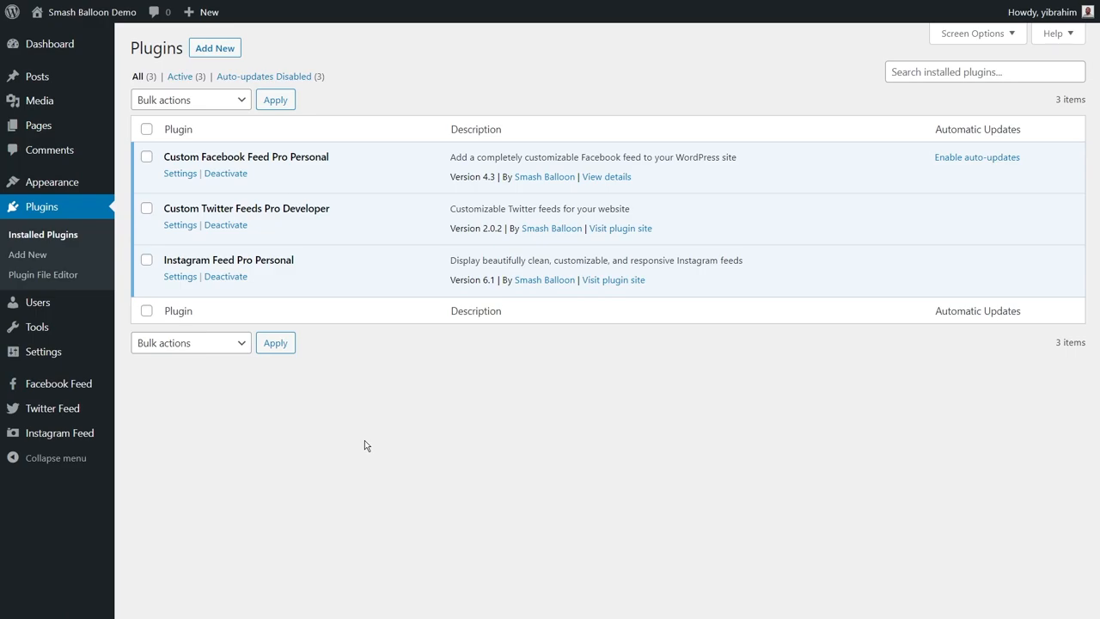
mouse_move(59, 432)
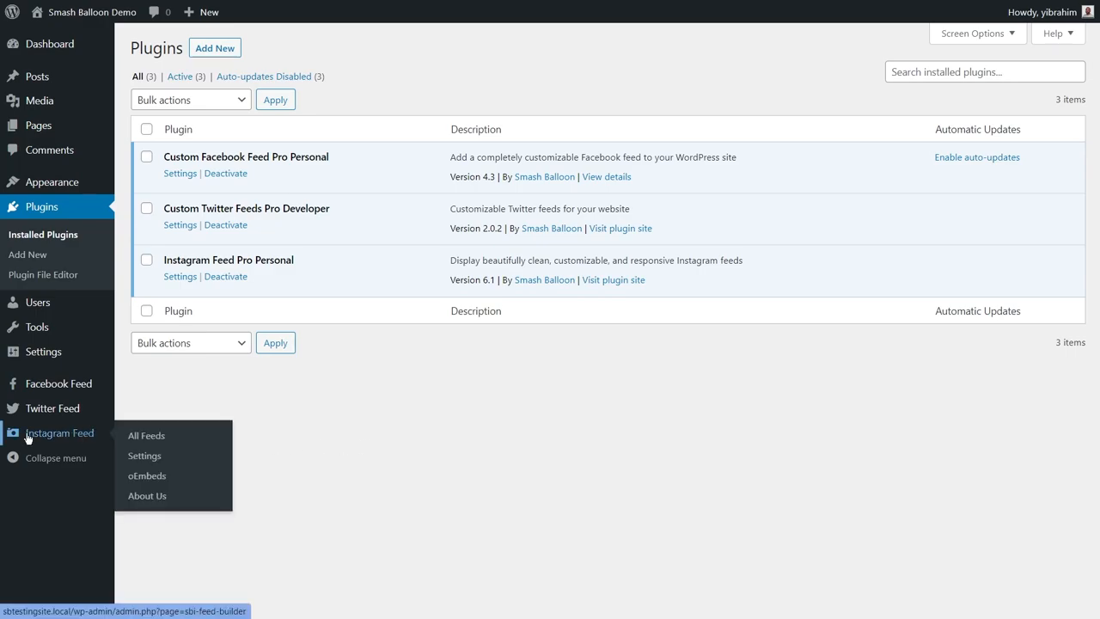
mouse_move(86, 438)
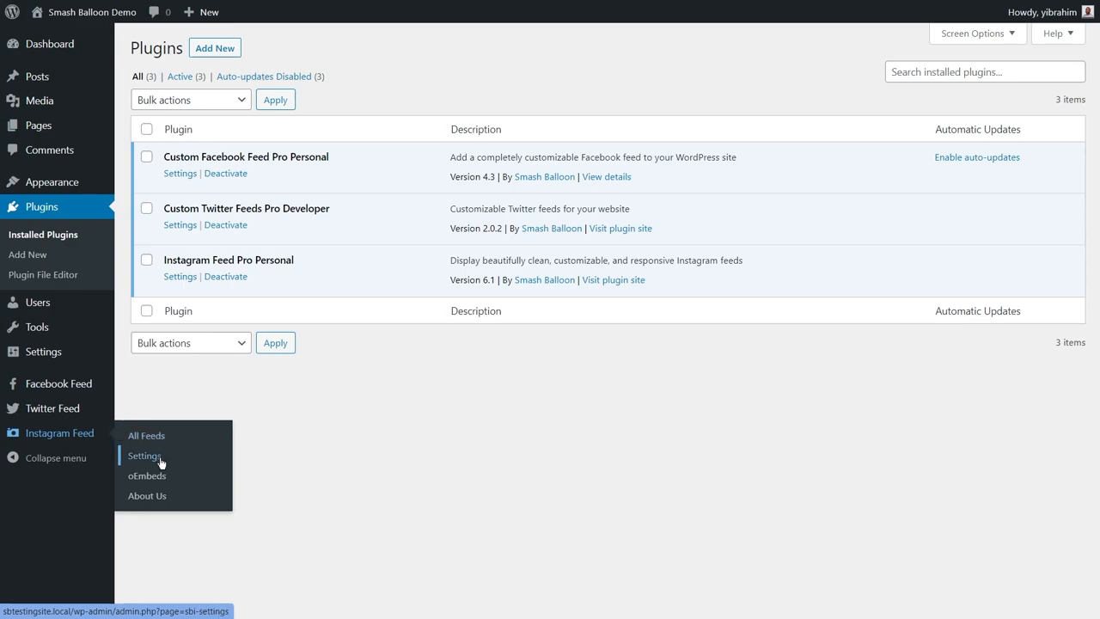
Enter the license key in Instagram Feed Settings and activate it.
click(144, 455)
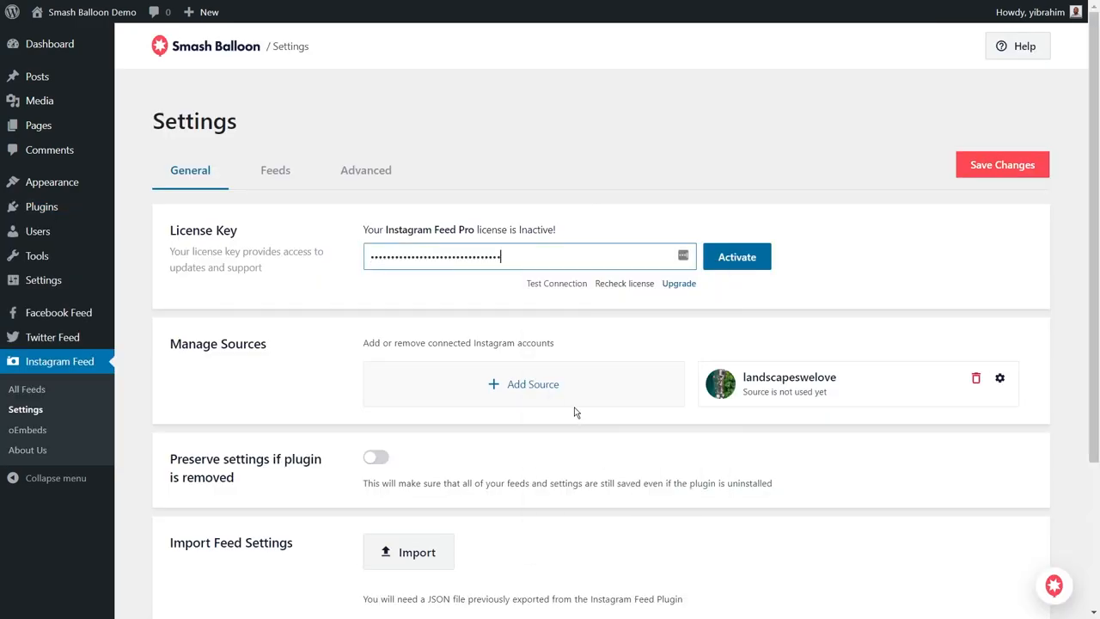
click(737, 256)
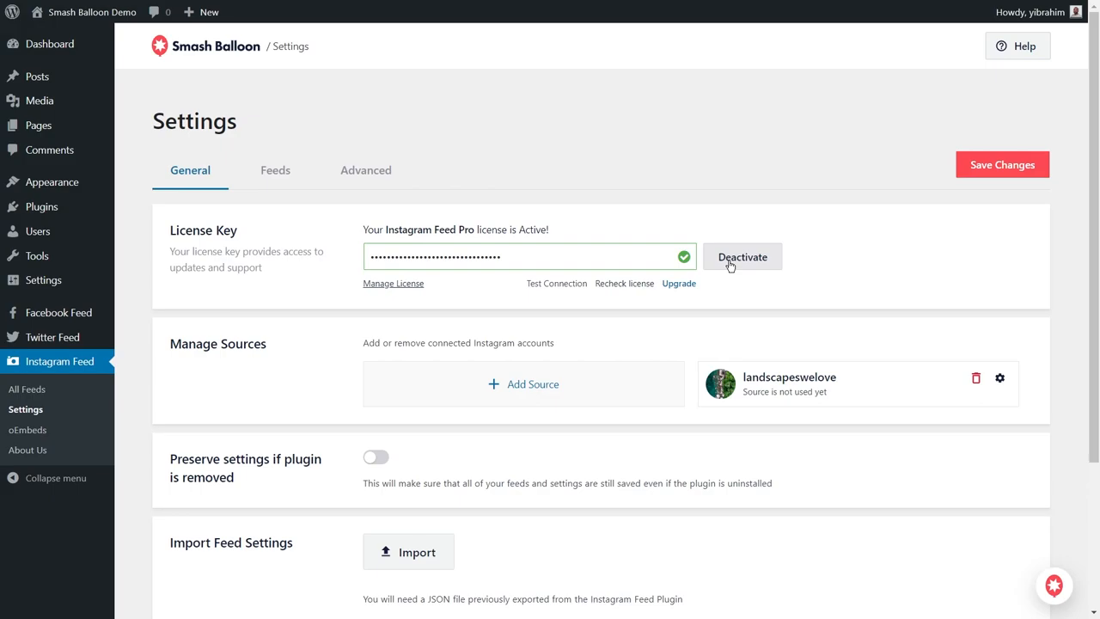
mouse_move(741, 304)
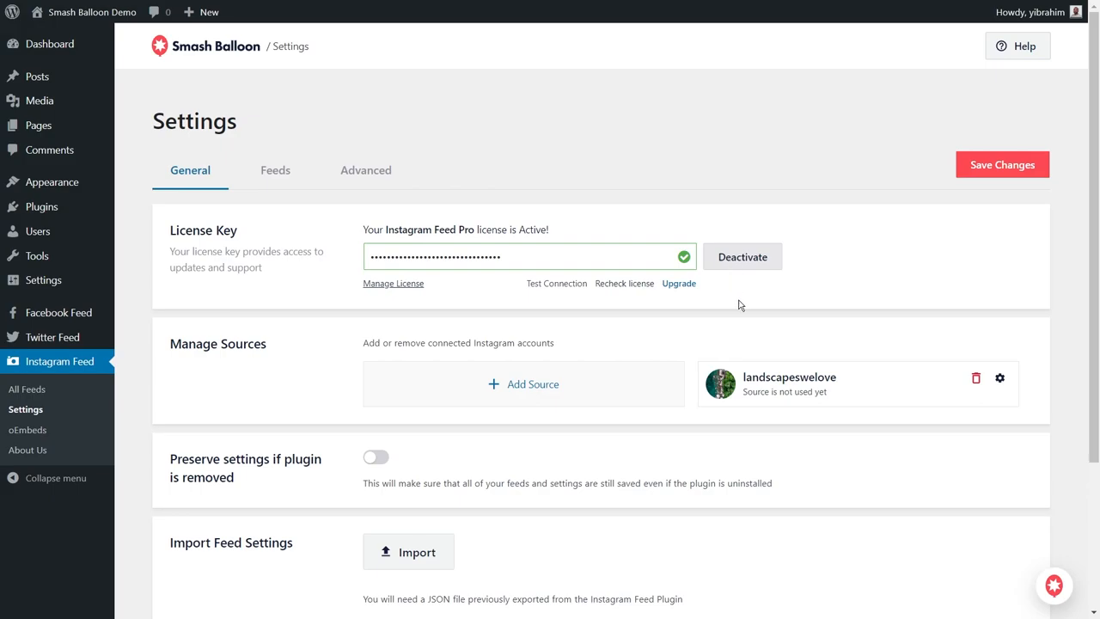
mouse_move(59, 360)
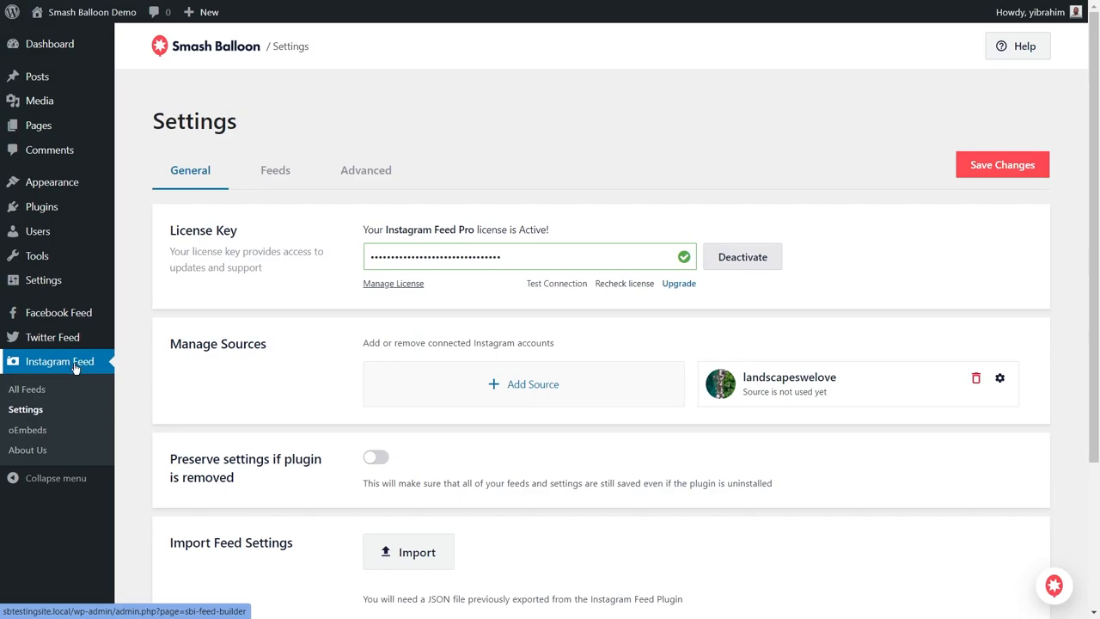
Start a new Public Hashtag Instagram feed and begin connecting an Instagram account source.
click(27, 388)
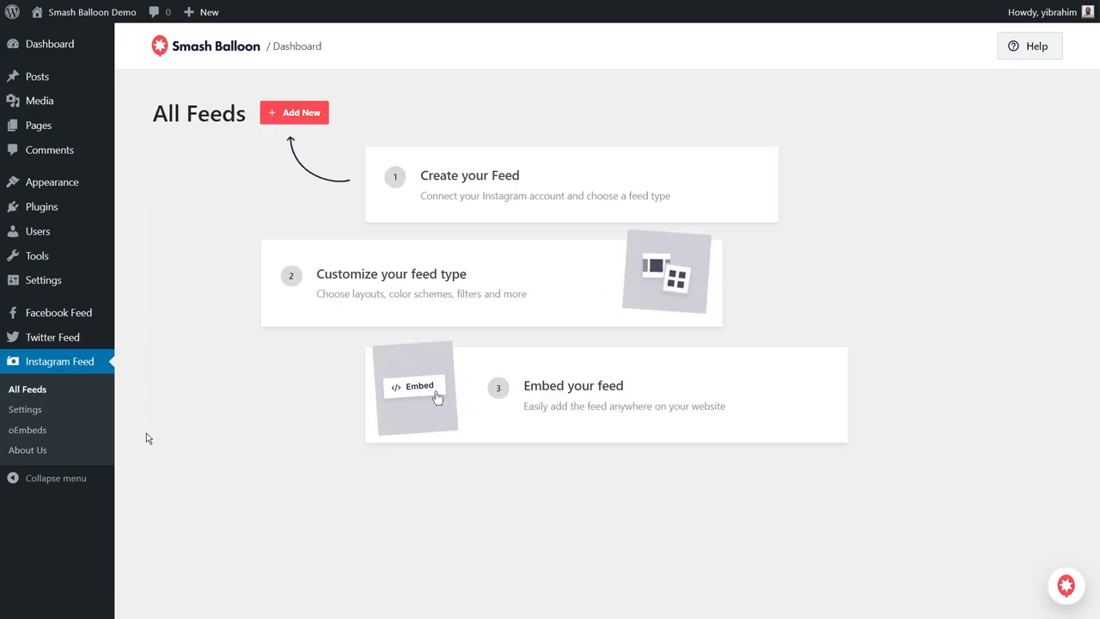
click(294, 113)
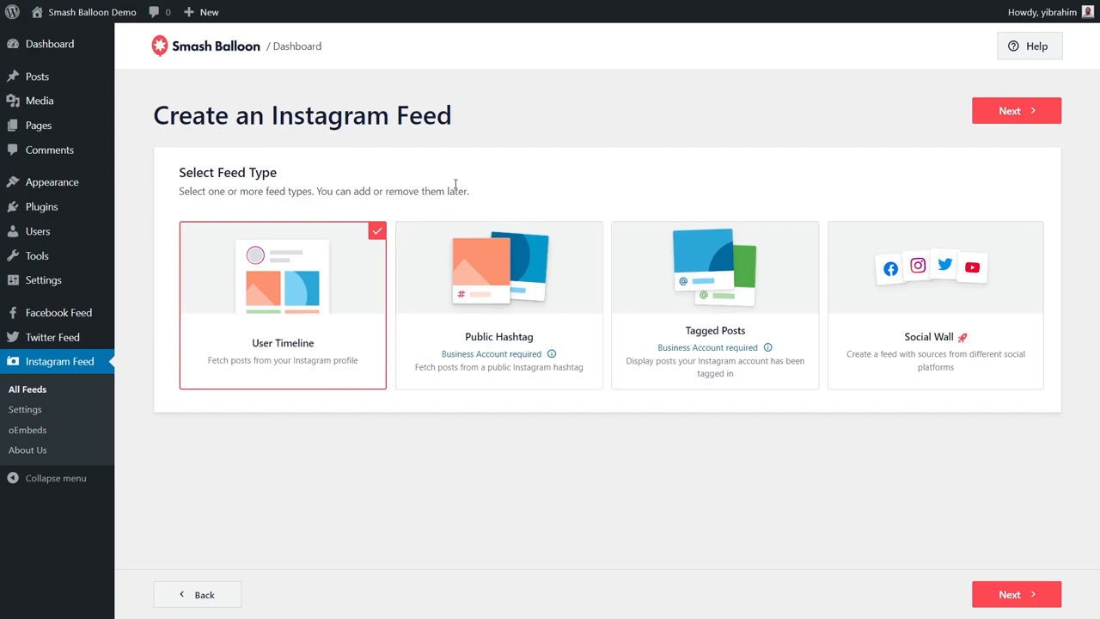
mouse_move(567, 335)
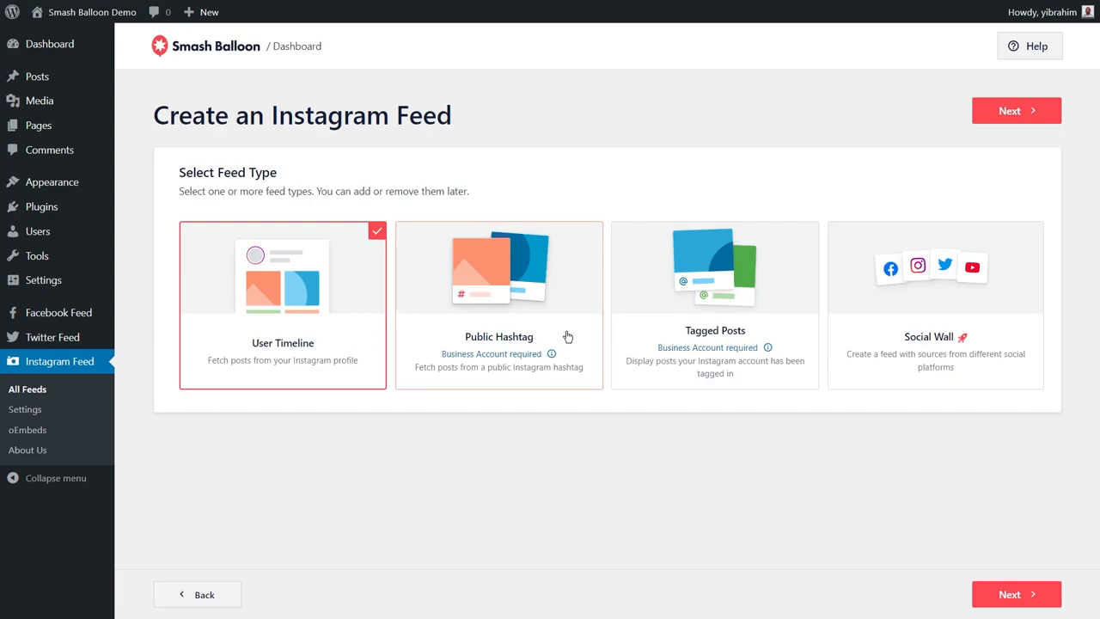
mouse_move(795, 337)
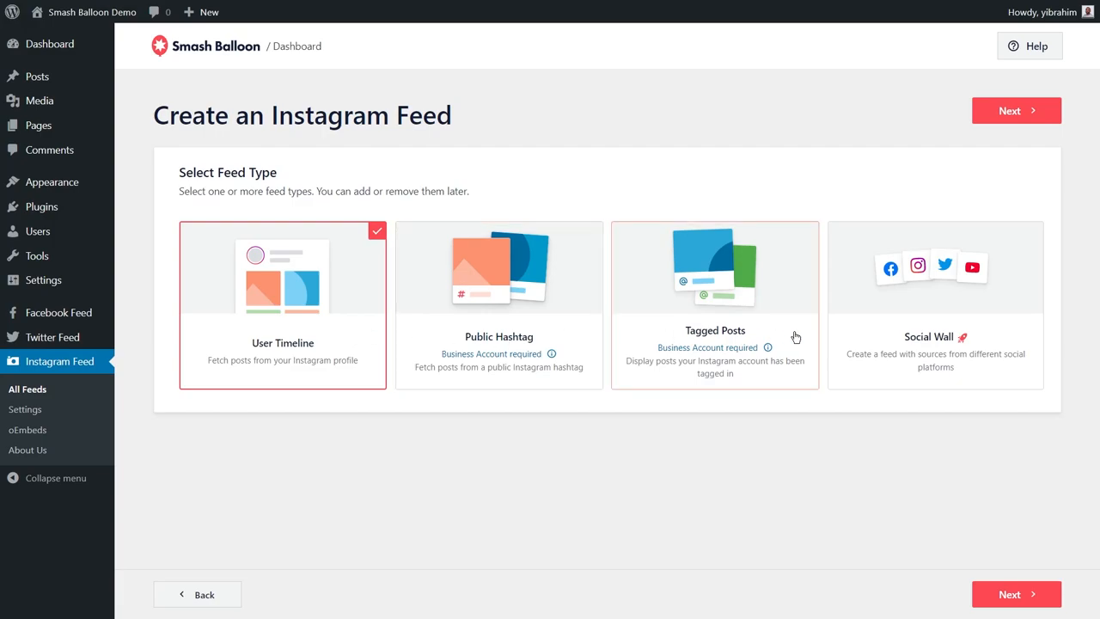
mouse_move(783, 335)
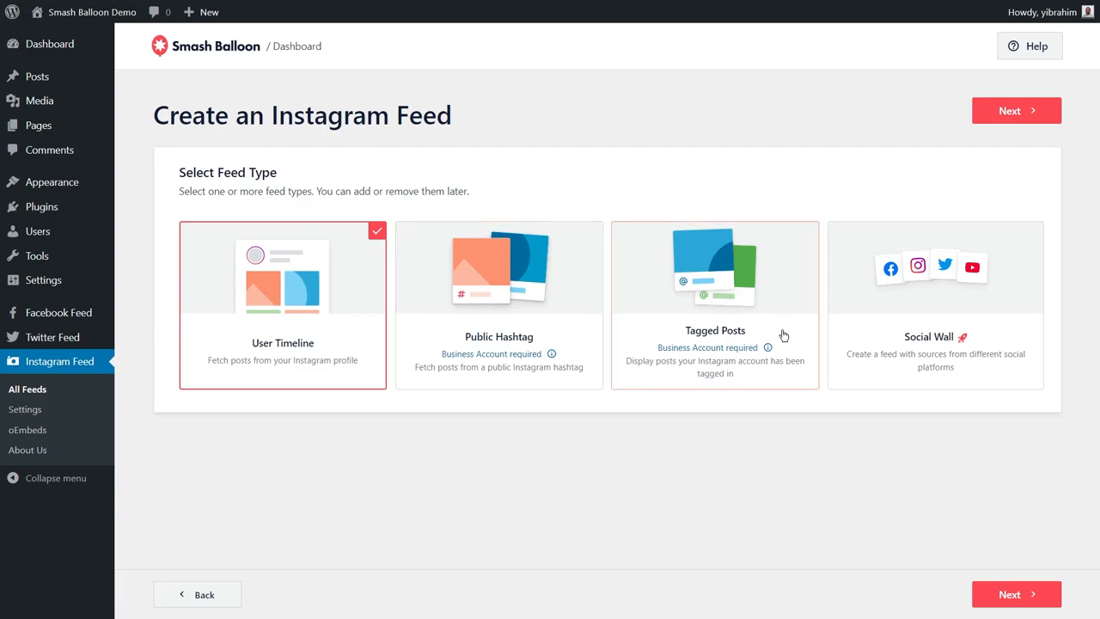
mouse_move(920, 335)
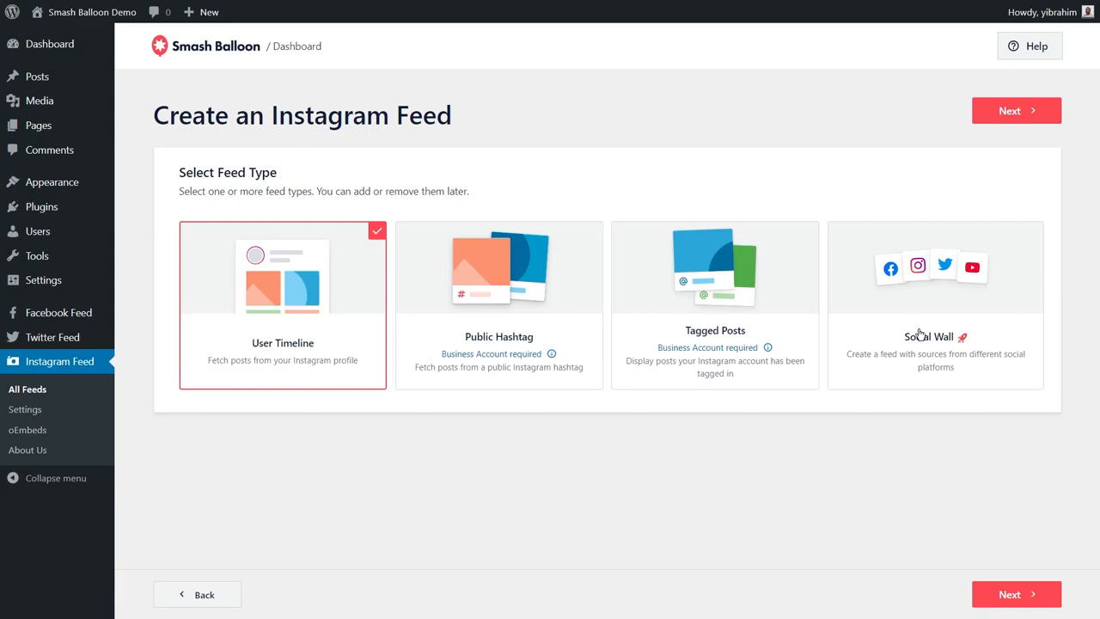
mouse_move(817, 445)
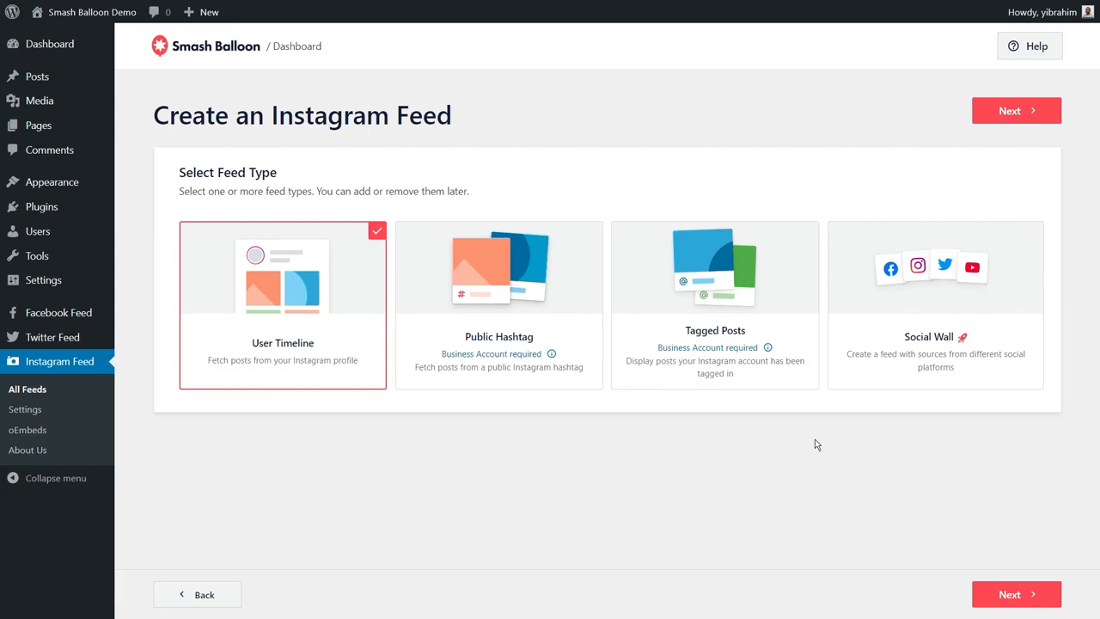
click(499, 305)
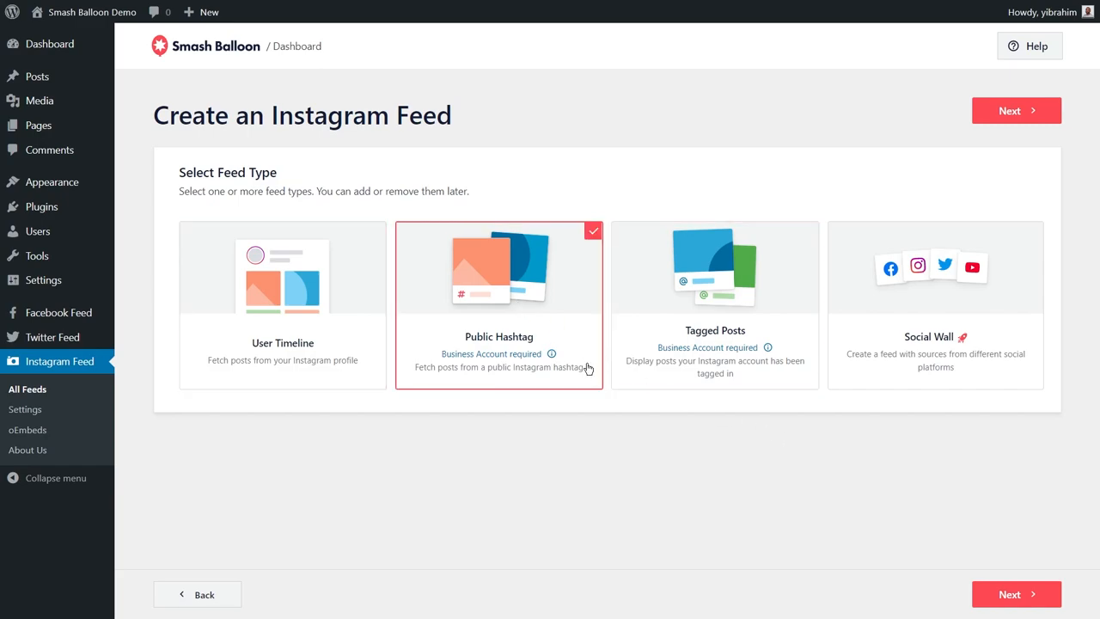
click(1016, 110)
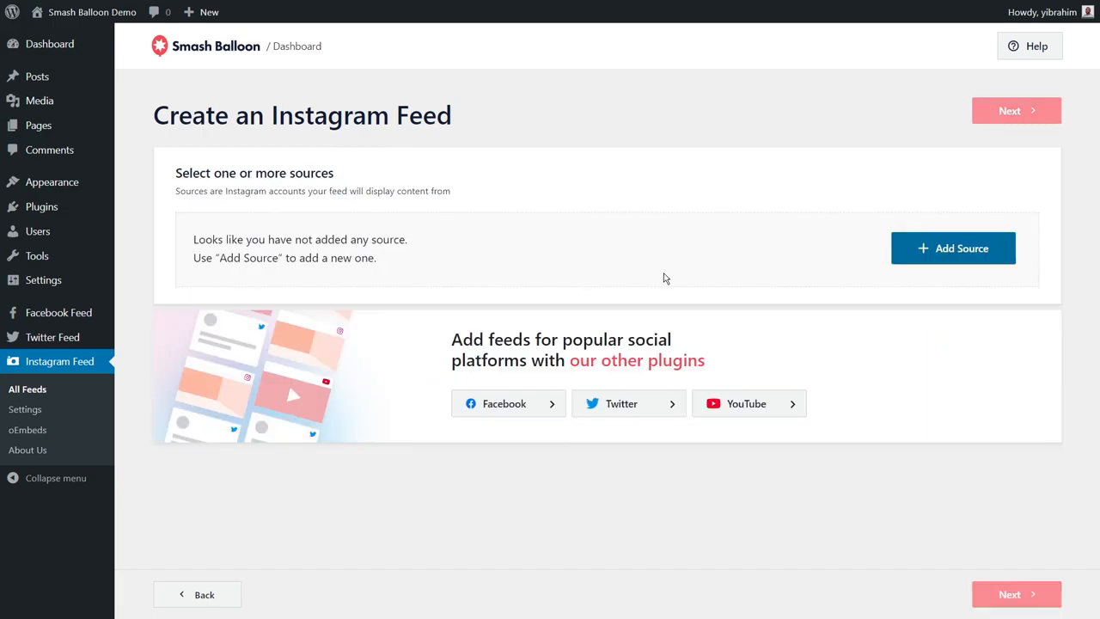
mouse_move(918, 264)
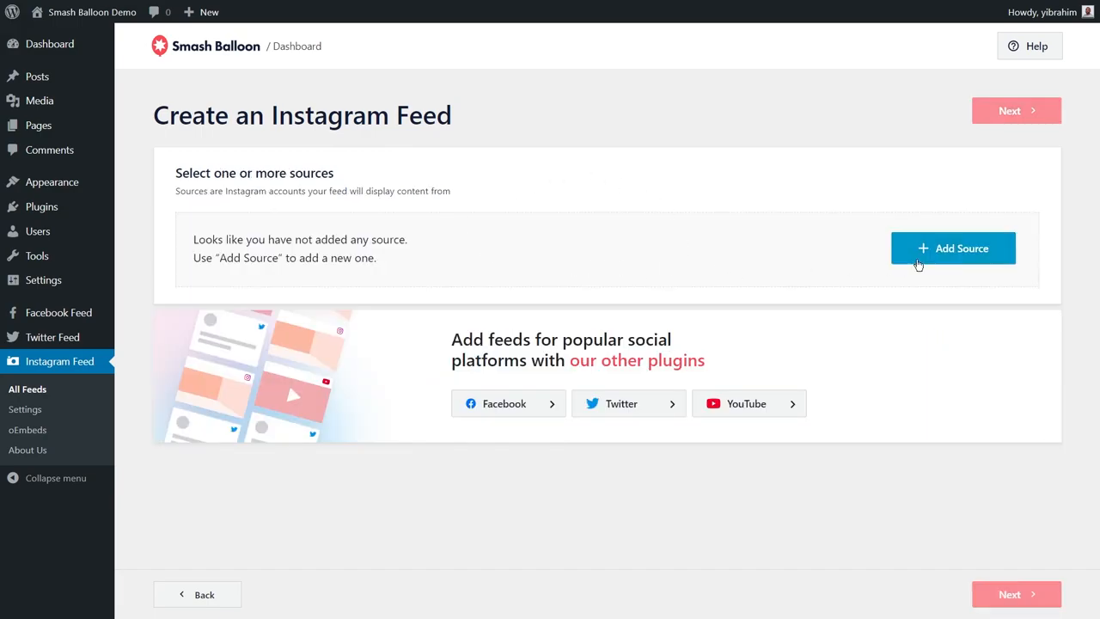
click(953, 249)
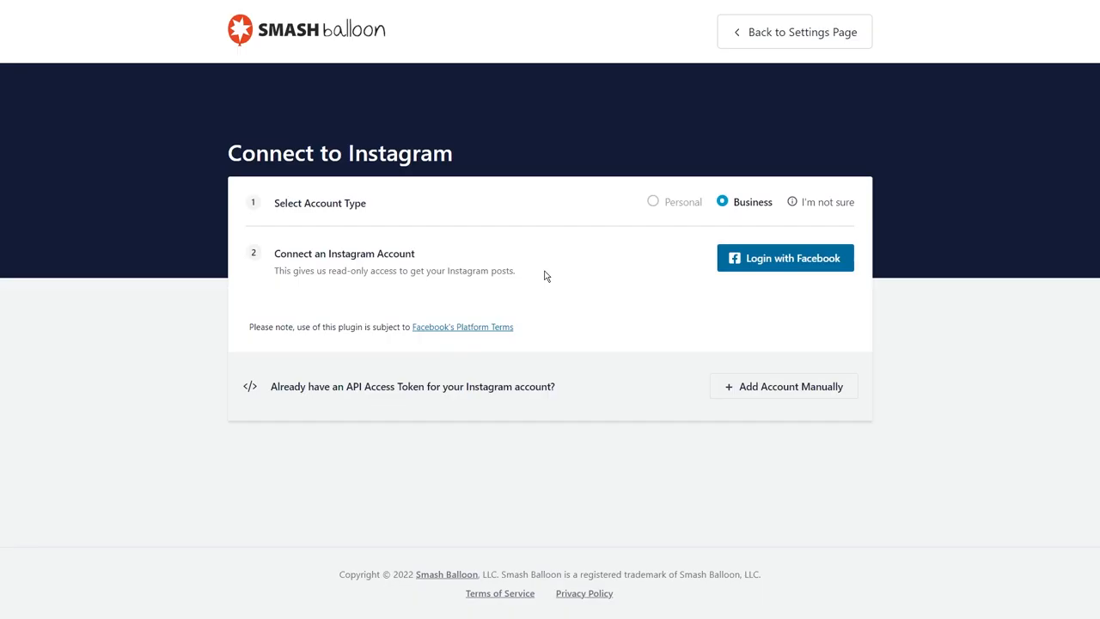
mouse_move(783, 257)
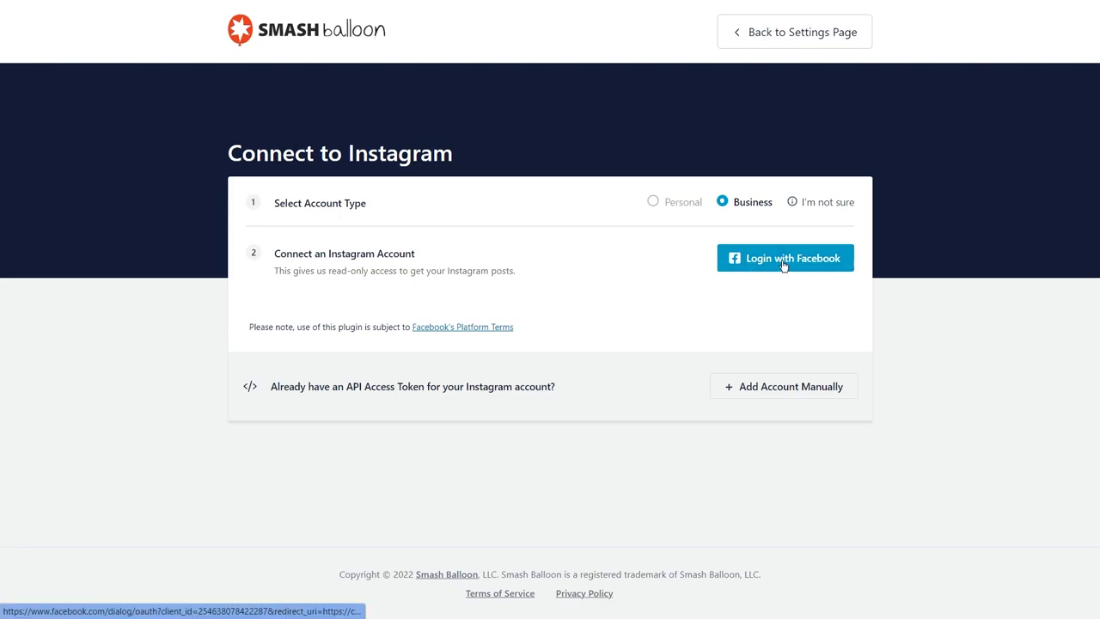
Log in with Facebook and authorize the landscapeswelove account and Smash Balloon Dev page.
click(784, 258)
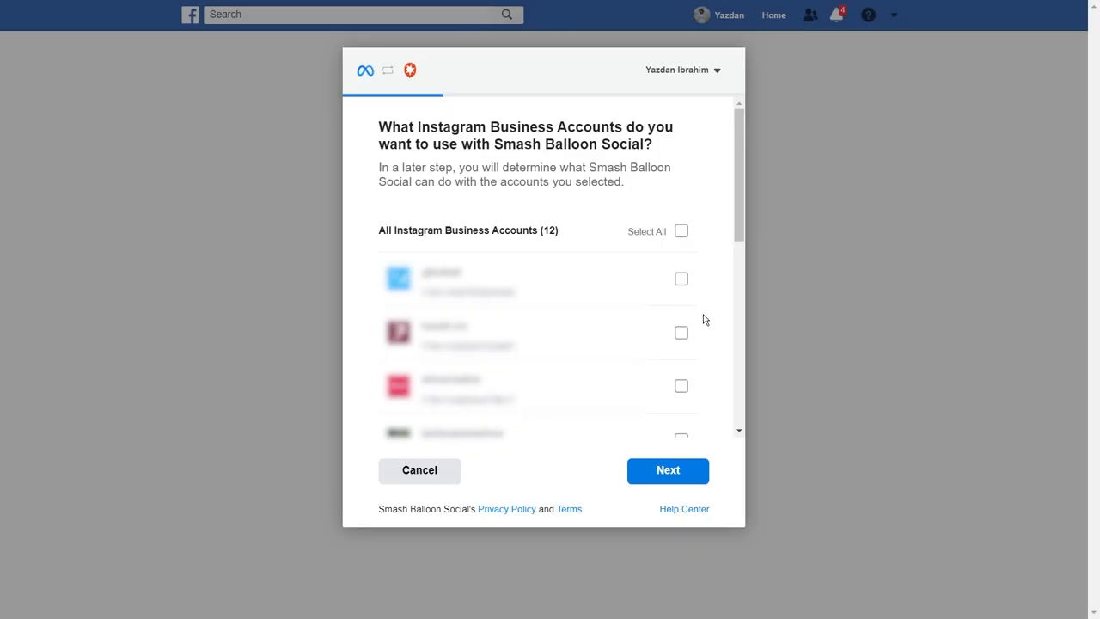
scroll(down, 3)
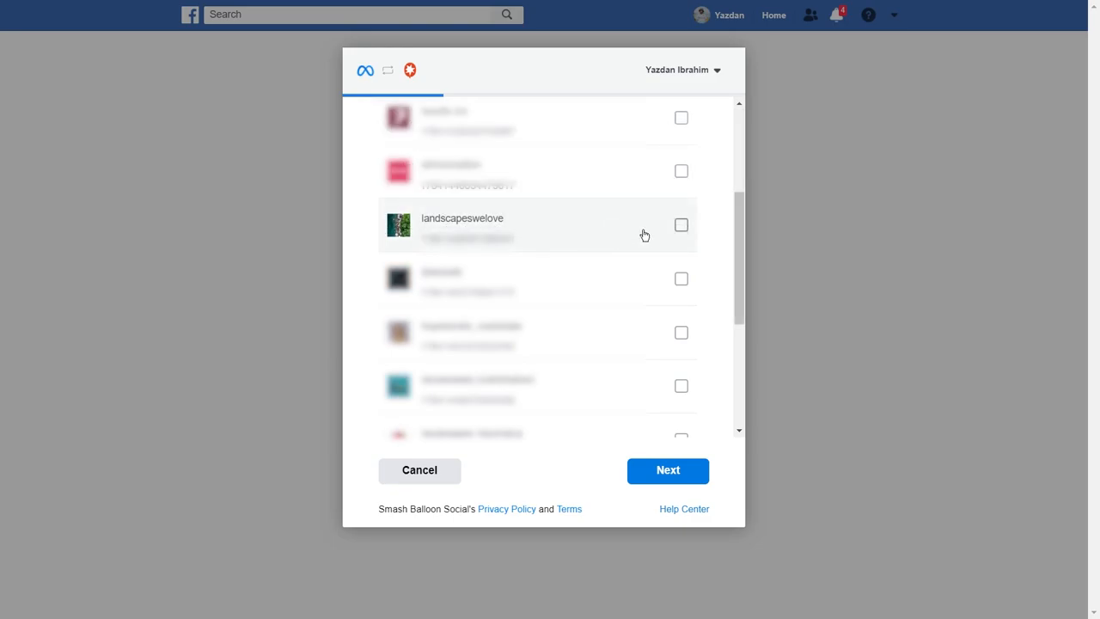
click(681, 224)
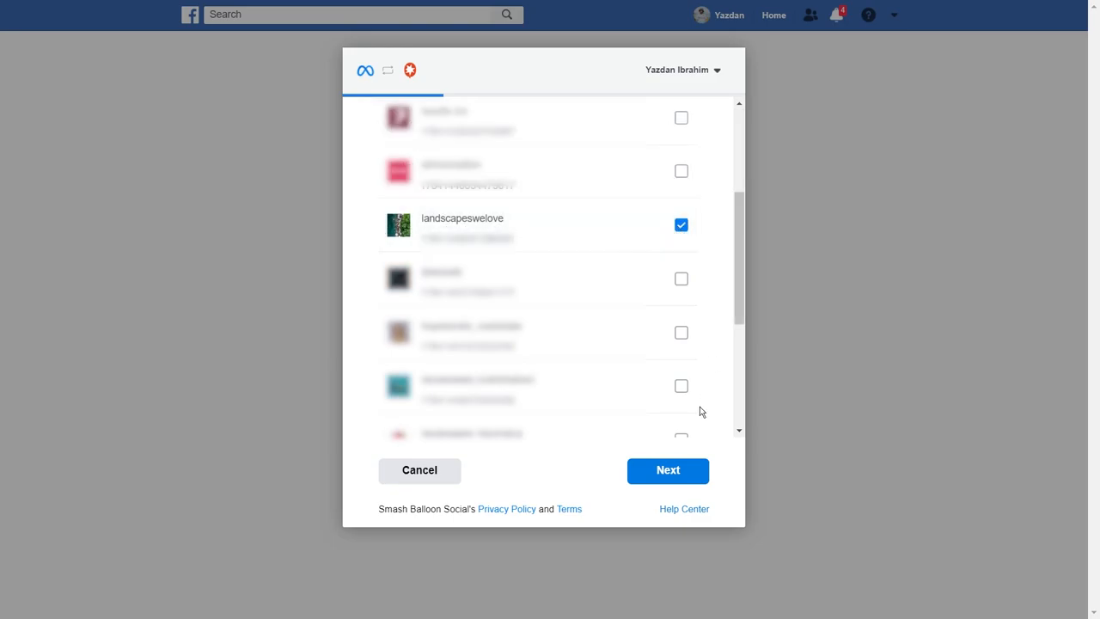
click(681, 279)
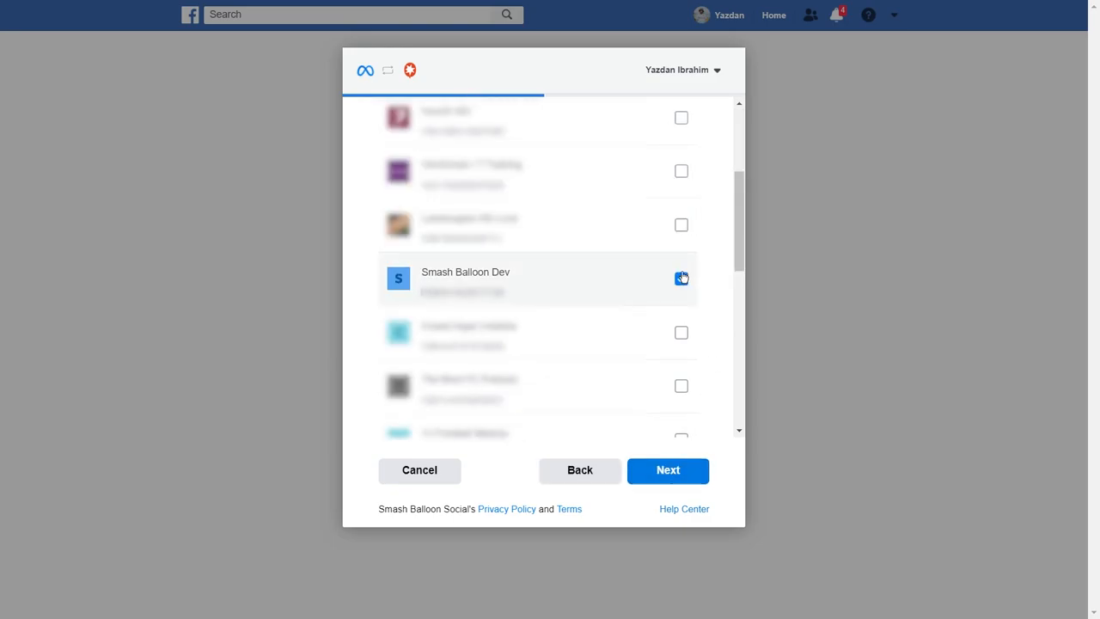
click(668, 470)
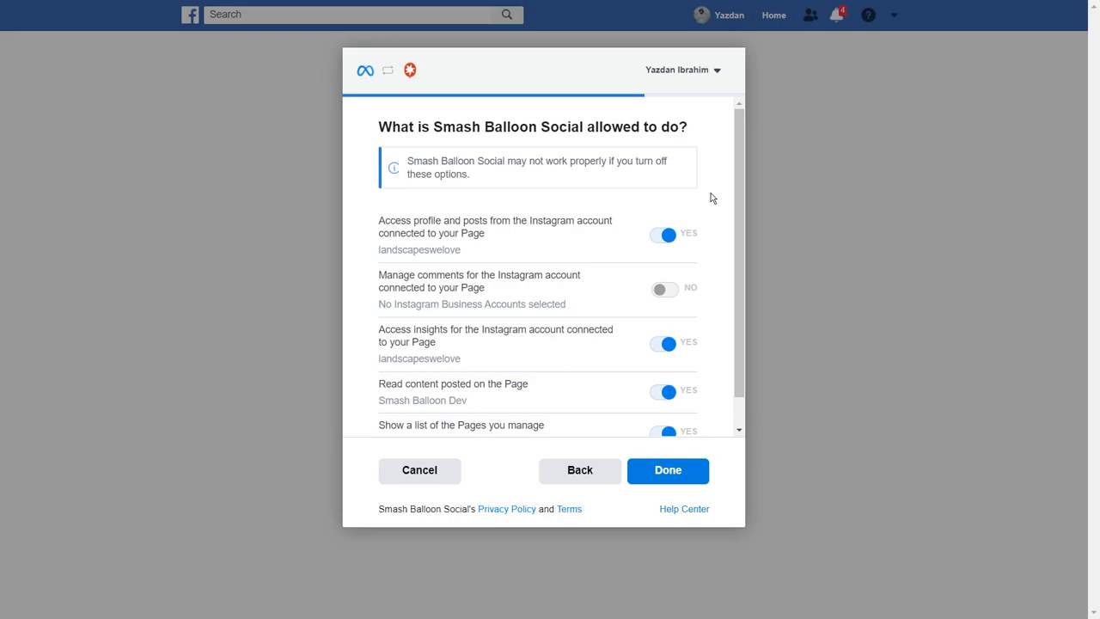
scroll(down, 3)
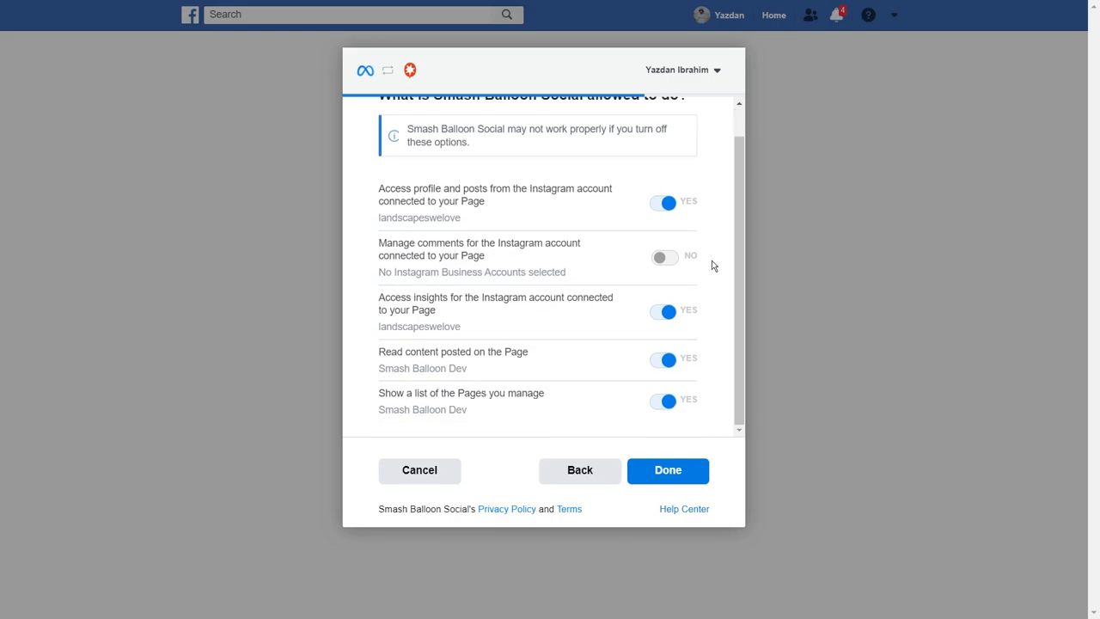
mouse_move(712, 238)
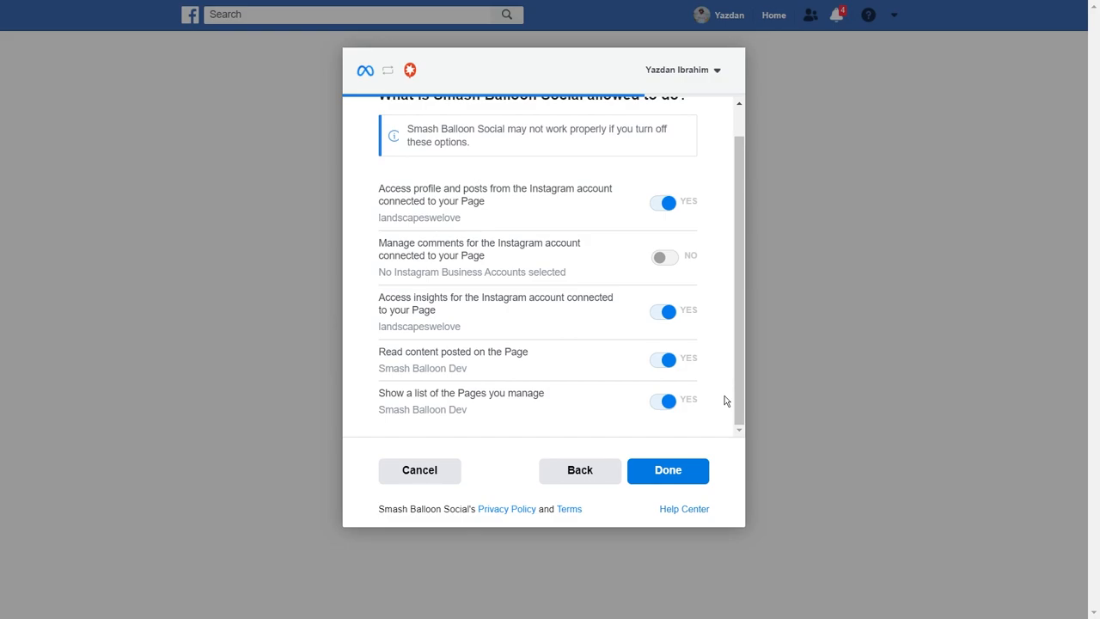
click(667, 470)
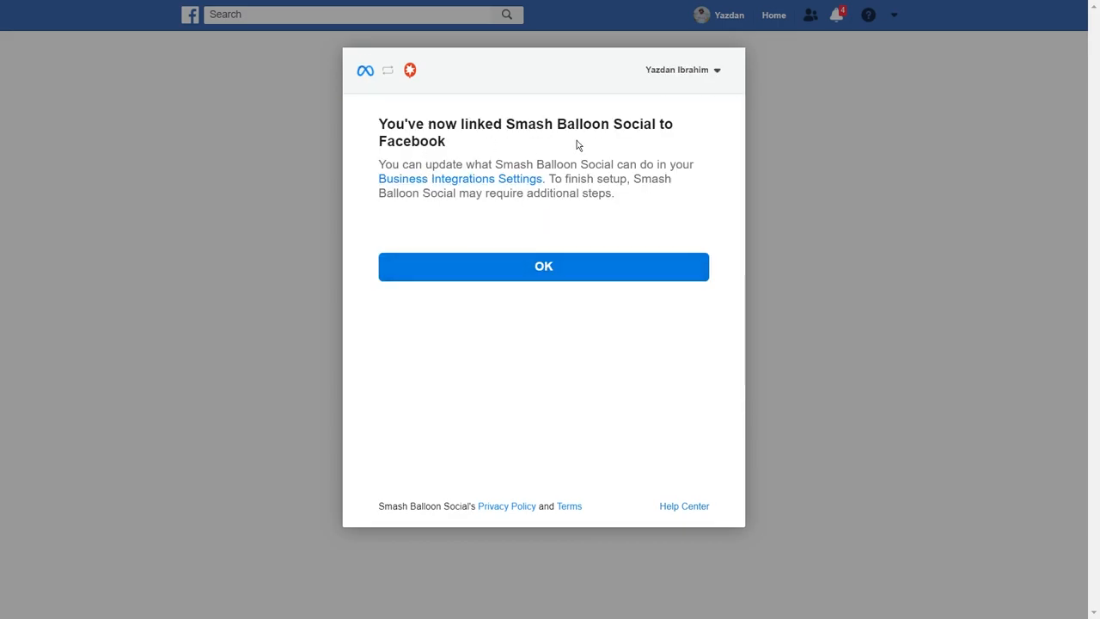
Confirm the site domain as your own and add landscapeswelove as the feed source.
click(543, 266)
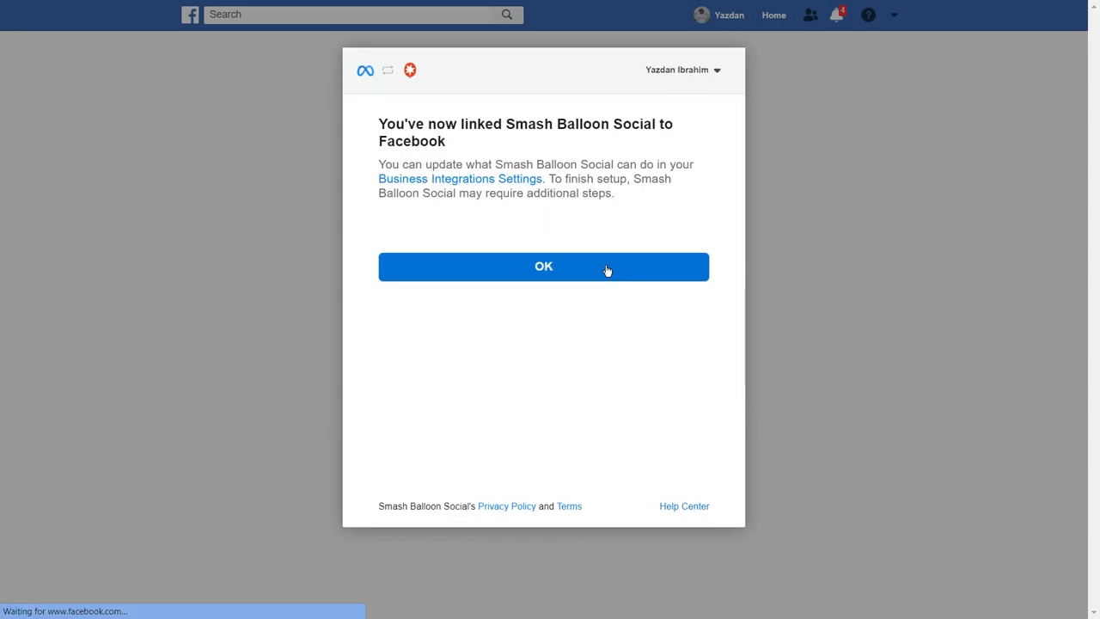
click(543, 267)
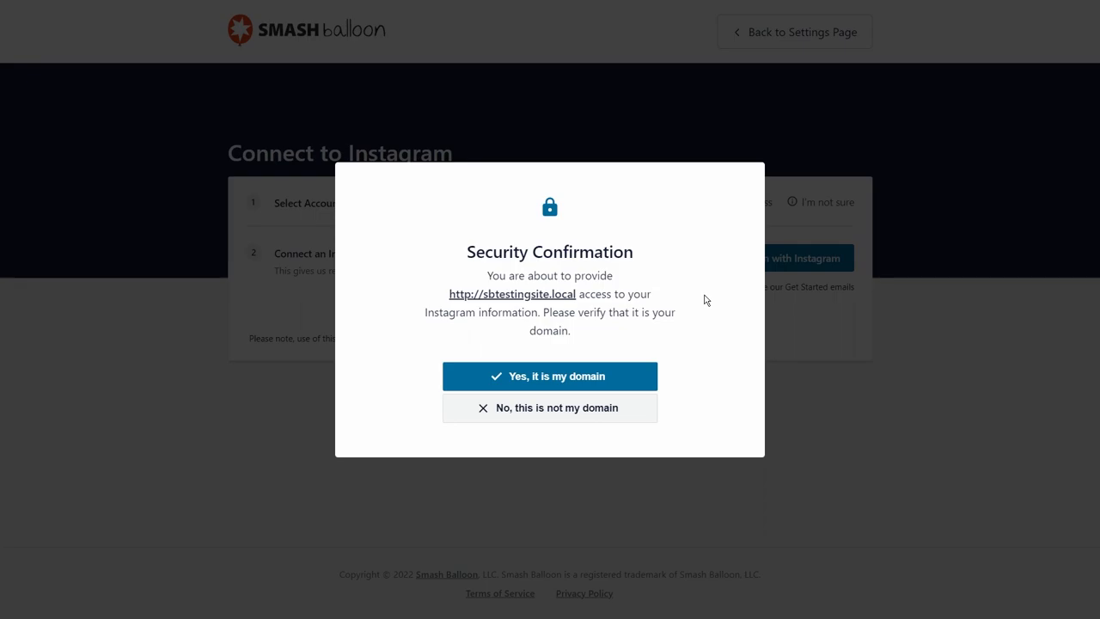
mouse_move(676, 349)
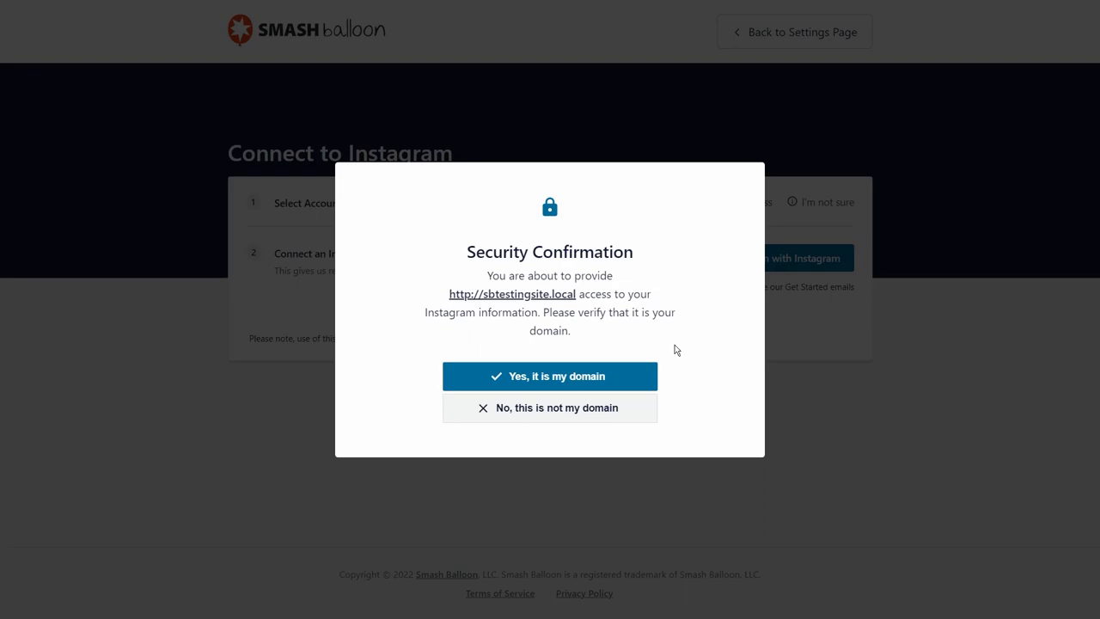
click(549, 376)
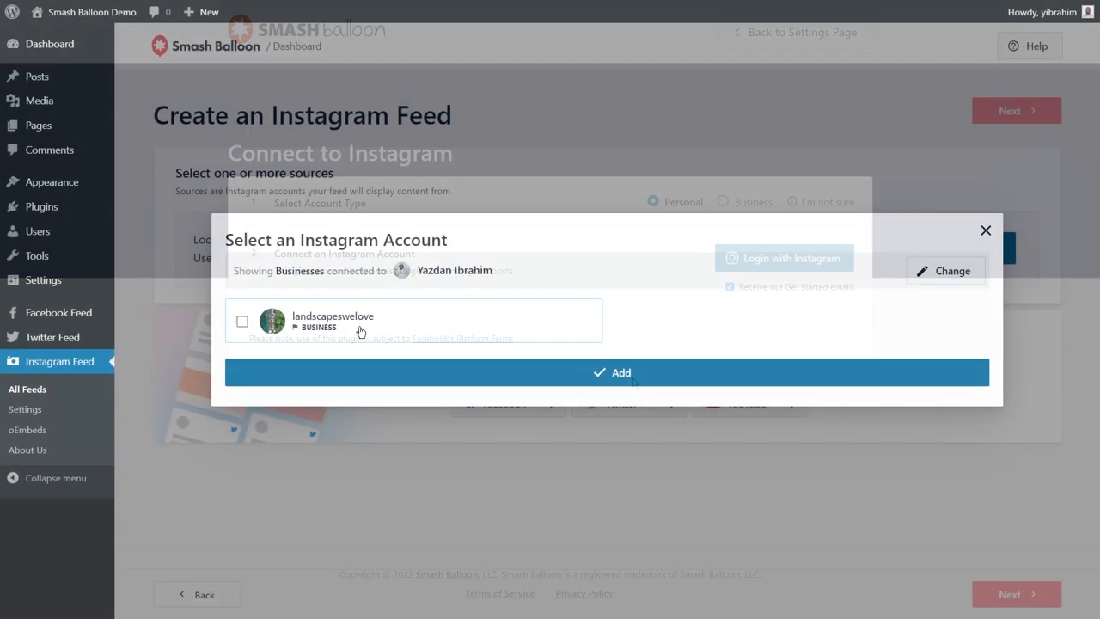
click(242, 320)
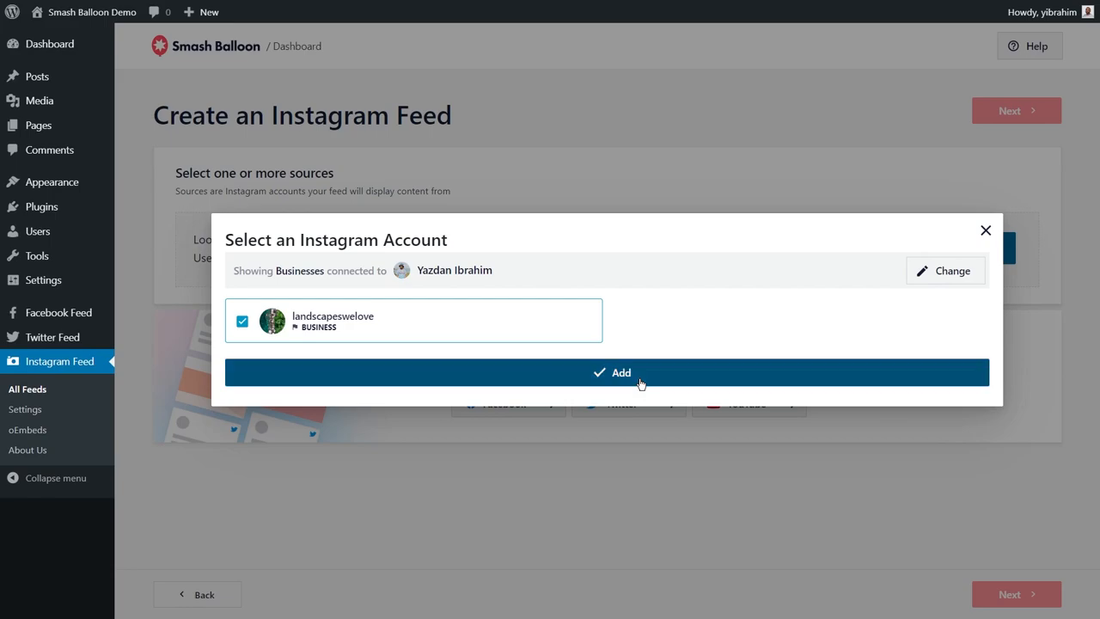
click(611, 372)
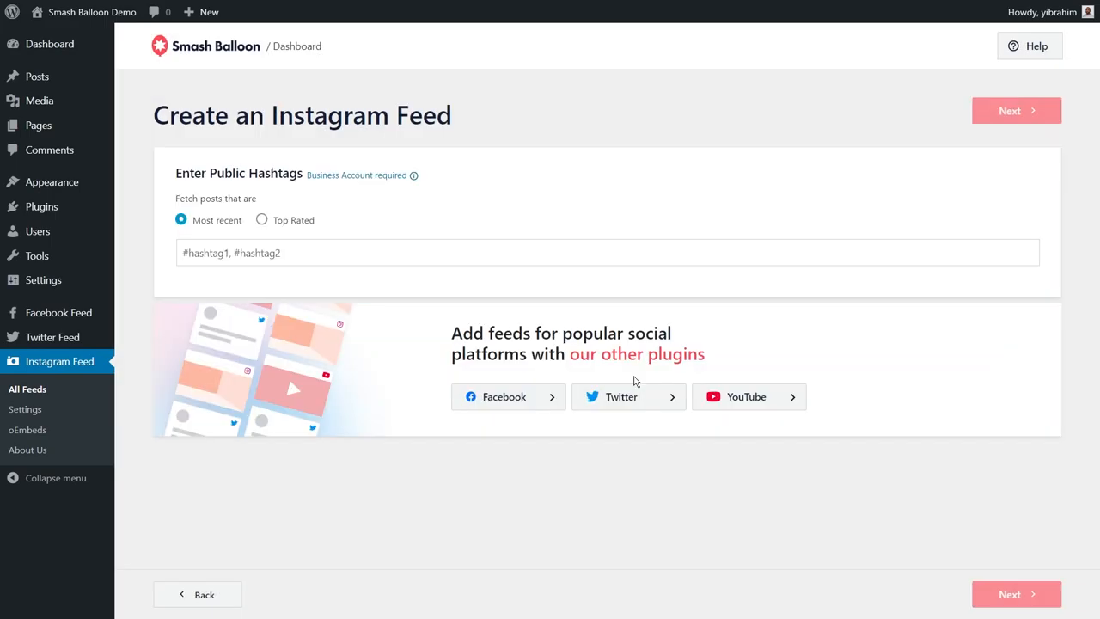
Add the #gopro hashtag with Top Rated posts and continue to templates.
text(#gor)
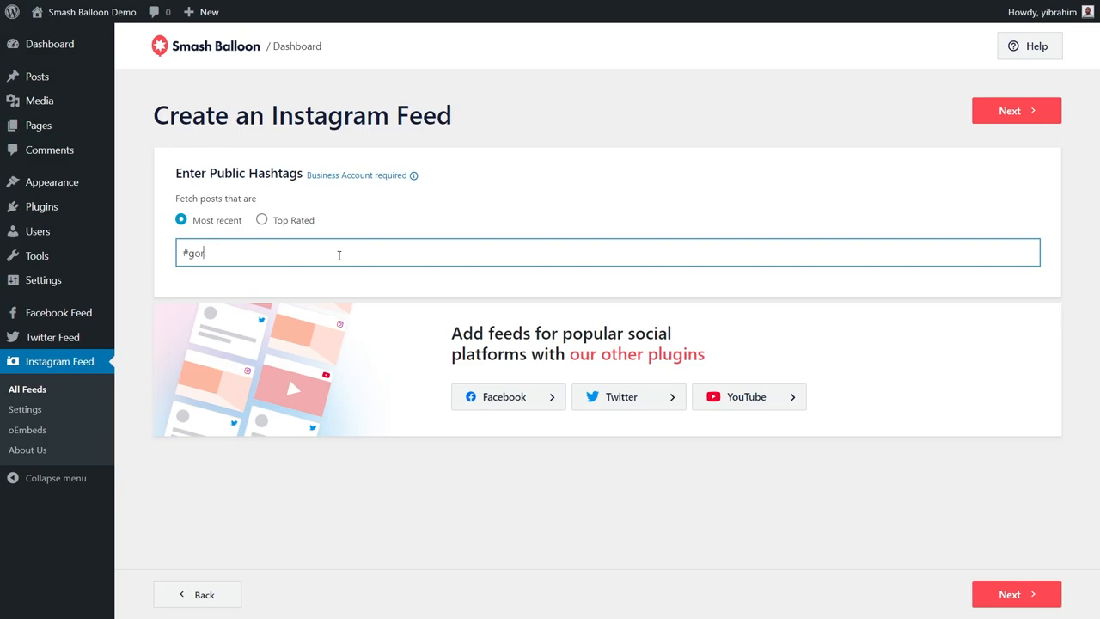
text(pro)
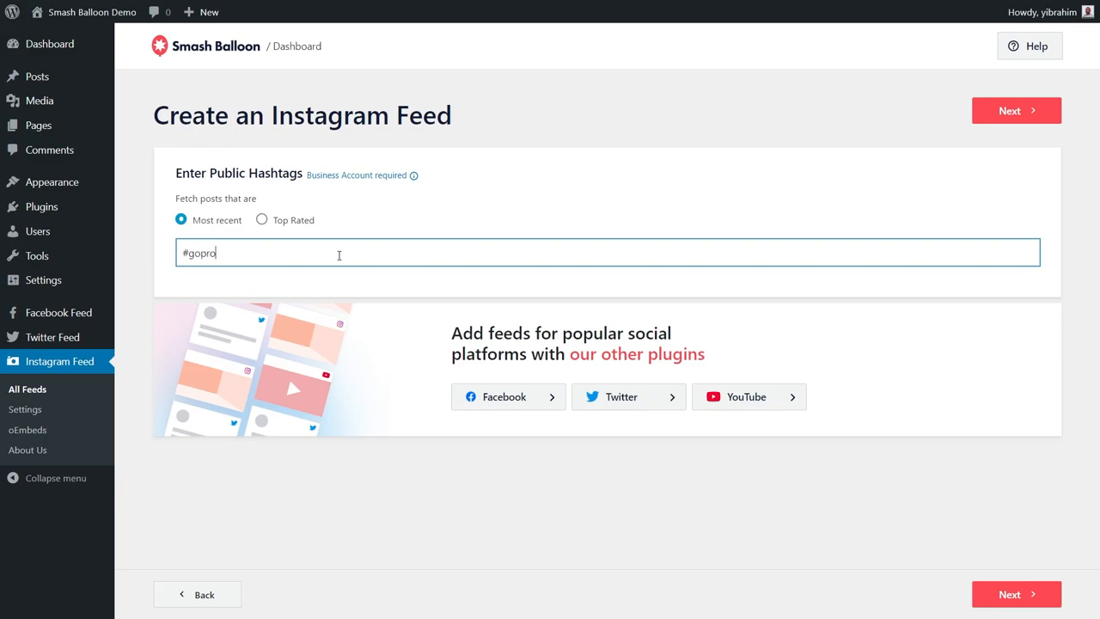
key(Enter)
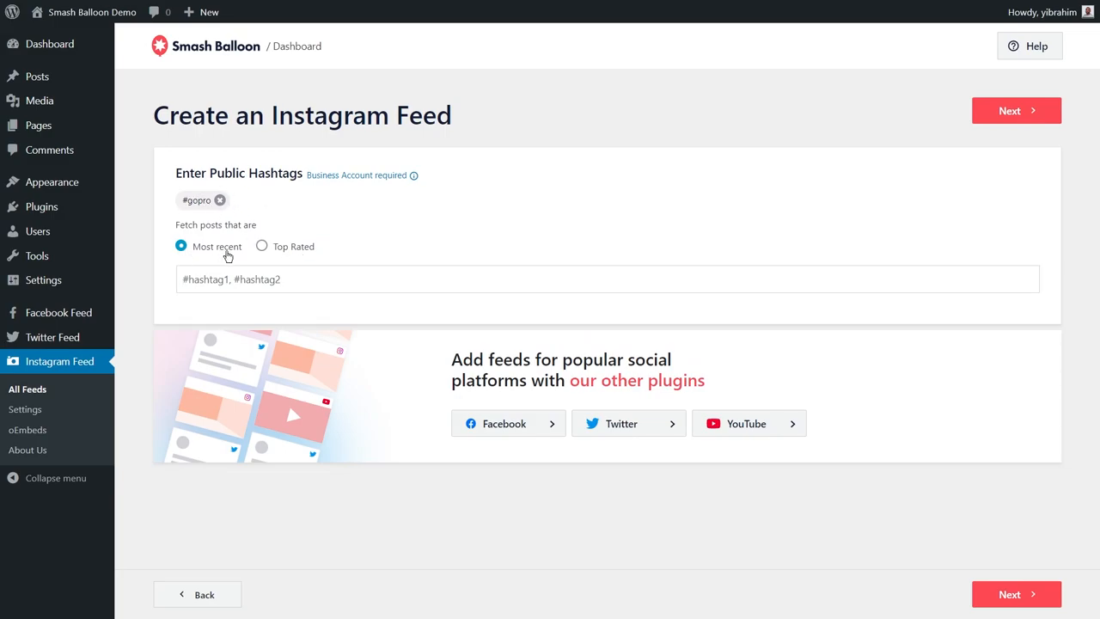
mouse_move(332, 253)
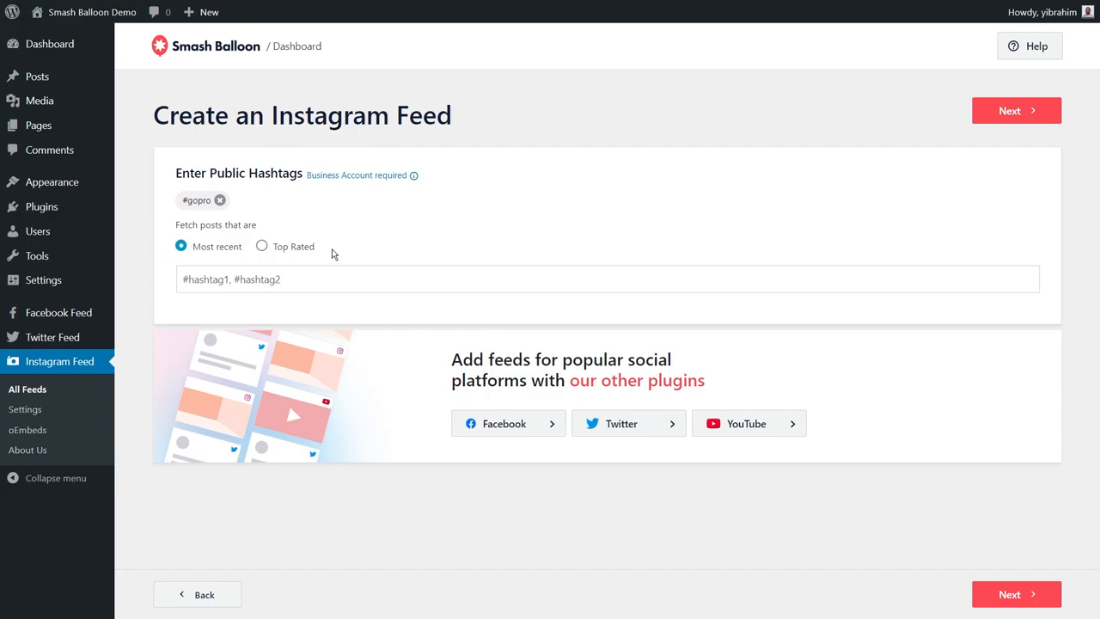
mouse_move(262, 248)
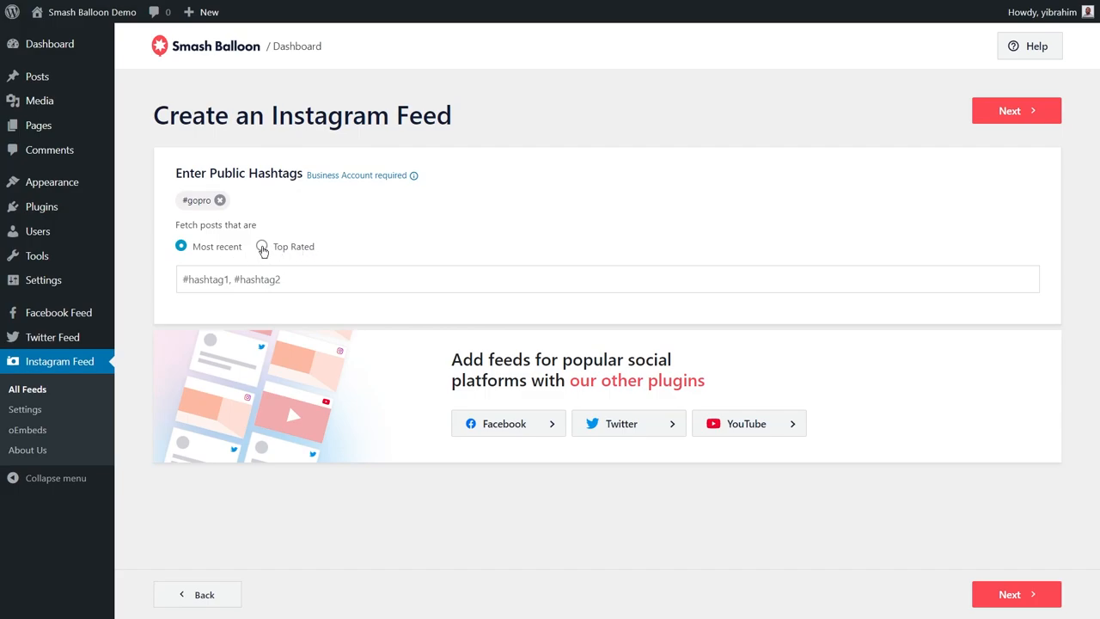
click(262, 247)
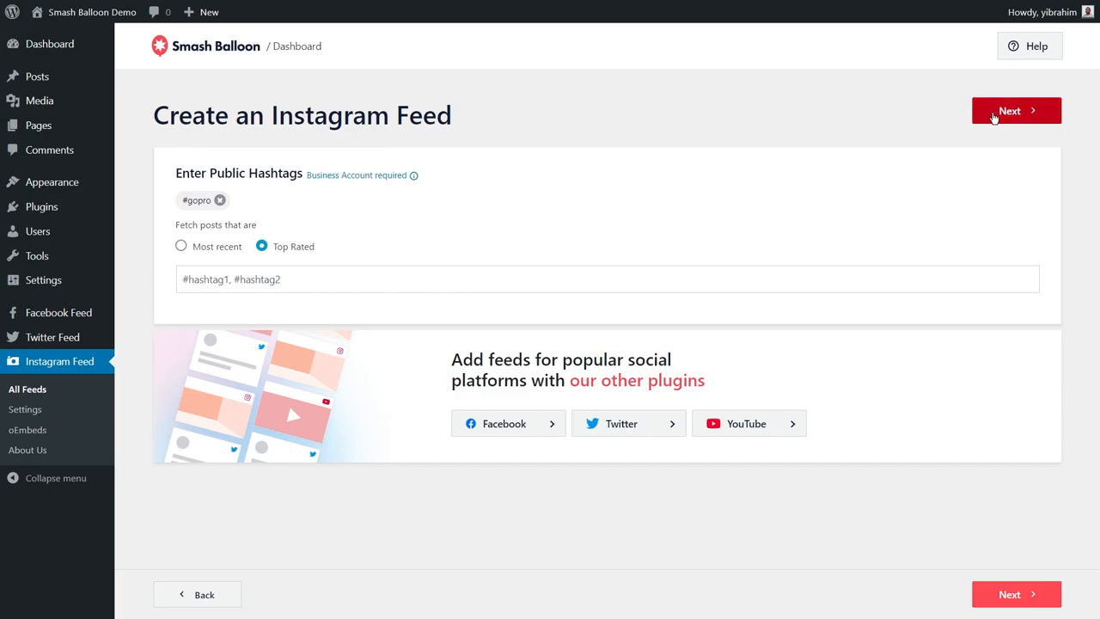
click(1016, 110)
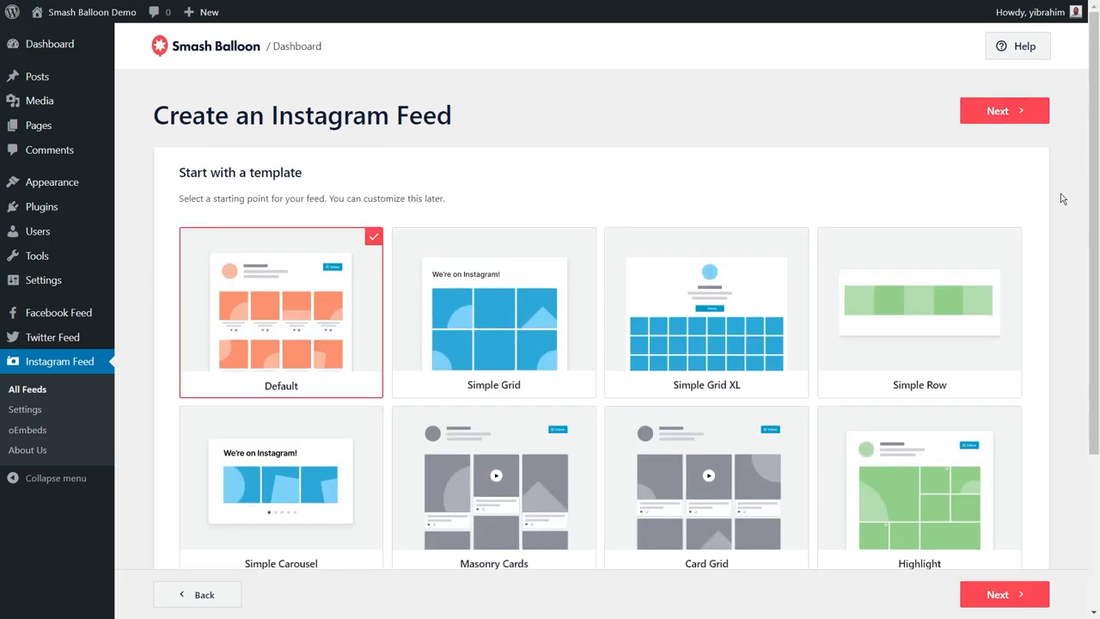
Keep the Default template and proceed to the feed customizer.
scroll(down, 3)
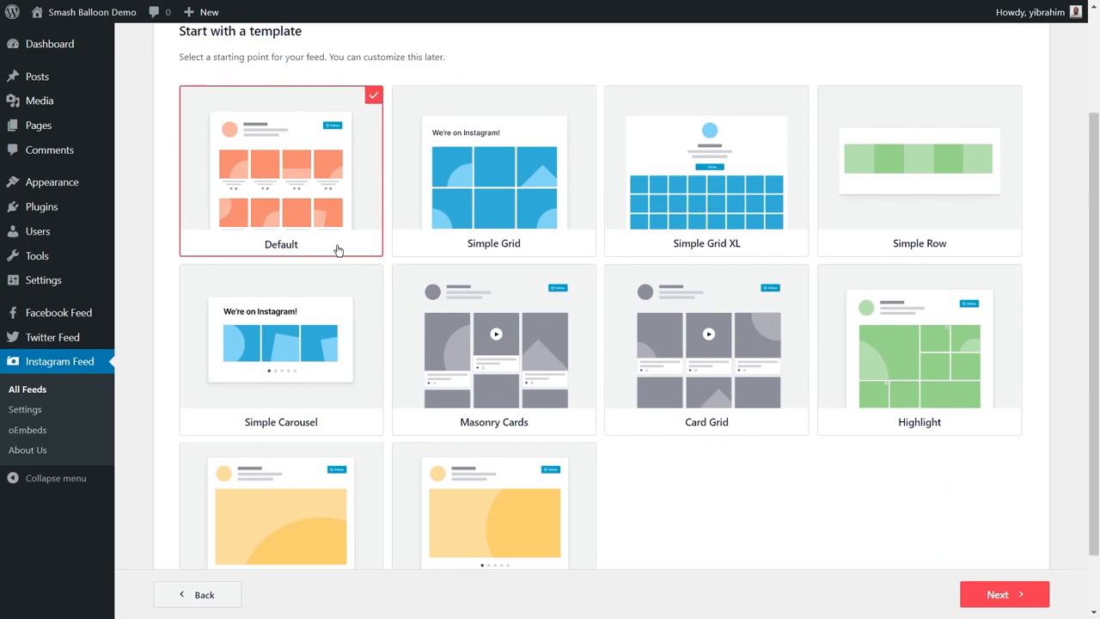
mouse_move(385, 261)
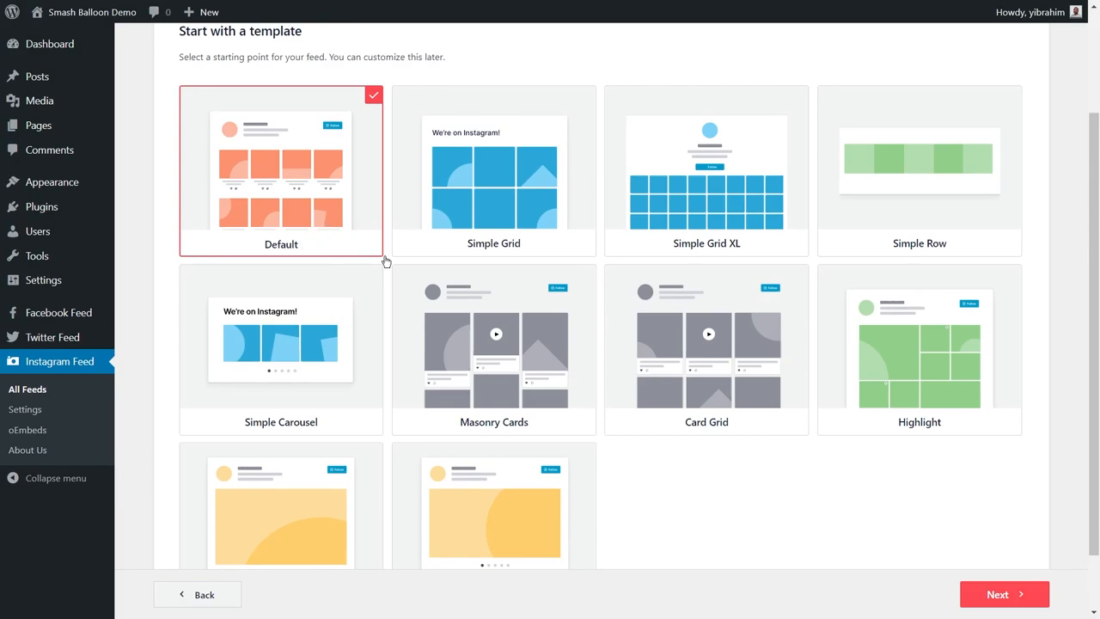
click(1004, 594)
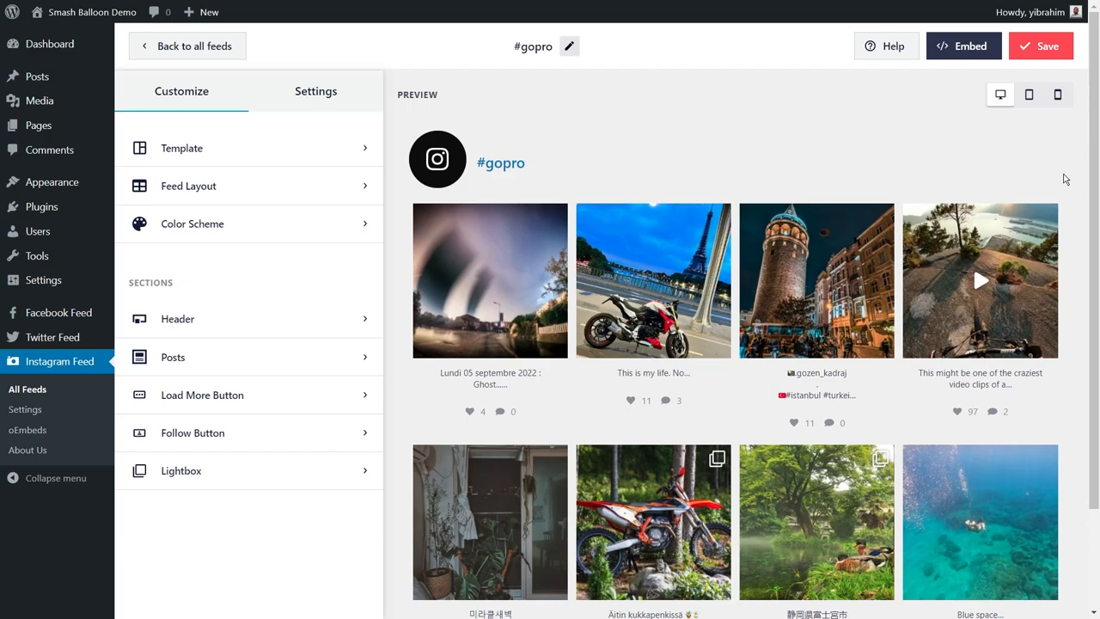
Scroll through the #gopro feed preview in the customizer.
scroll(down, 3)
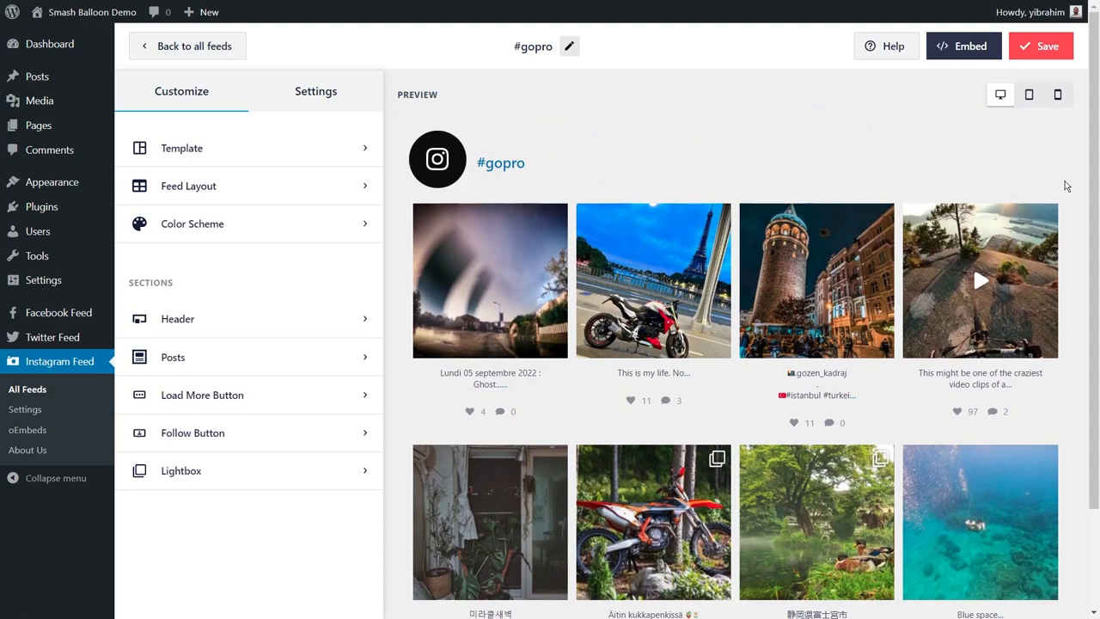
mouse_move(372, 155)
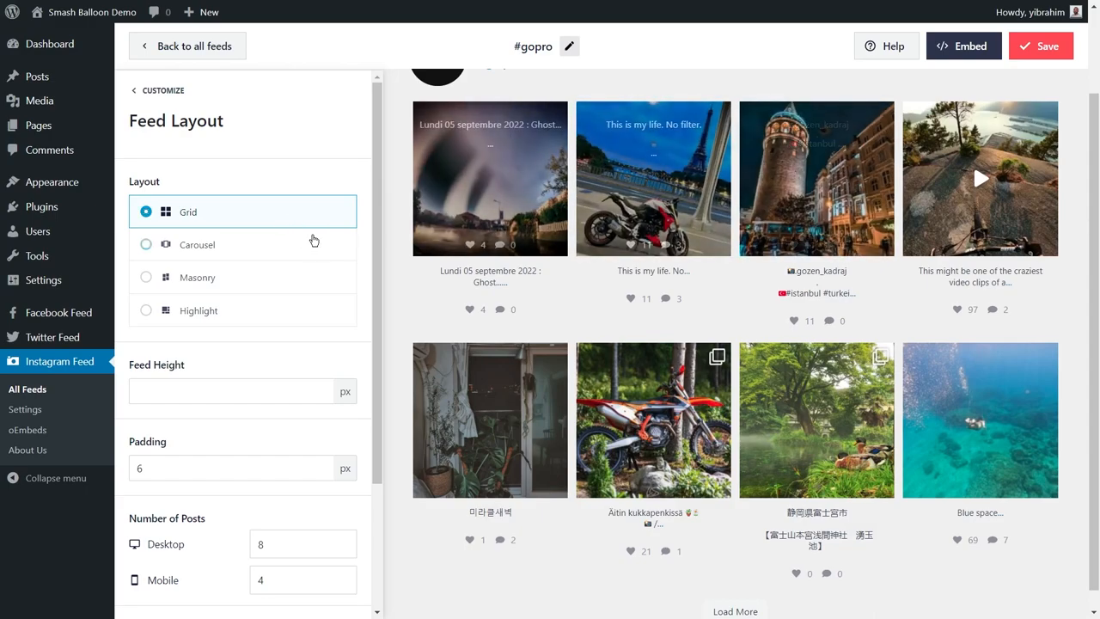
Try Carousel, then settle on the Grid layout with 3 desktop columns.
click(146, 244)
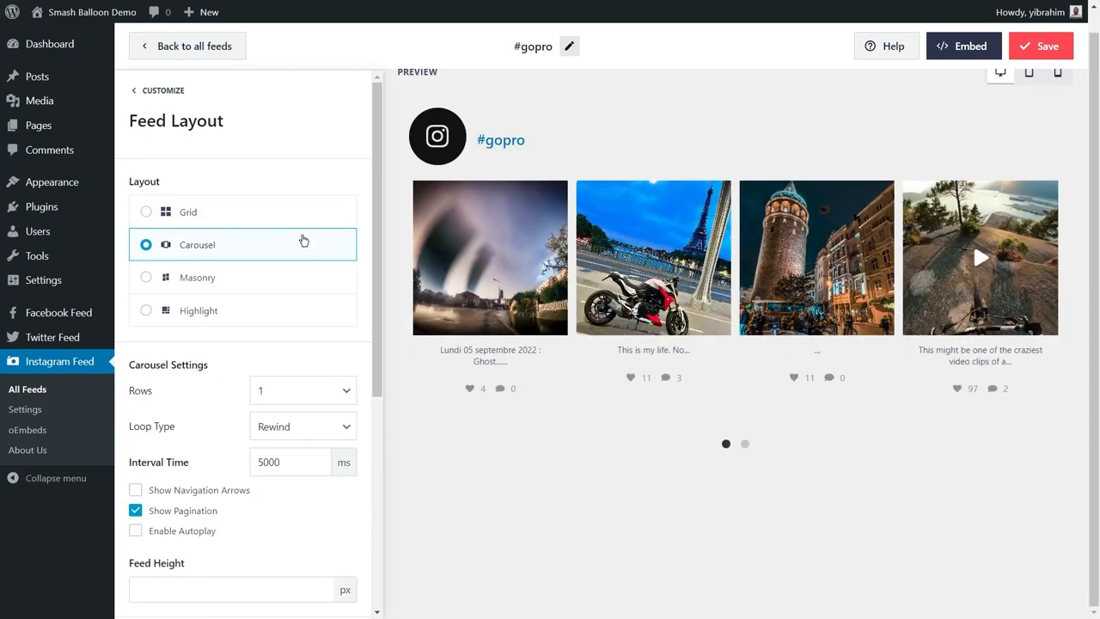
click(146, 278)
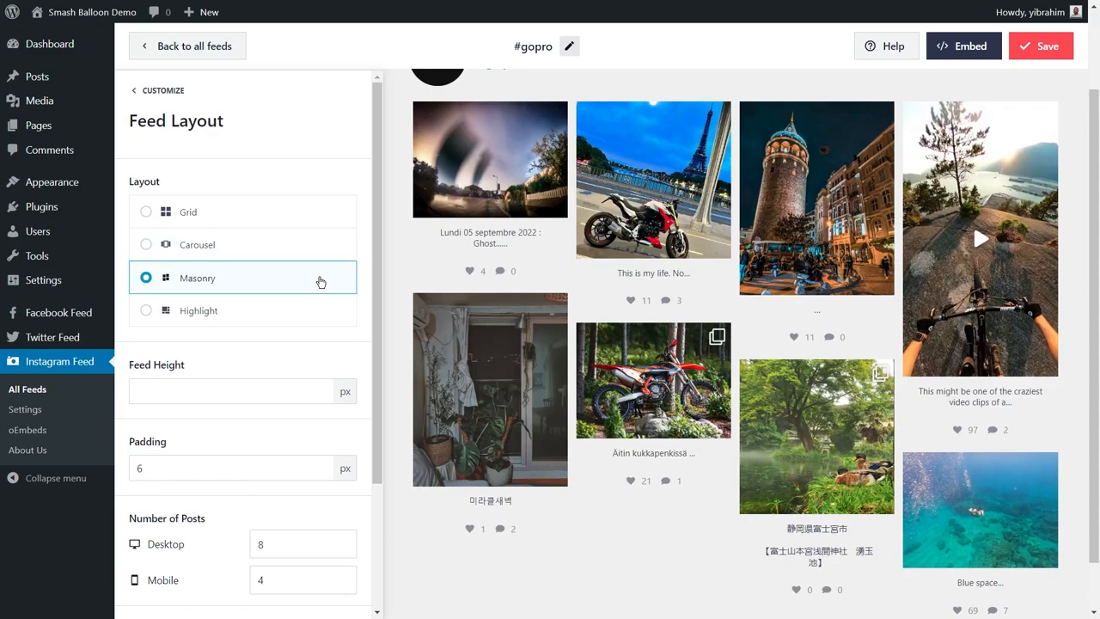
click(147, 311)
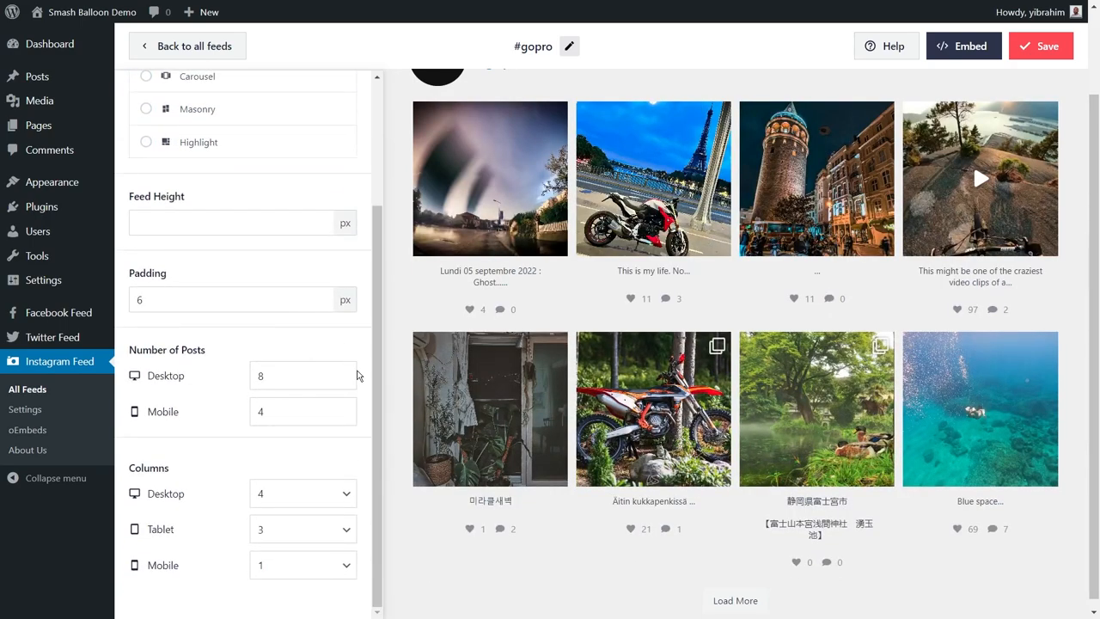
mouse_move(359, 430)
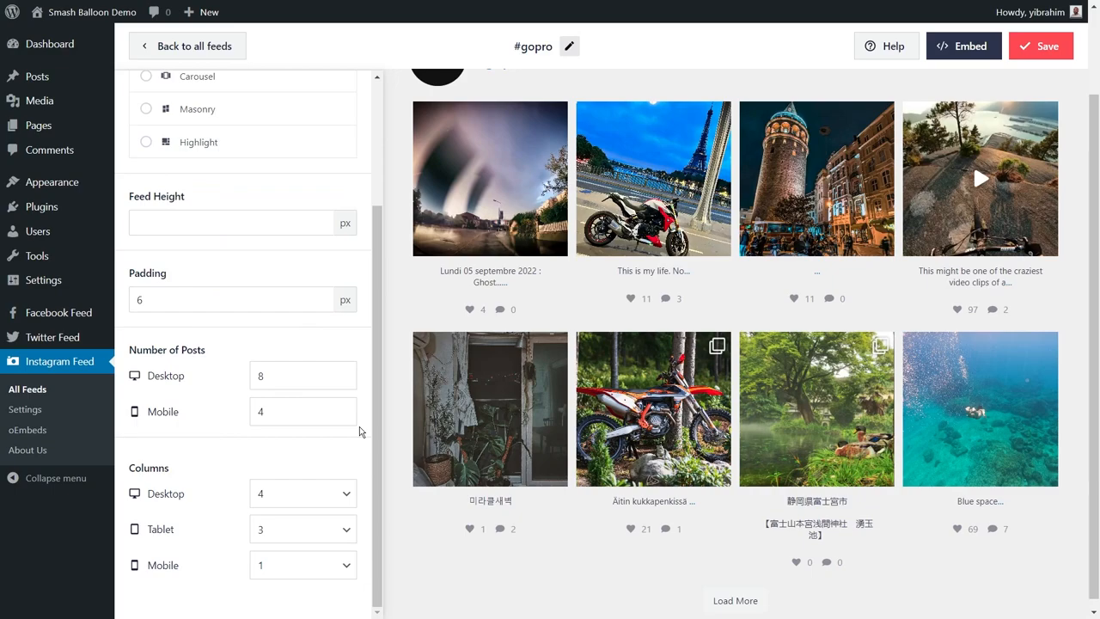
click(303, 494)
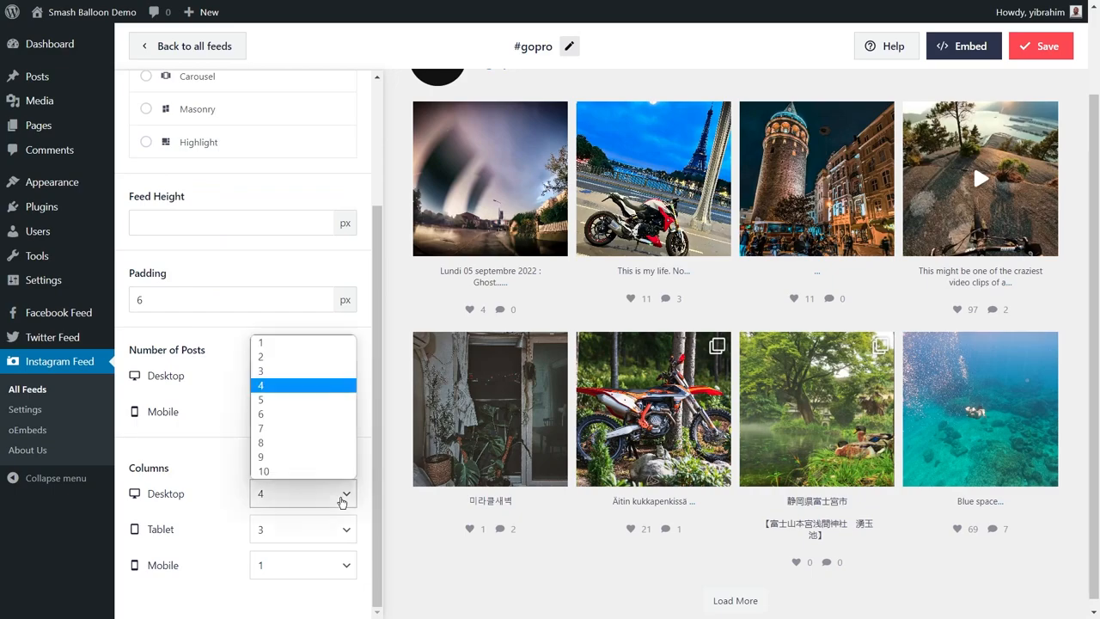
click(260, 441)
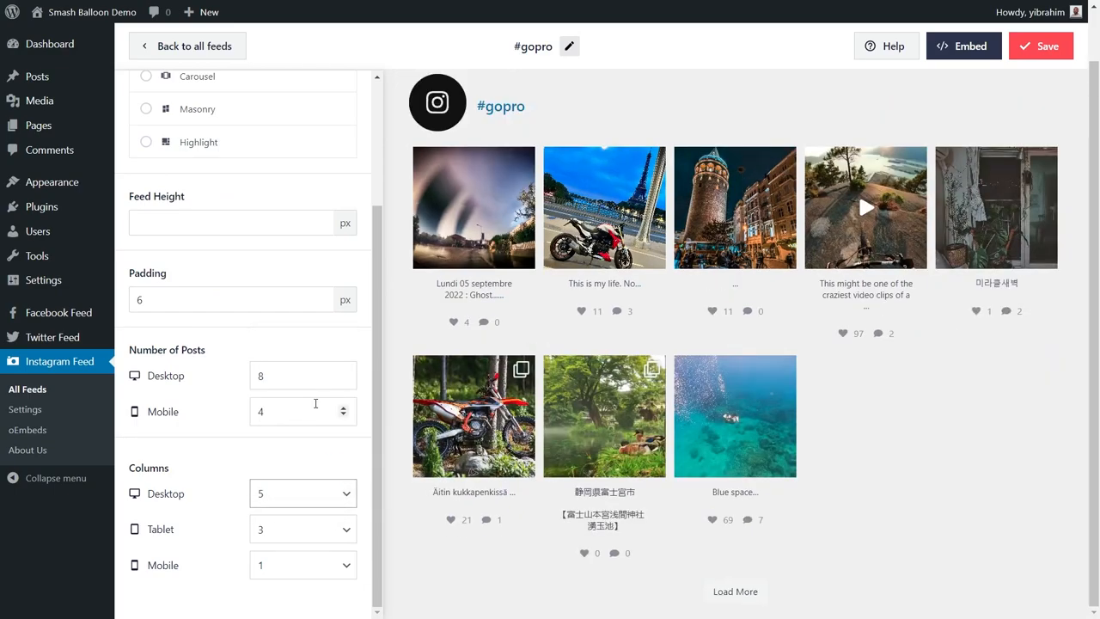
click(303, 494)
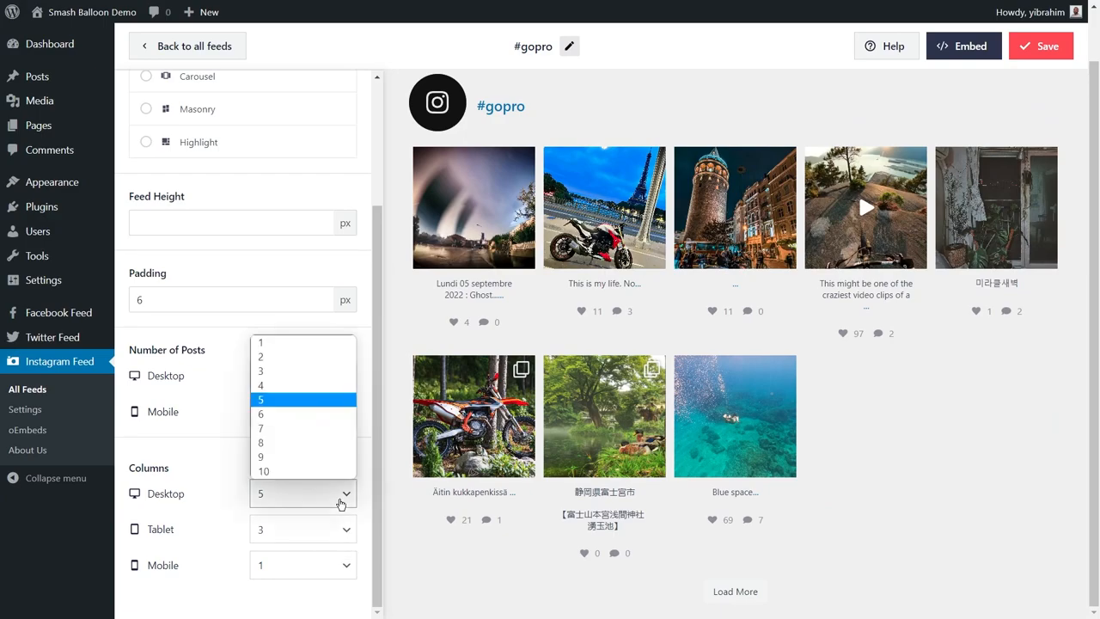
click(261, 428)
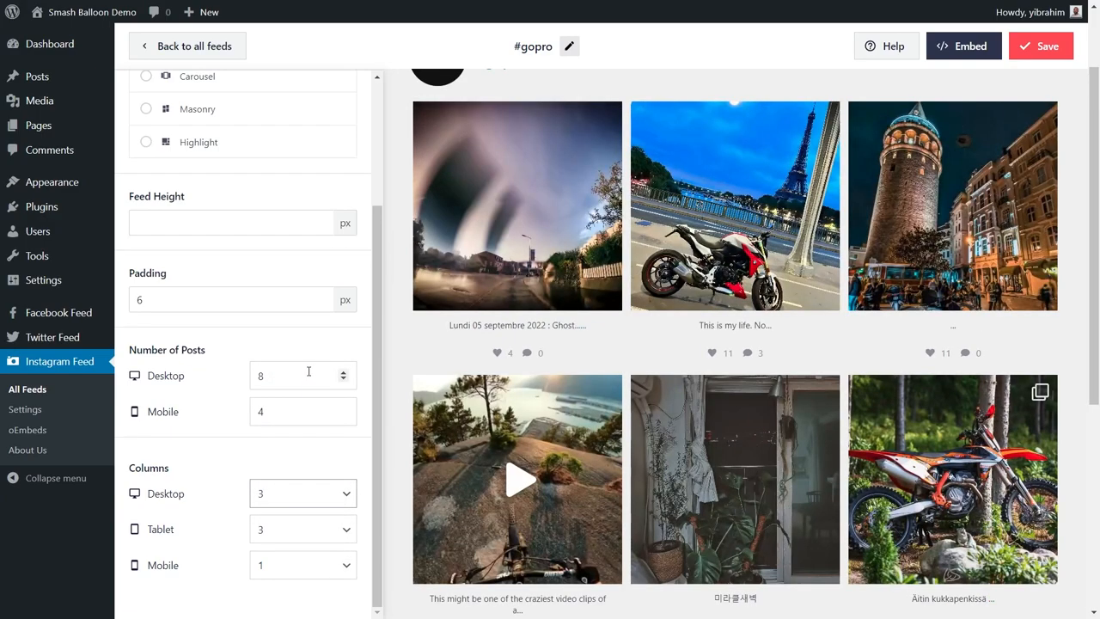
click(1041, 45)
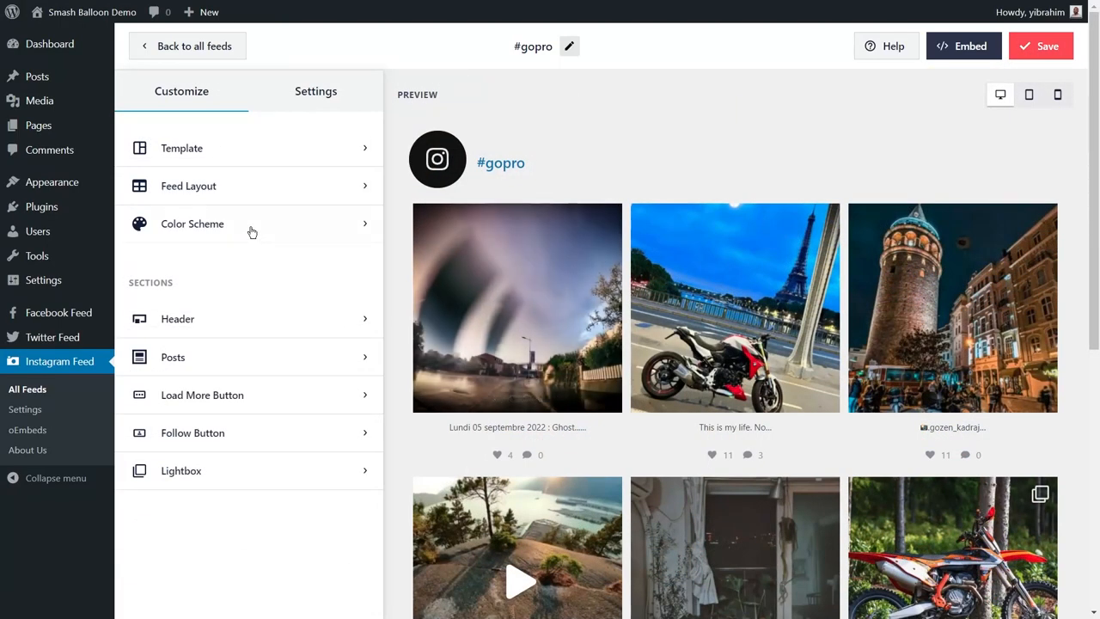
click(193, 224)
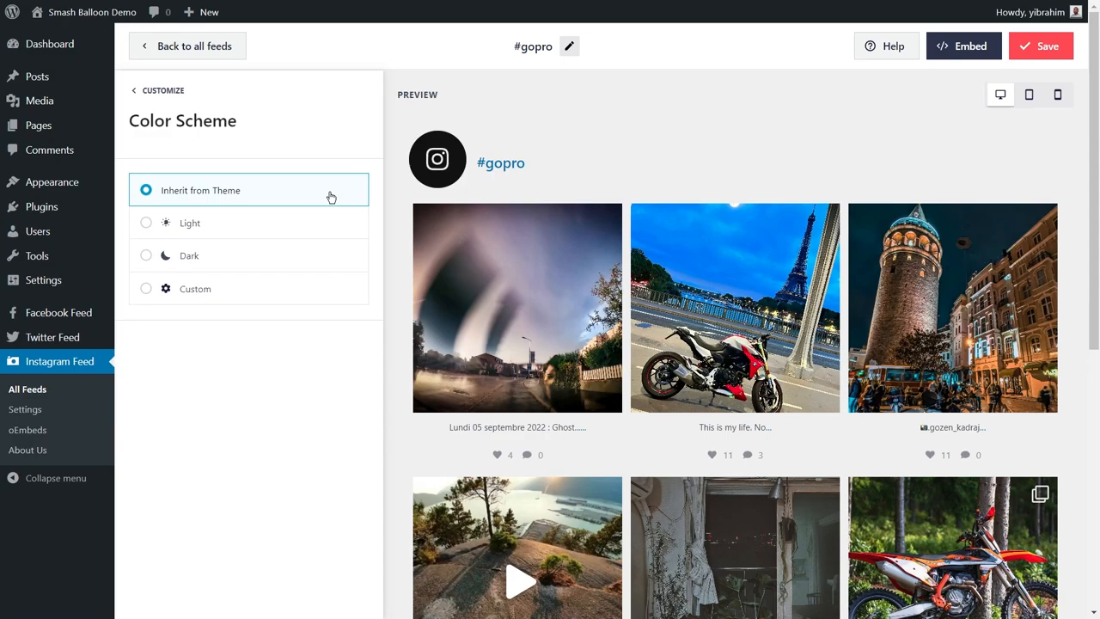
click(146, 223)
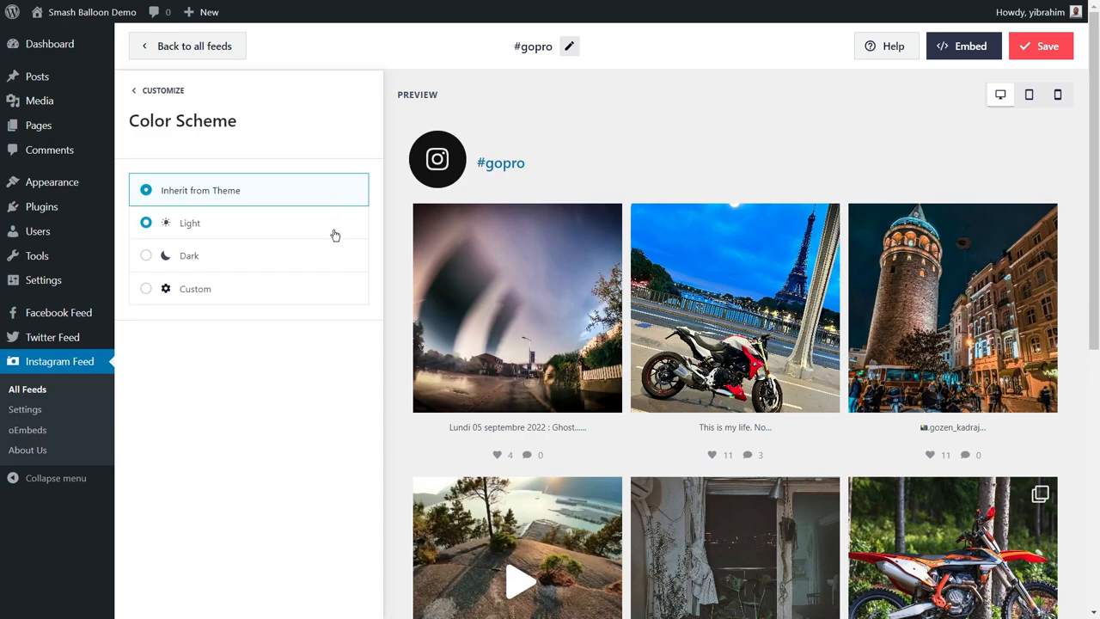
click(145, 288)
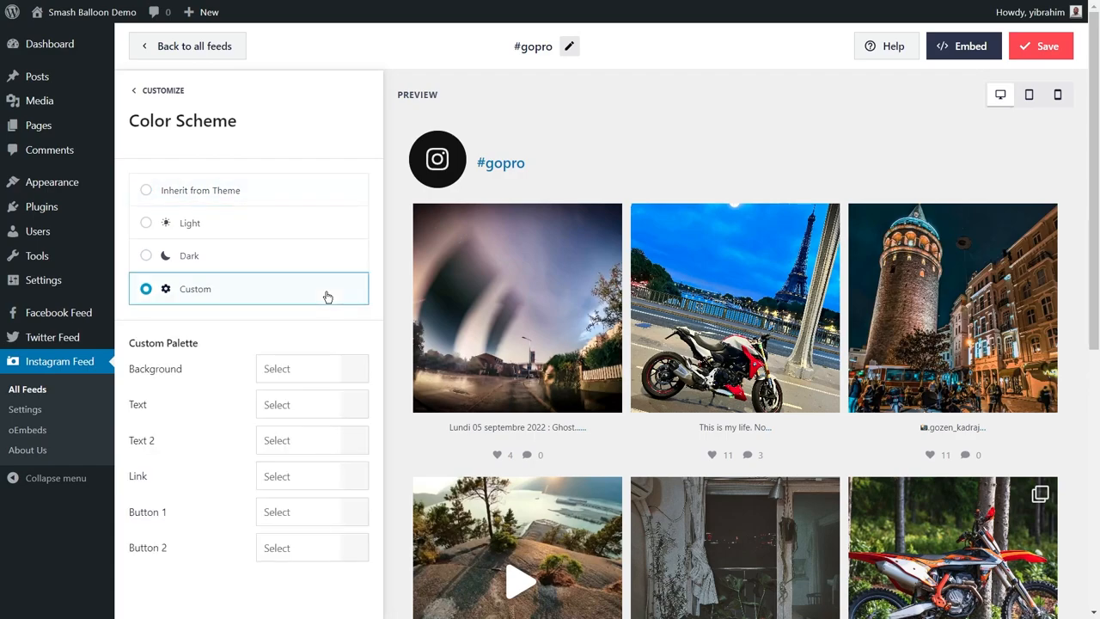
click(312, 369)
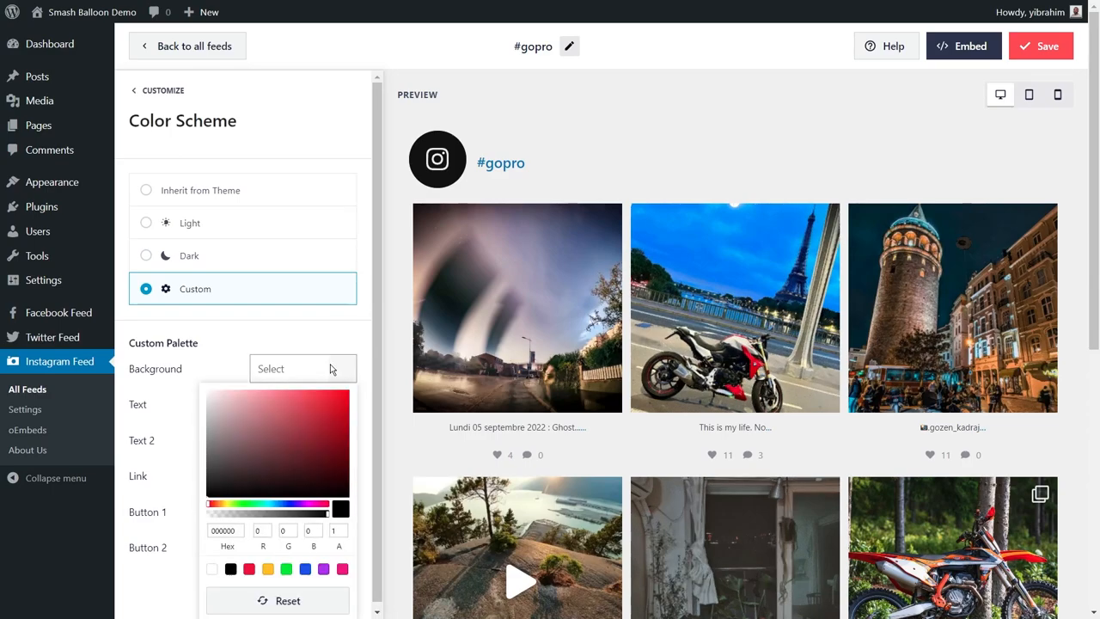
click(218, 444)
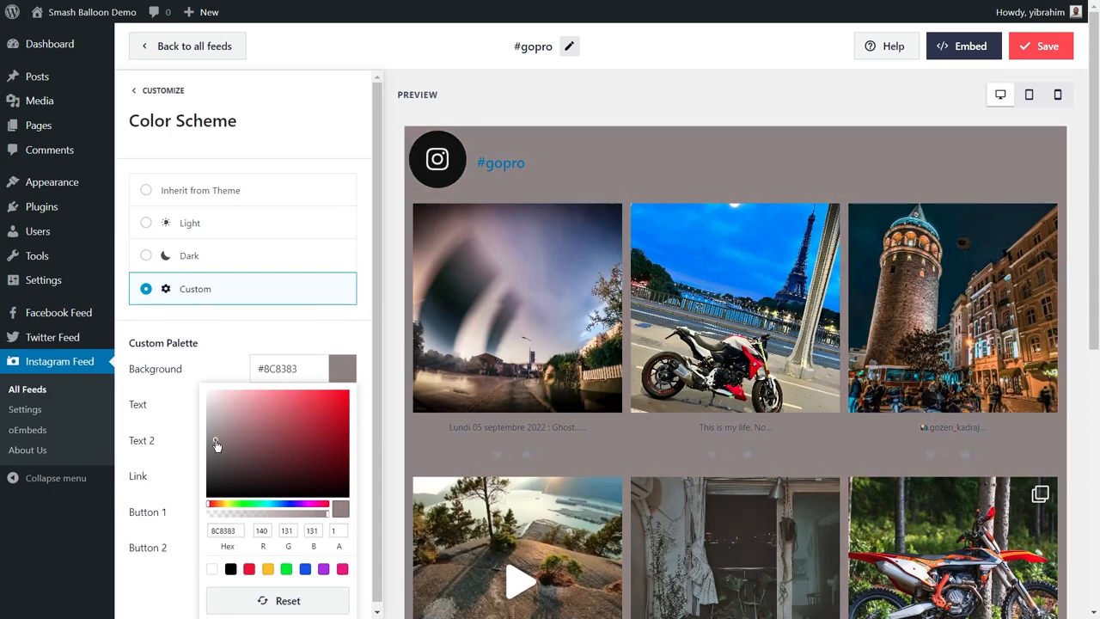
click(145, 190)
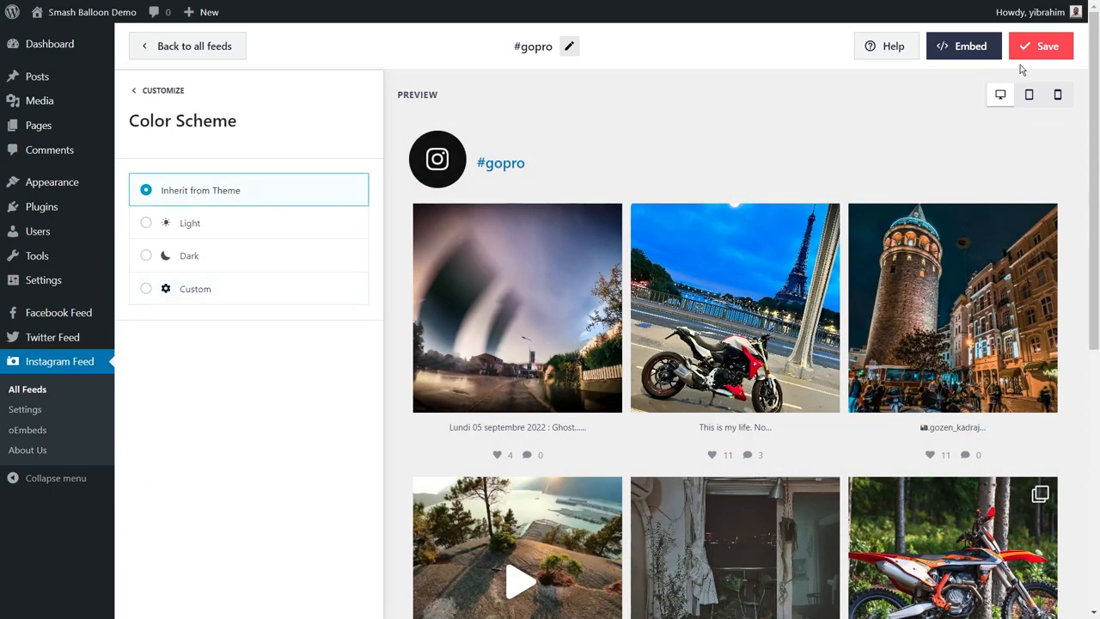
click(162, 91)
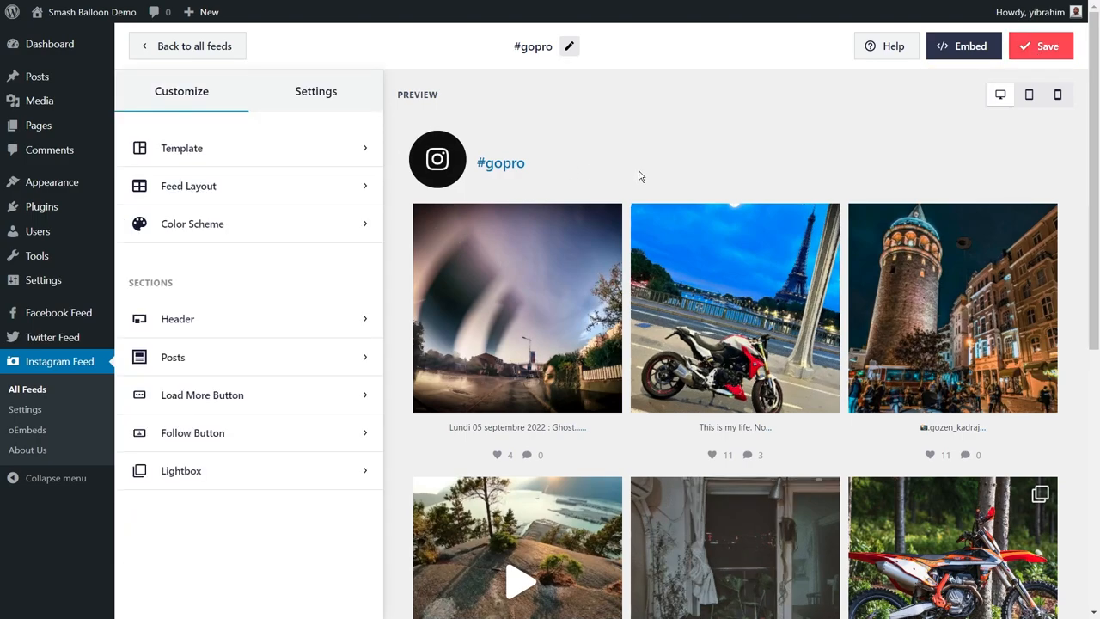
mouse_move(294, 310)
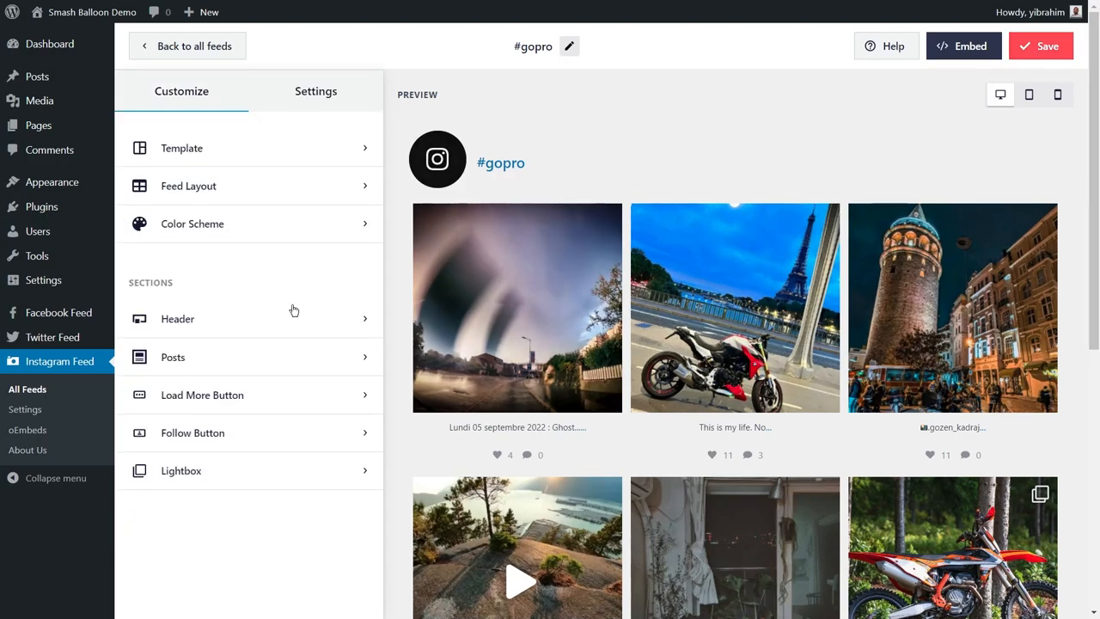
click(177, 318)
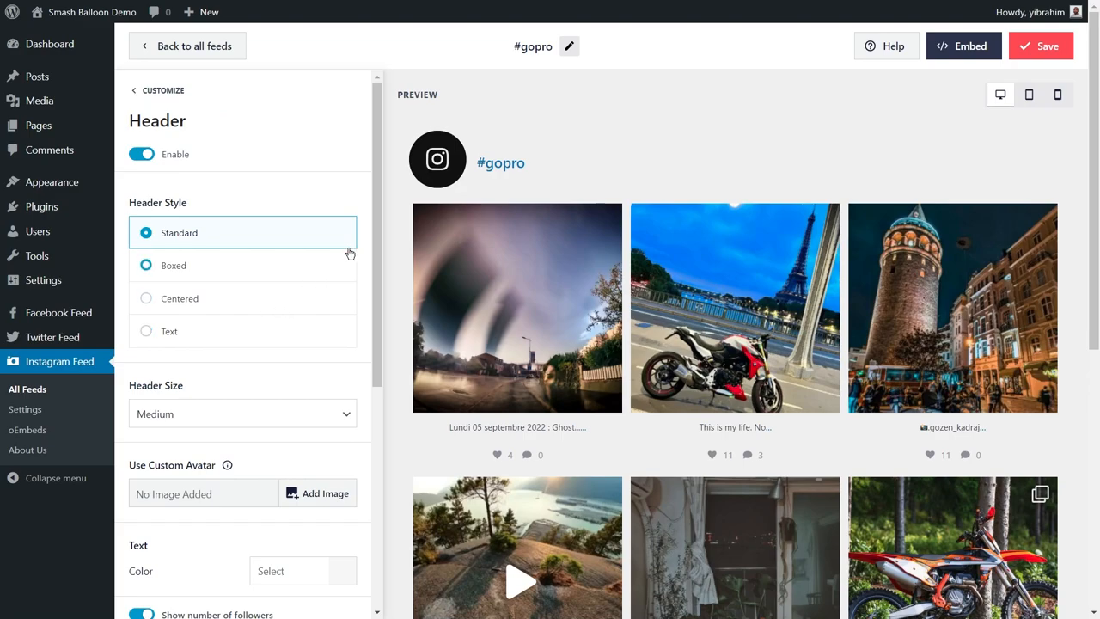
mouse_move(359, 419)
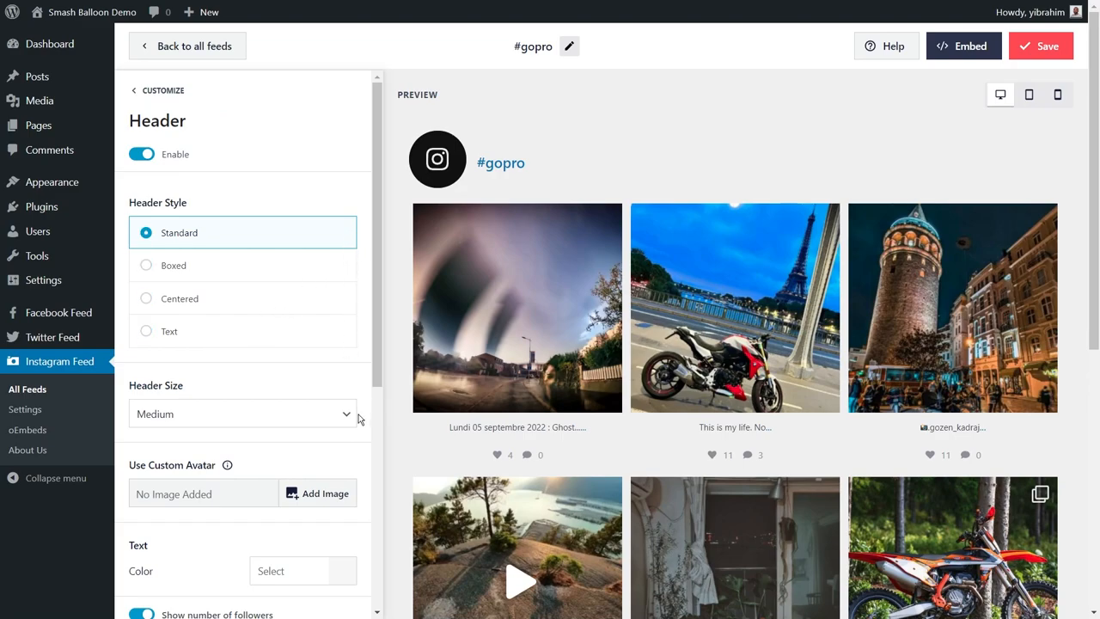
scroll(down, 3)
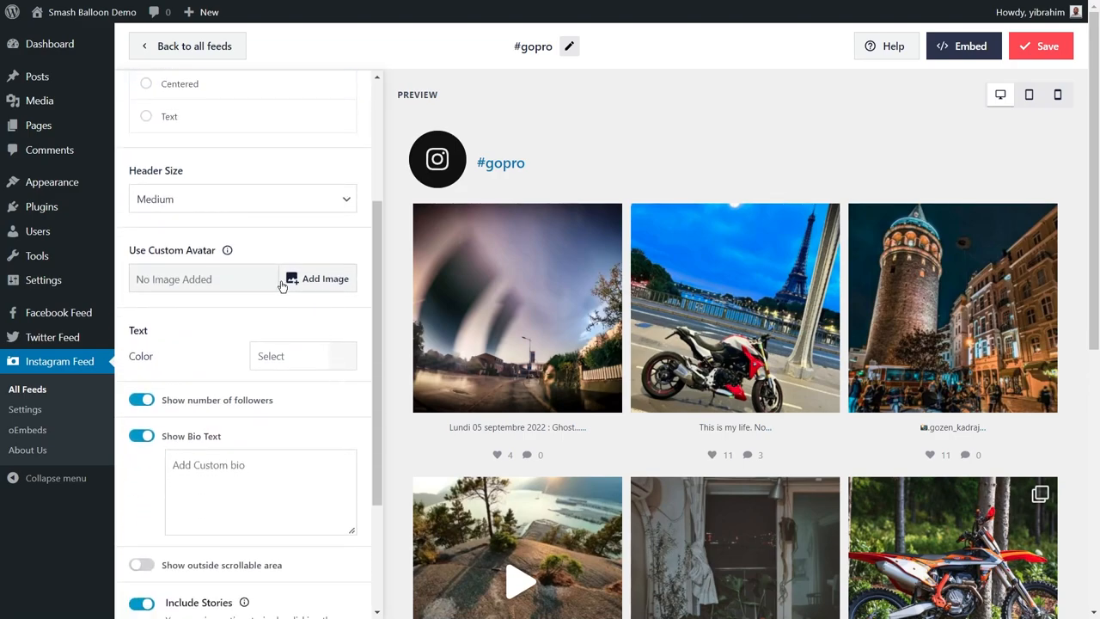
scroll(down, 3)
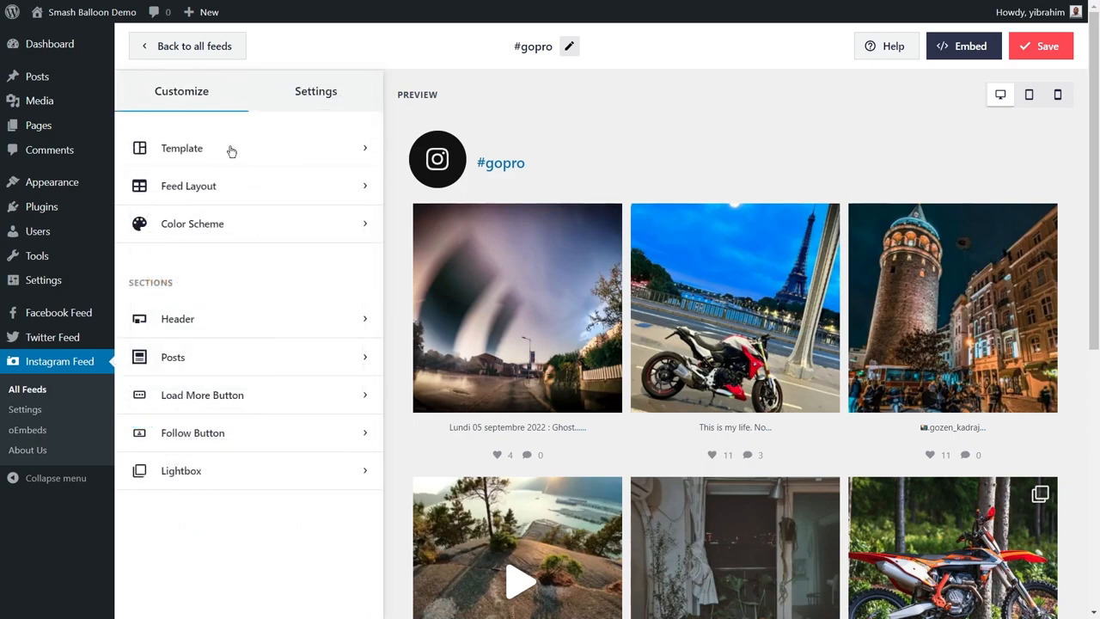
click(173, 357)
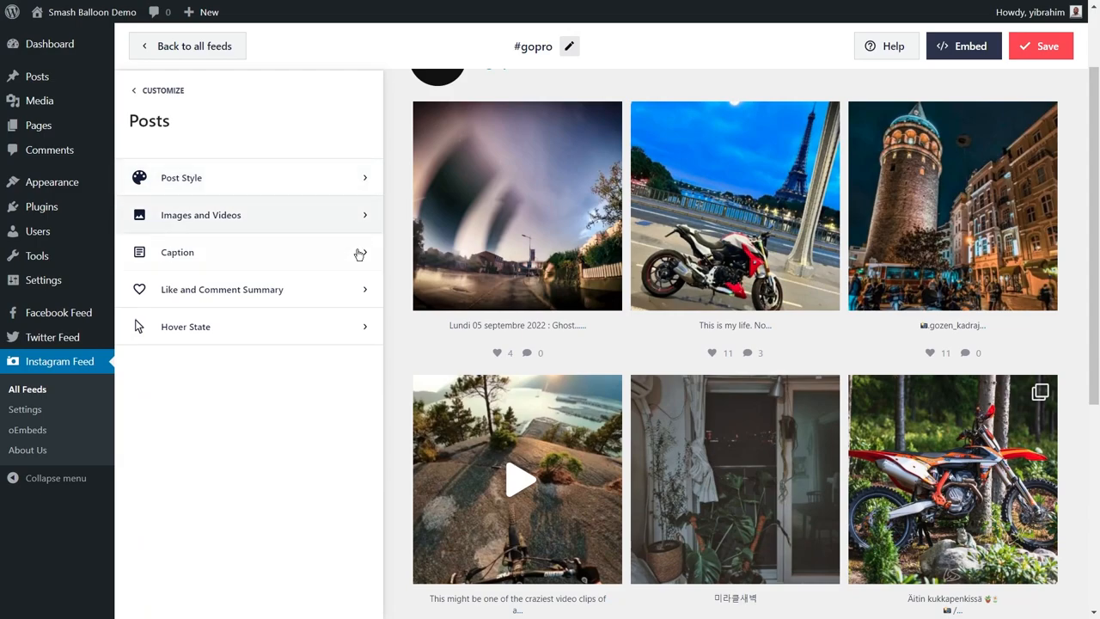
mouse_move(342, 294)
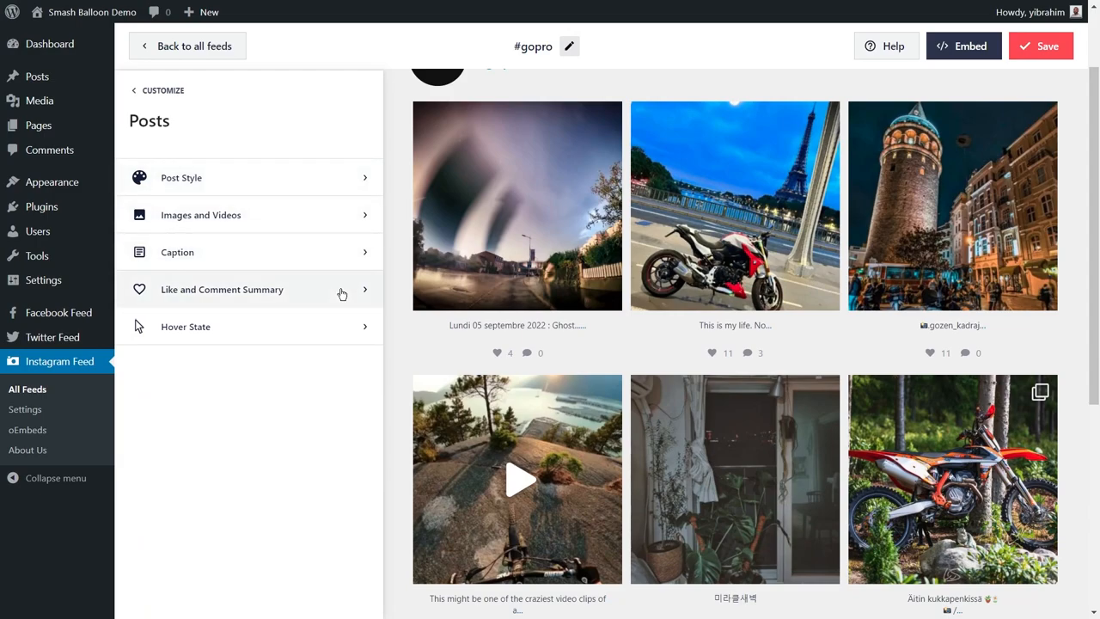
mouse_move(357, 335)
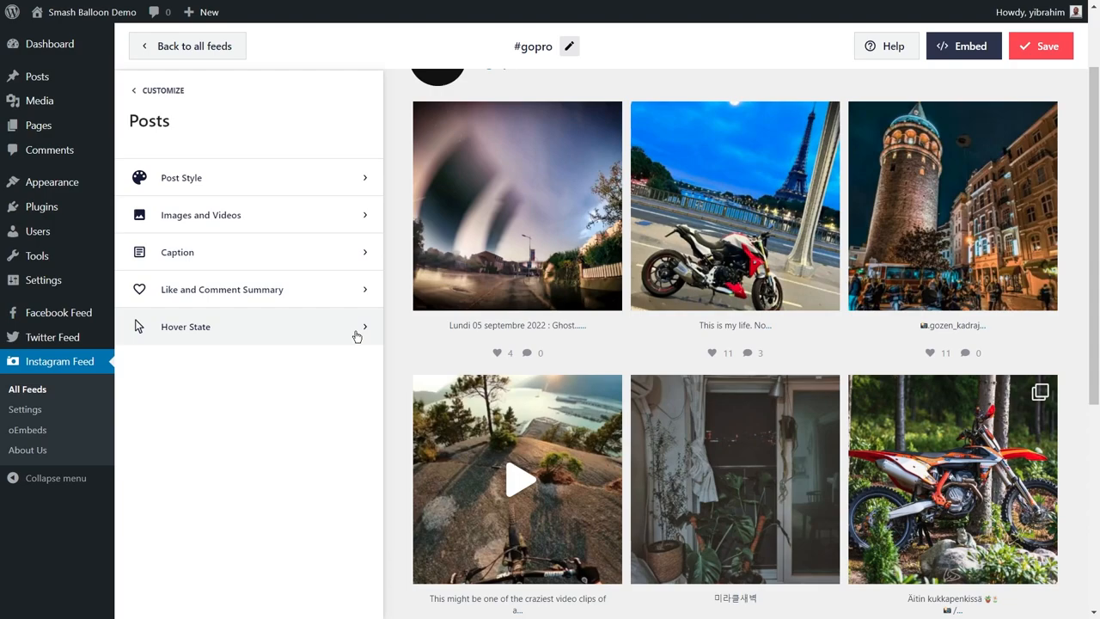
click(163, 91)
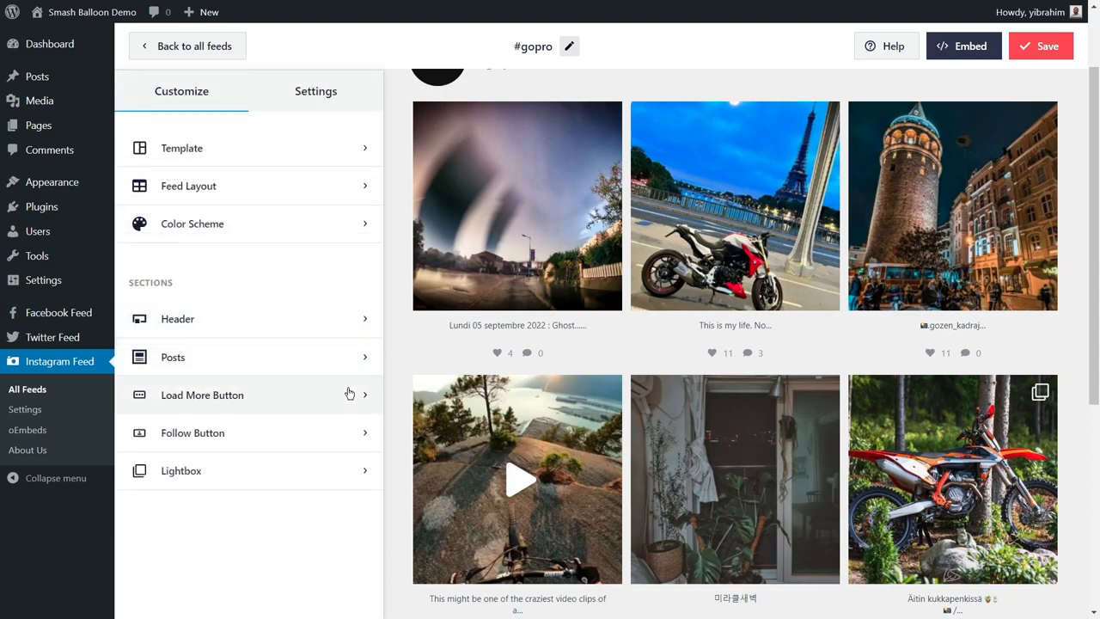
mouse_move(330, 401)
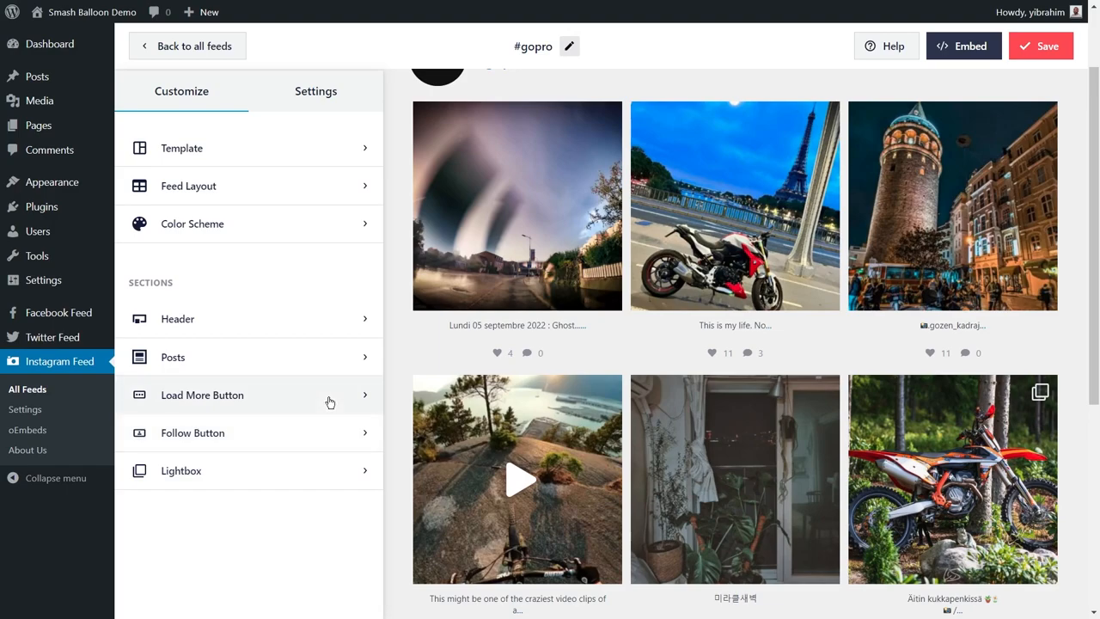
click(202, 394)
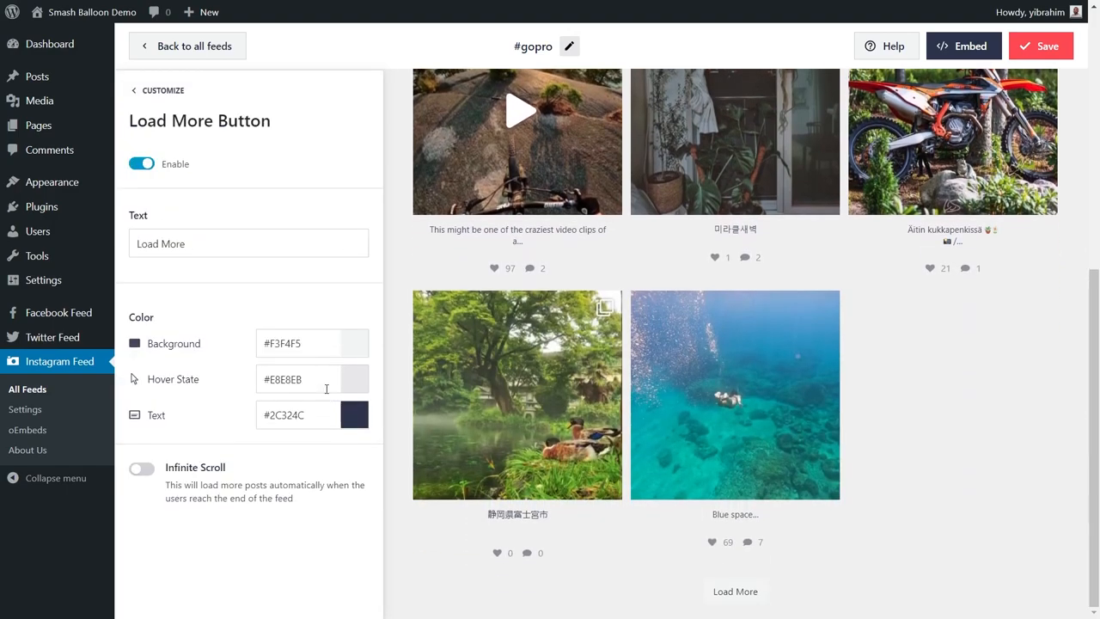
mouse_move(268, 287)
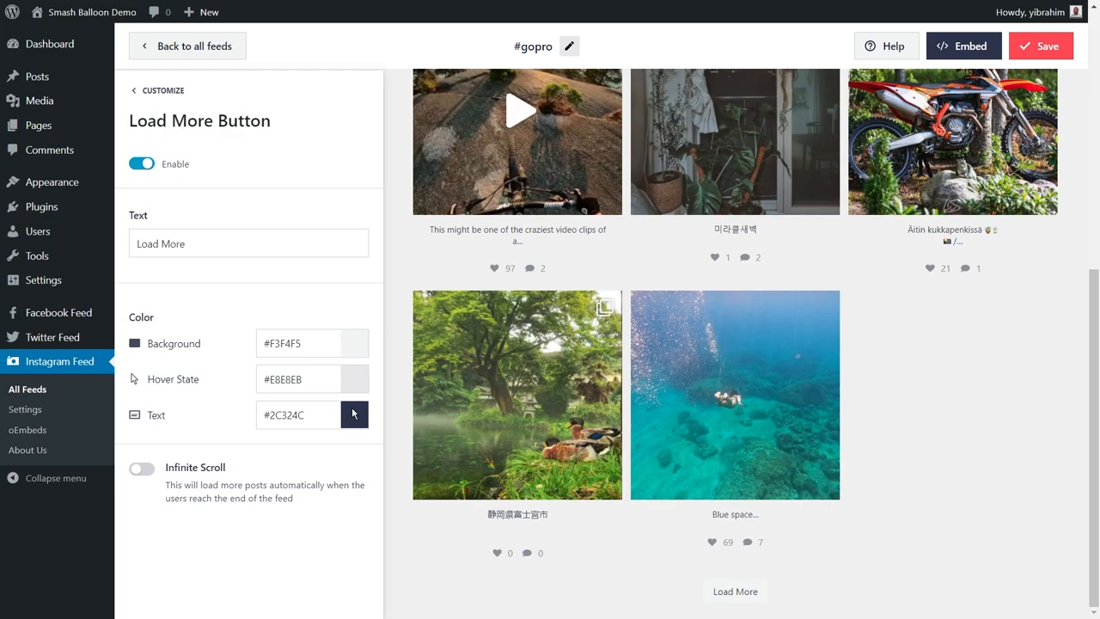
click(182, 90)
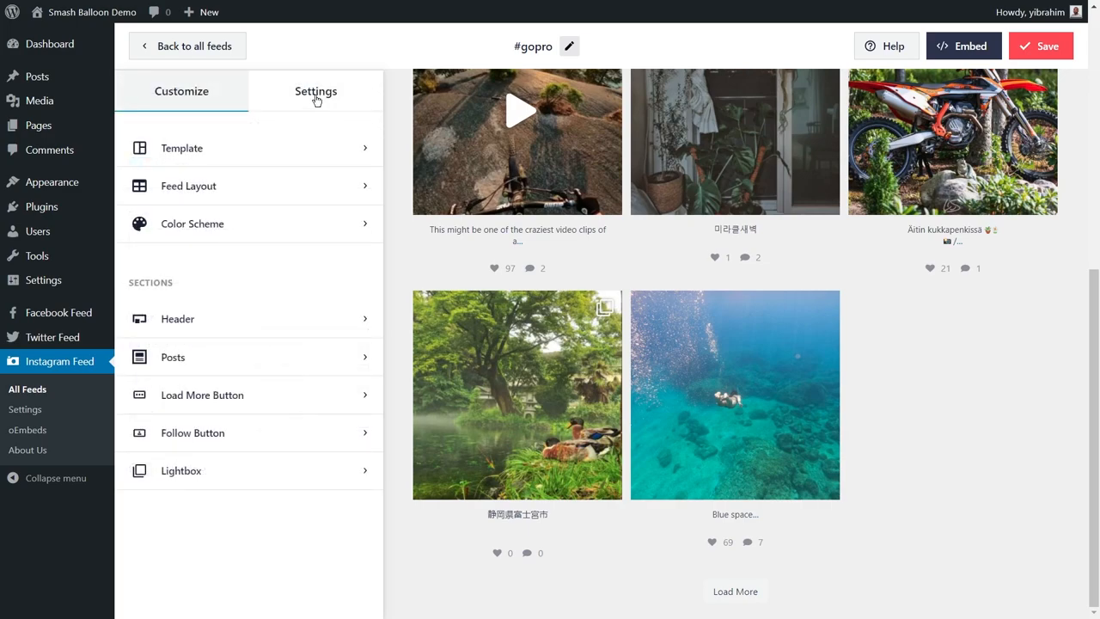
Review the Filters and Moderation panel, leaving the hide-words filter empty.
click(315, 91)
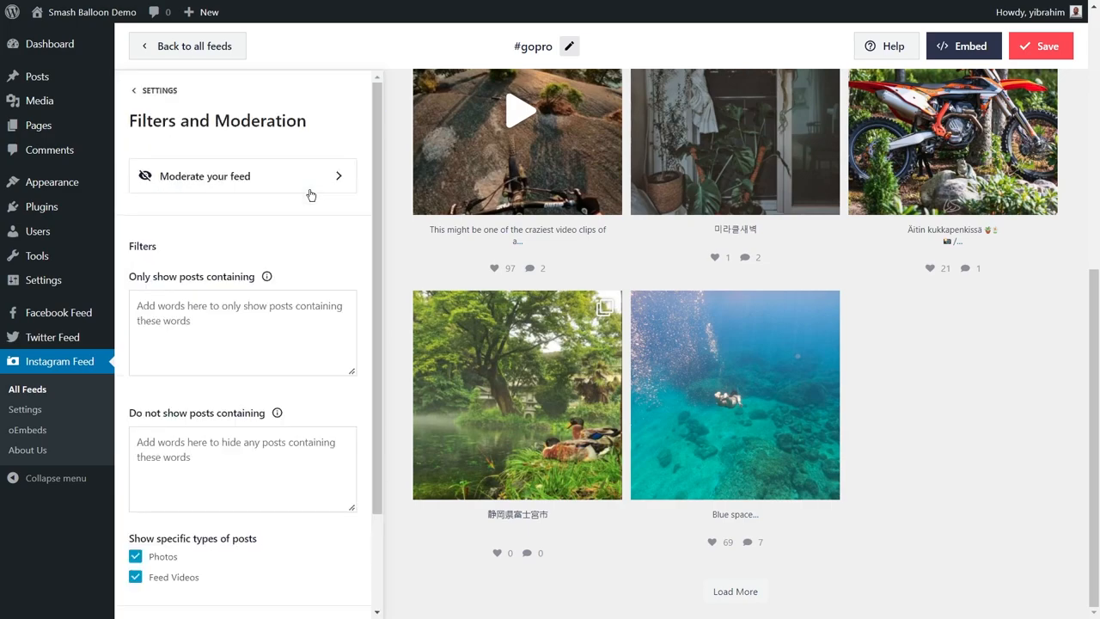
scroll(down, 3)
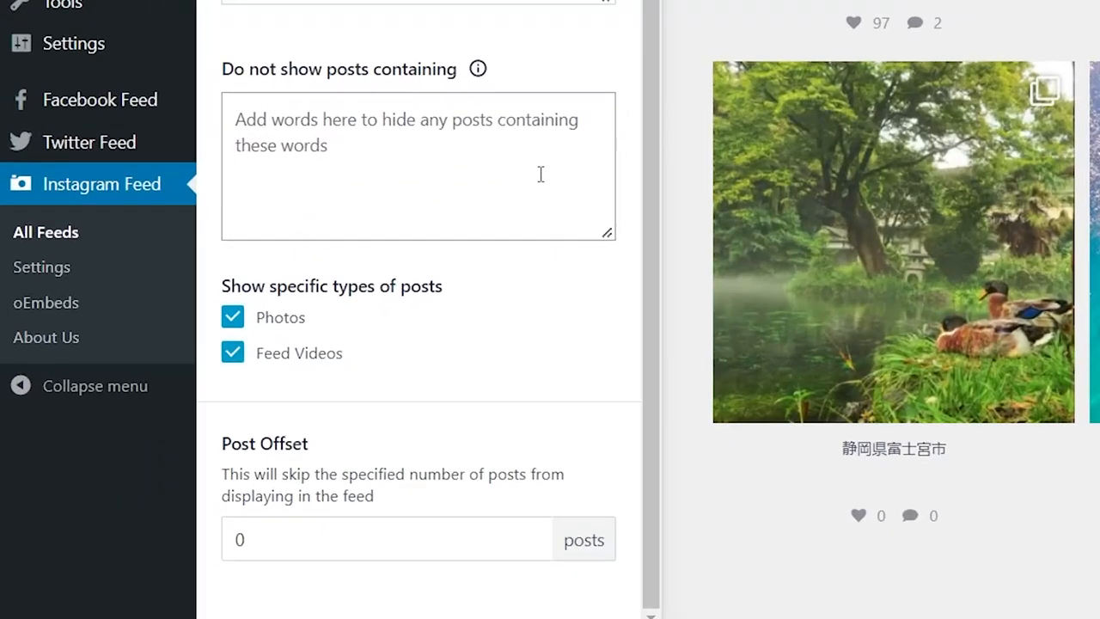
click(387, 120)
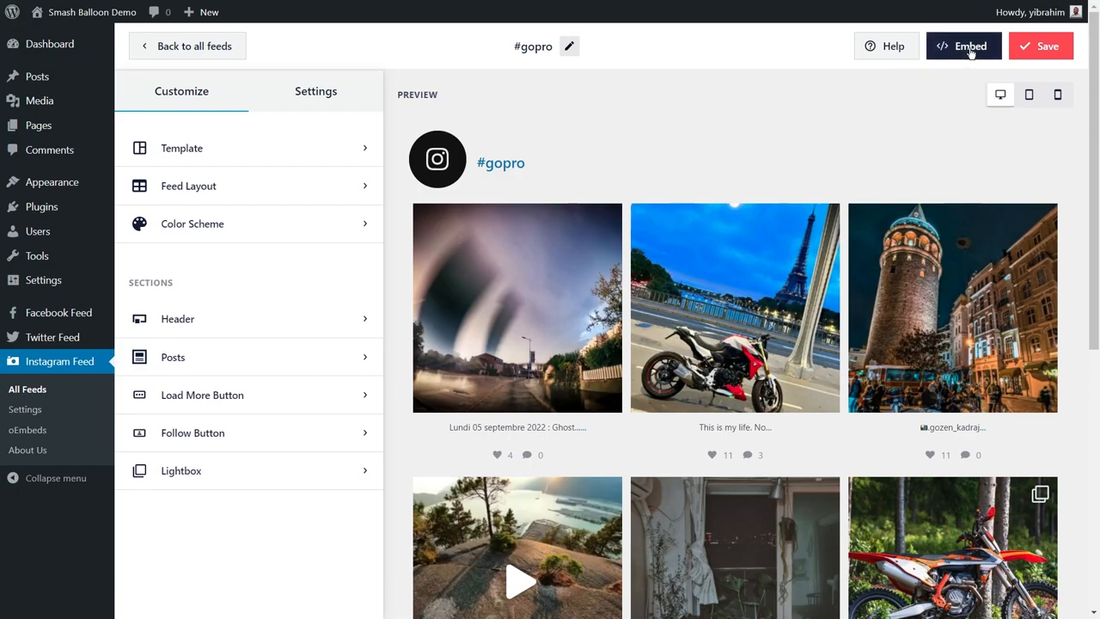
Save the #gopro feed, copy its shortcode, and add it to the Instagram Hashtags Feed page.
click(964, 46)
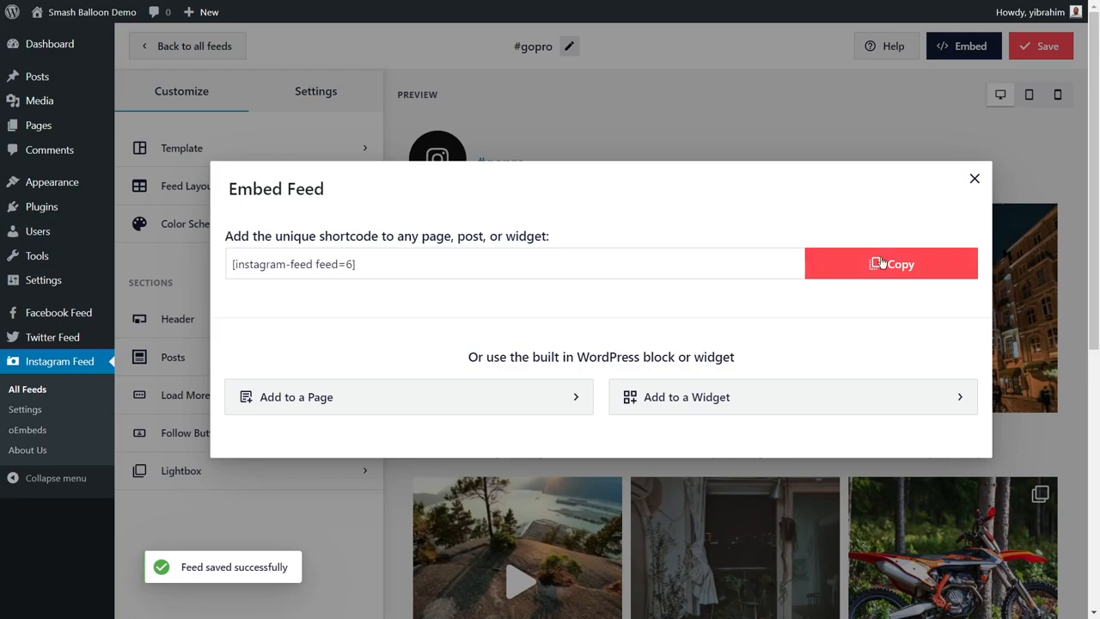
click(891, 264)
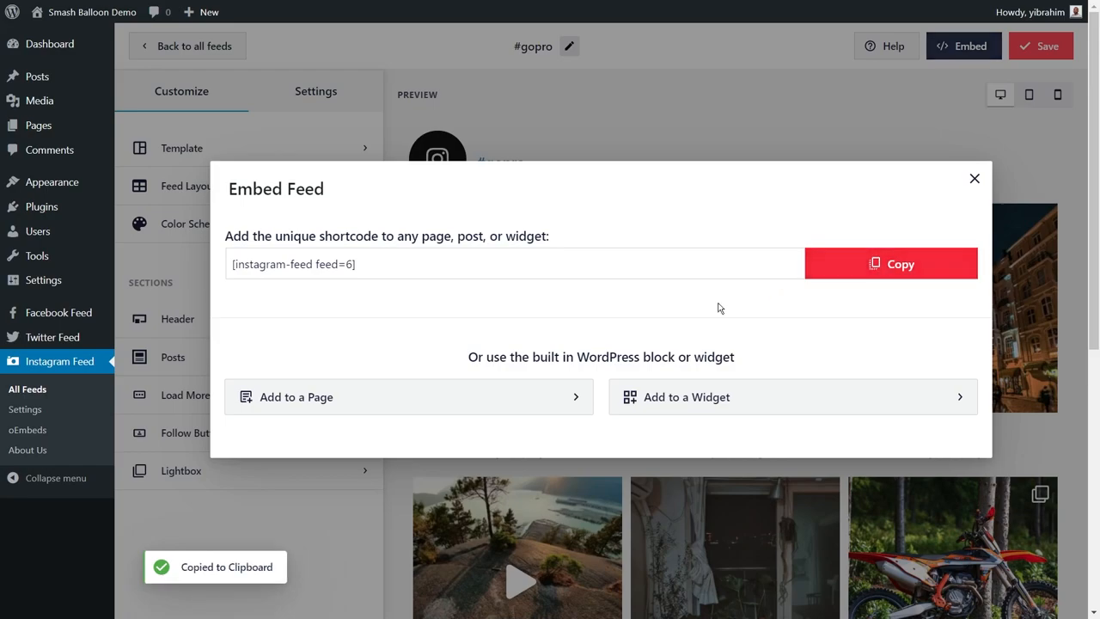
click(296, 396)
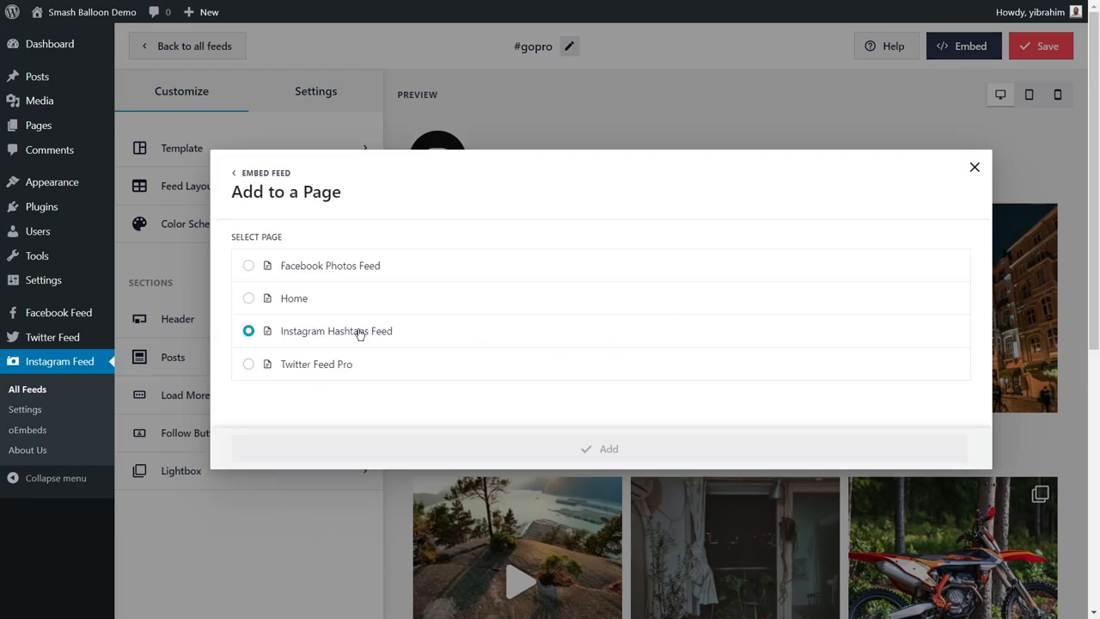
click(335, 331)
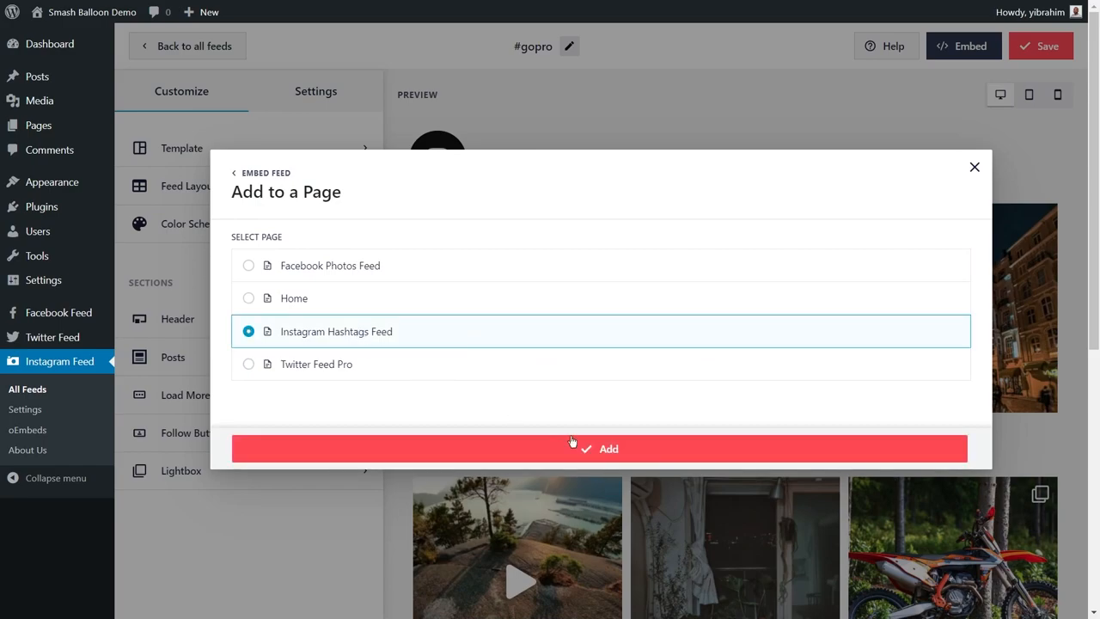
click(599, 447)
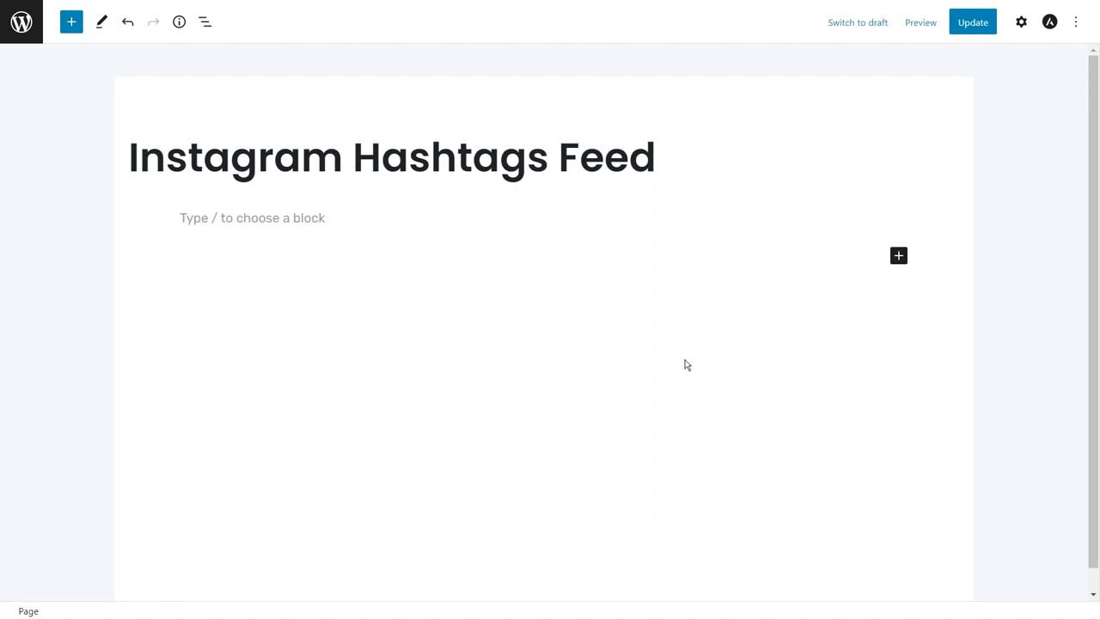
Place the feed shortcode on the page and insert the Instagram Feed block via an 'instagram' search.
click(258, 217)
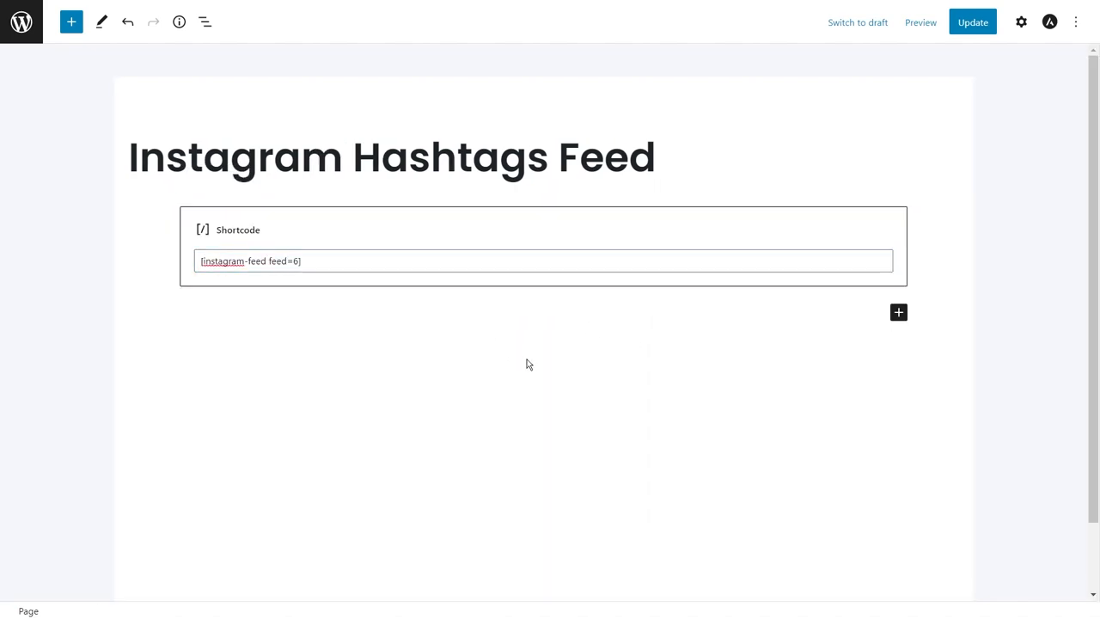
click(899, 312)
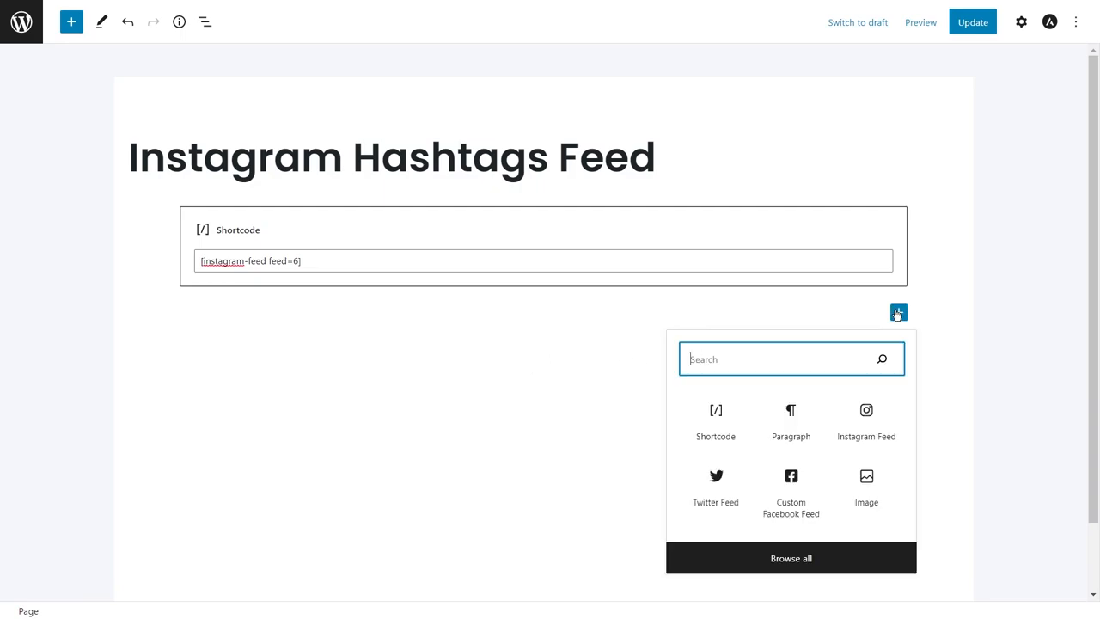
text(instagram)
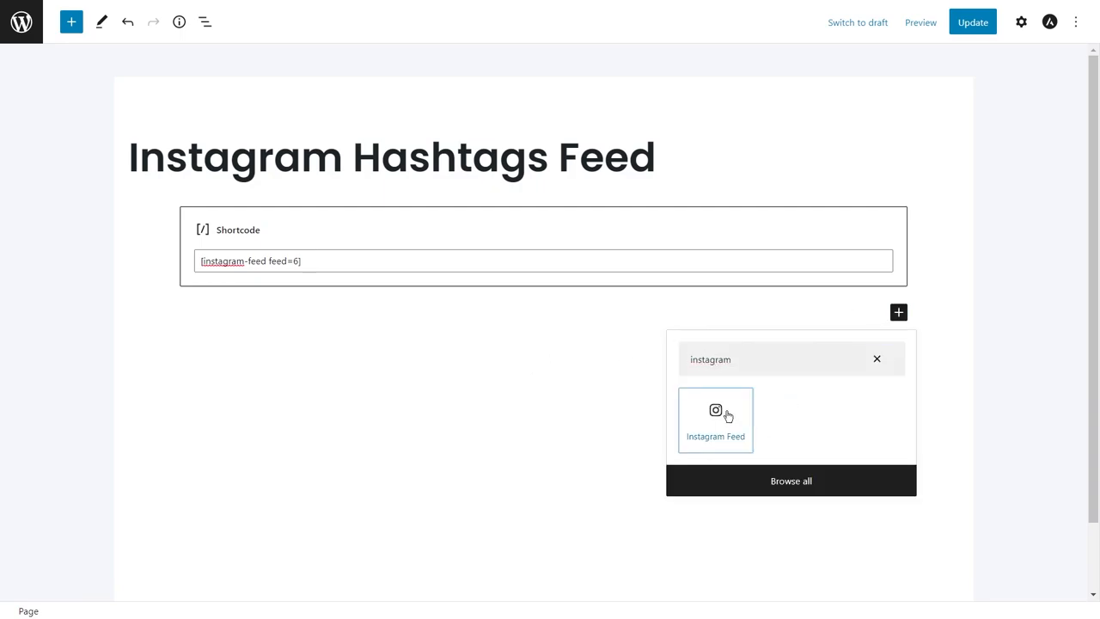
click(715, 421)
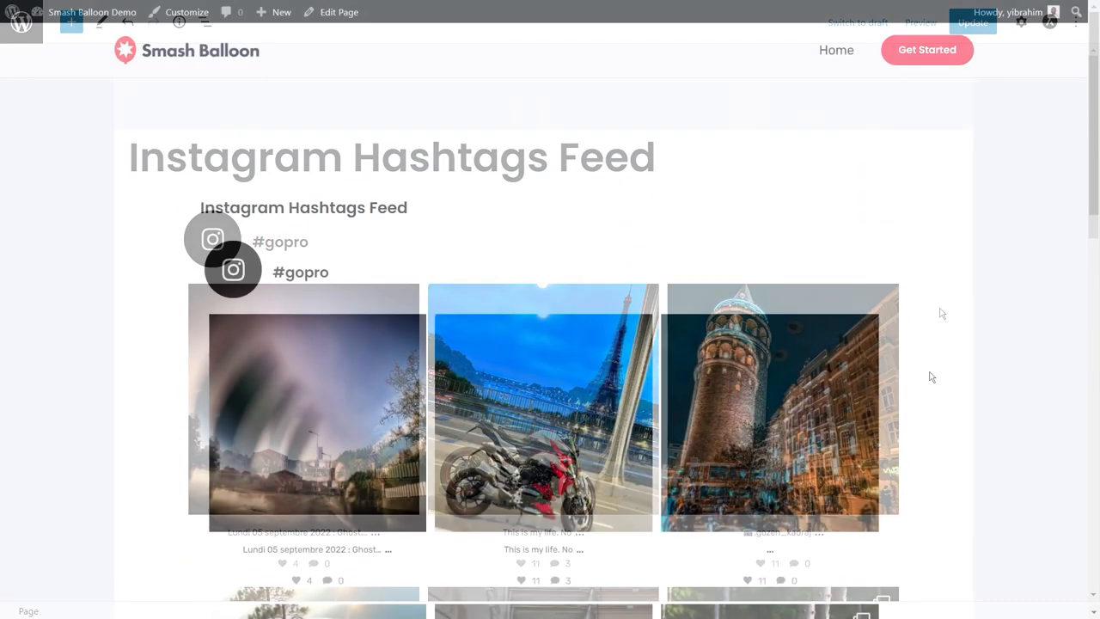
Scroll the live page to check the #gopro grid, then copy the #gopro (copy) shortcode for a widget.
scroll(down, 3)
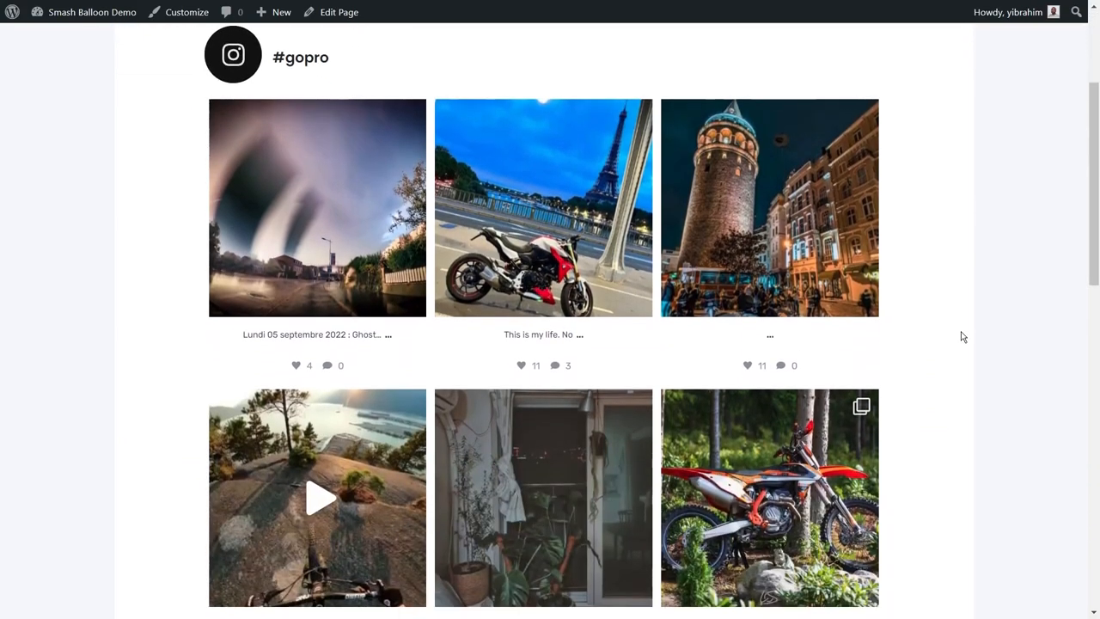
scroll(down, 3)
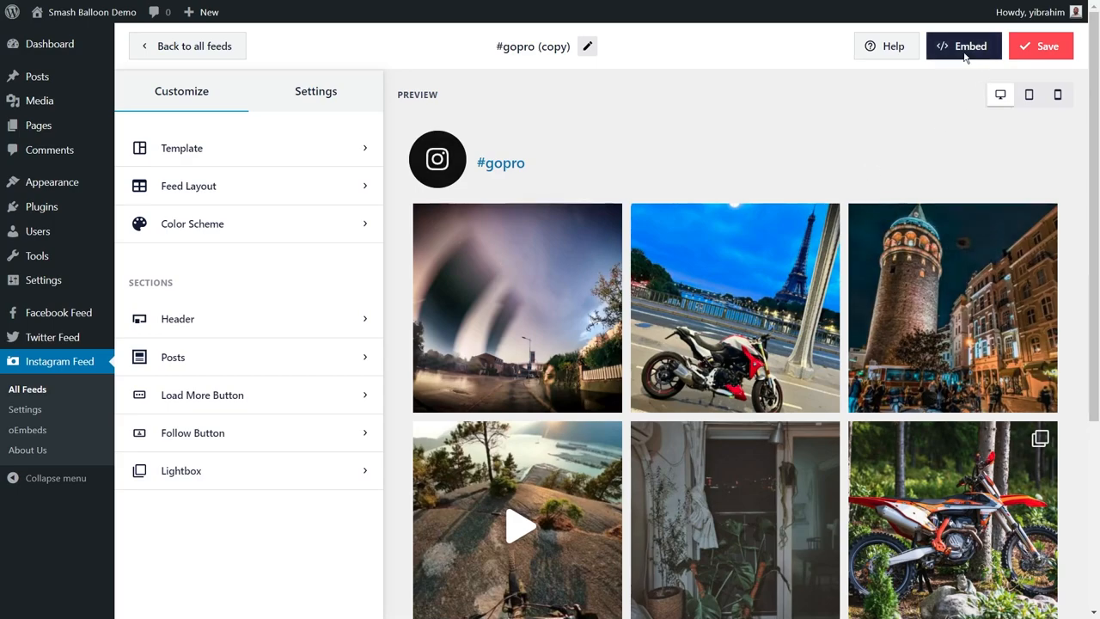
click(965, 45)
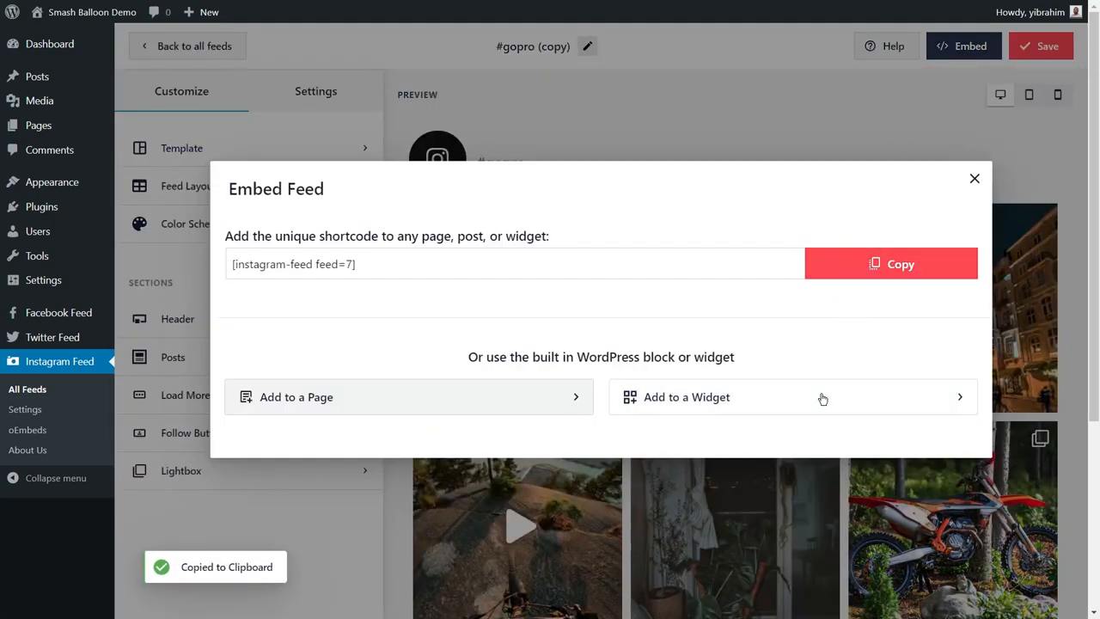
click(792, 396)
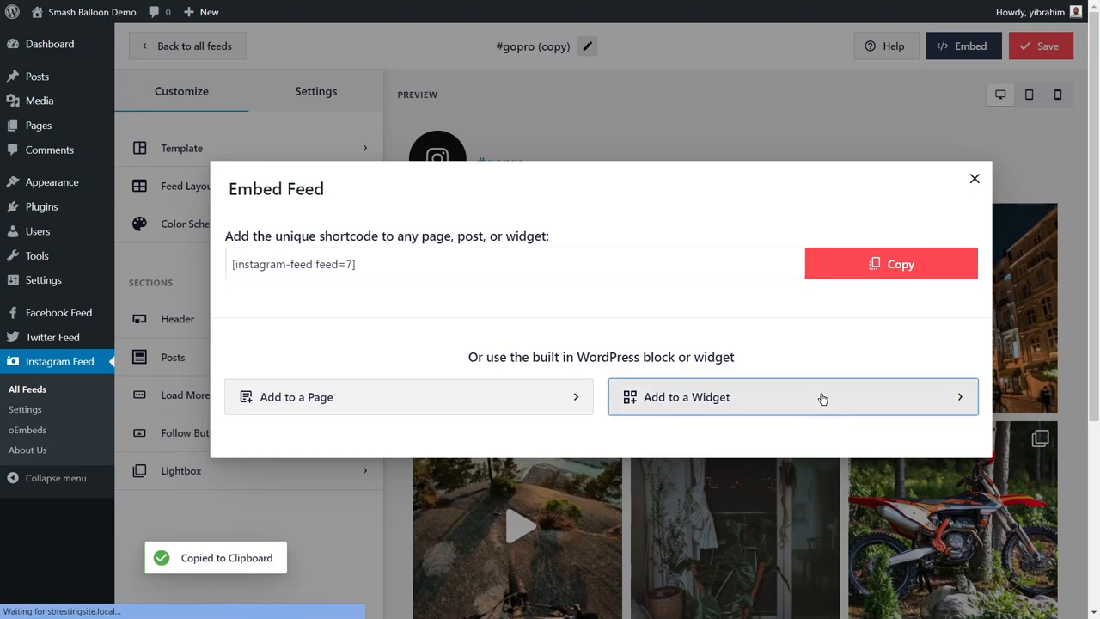
click(790, 396)
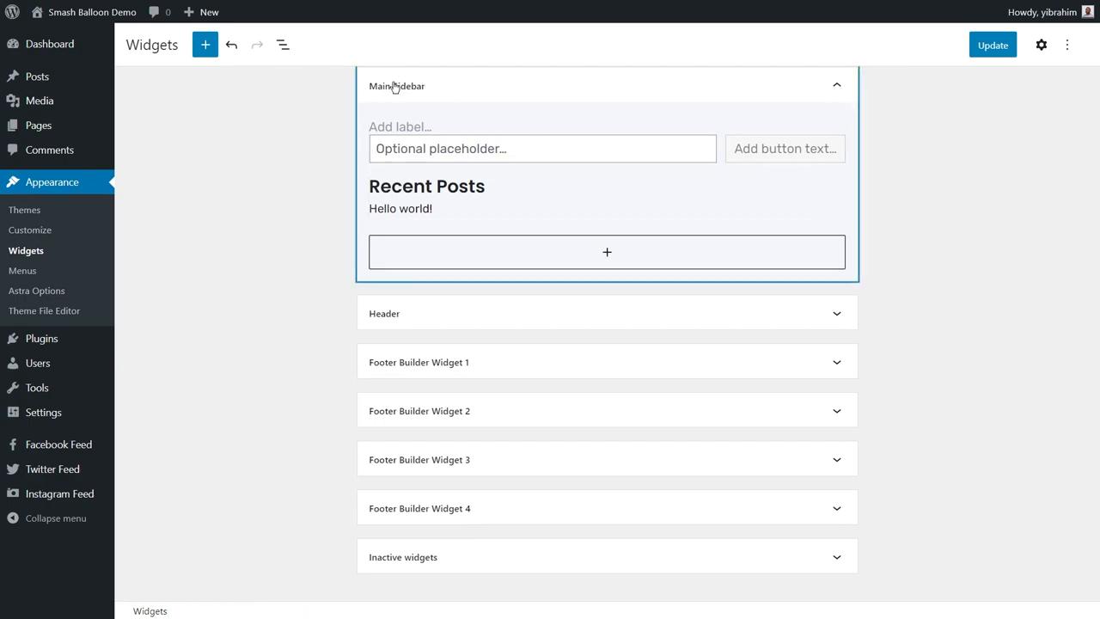
mouse_move(607, 252)
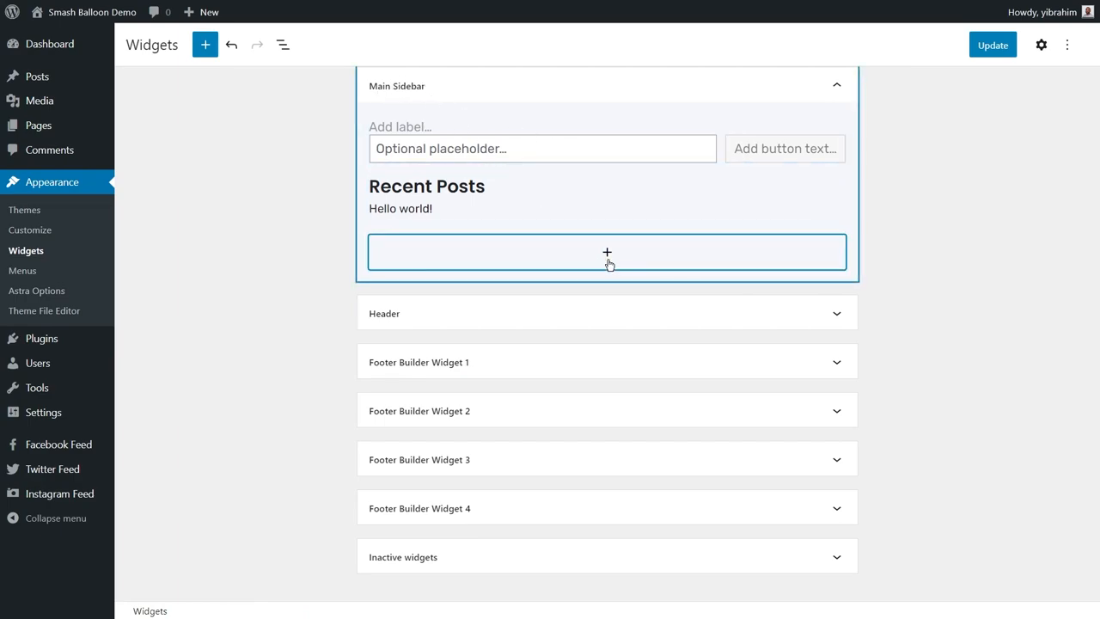
Add a Shortcode block with [instagram-feed feed=7] to the Main Sidebar and update.
click(607, 252)
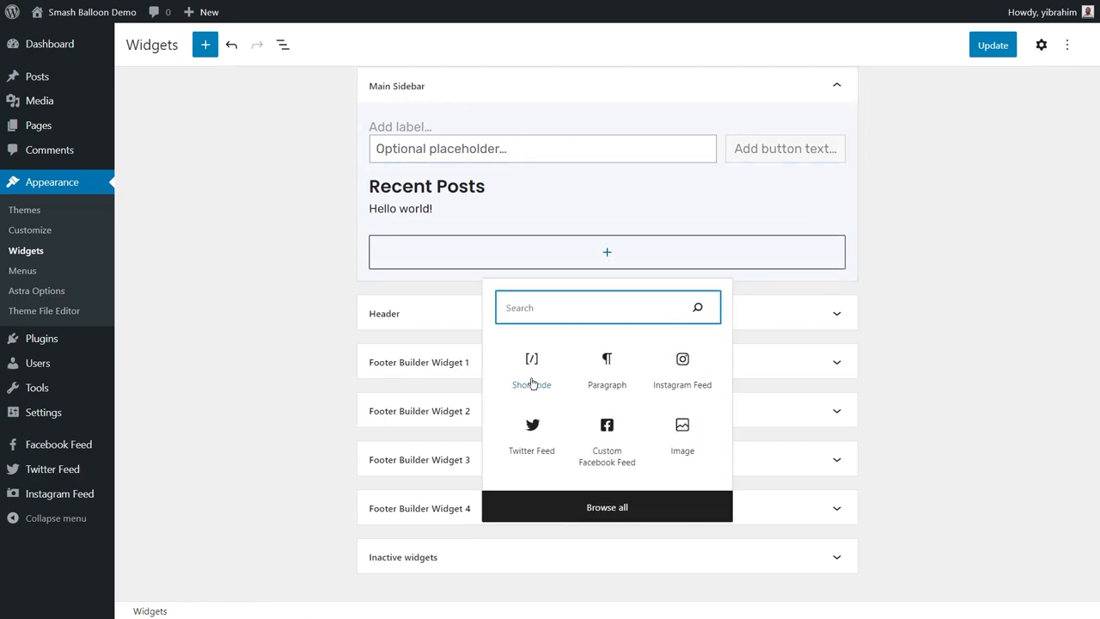
mouse_move(587, 371)
text([instagram-feed feed=7])
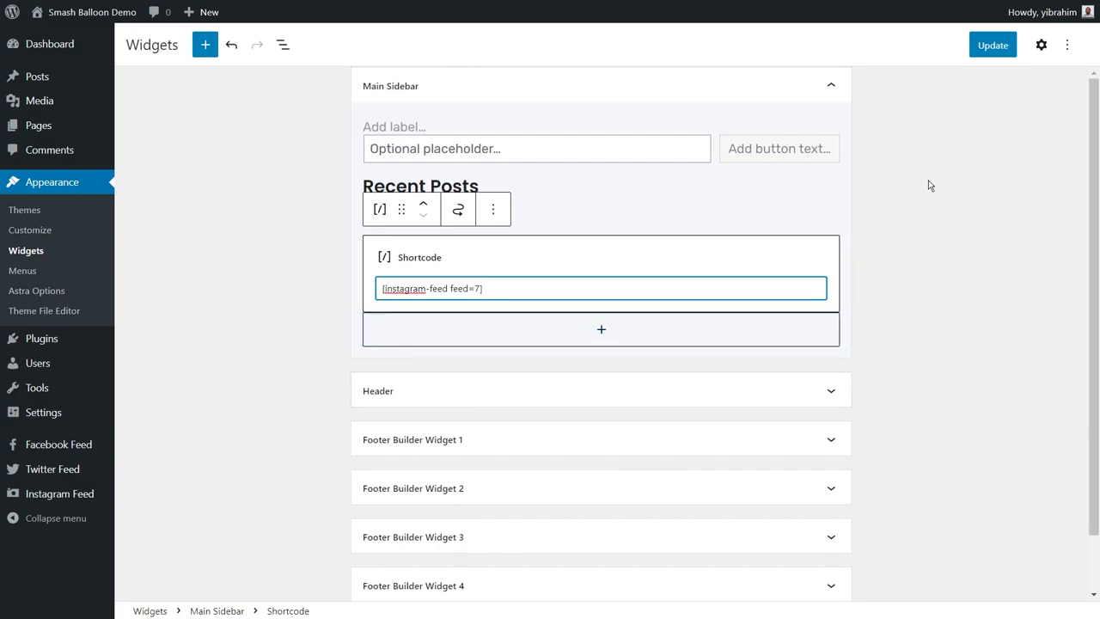
click(993, 45)
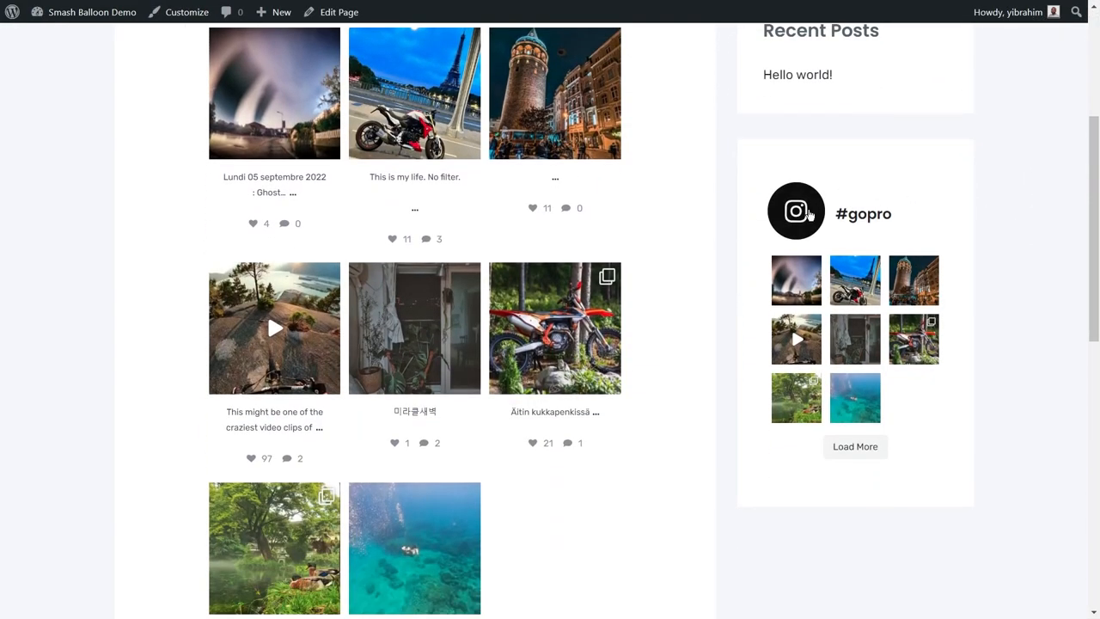
mouse_move(1001, 398)
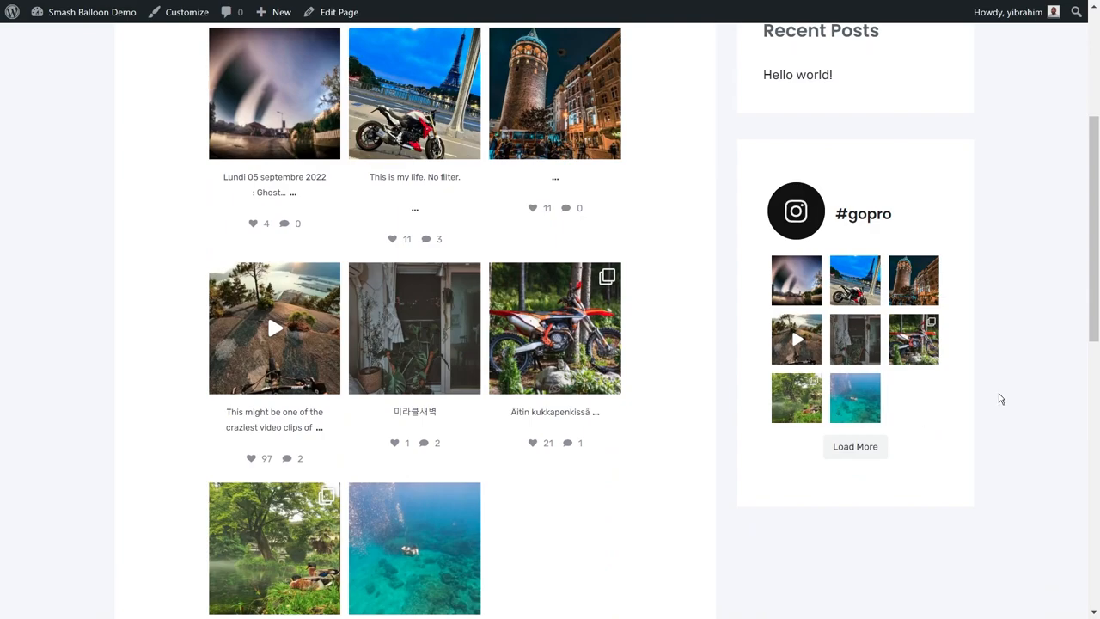
Scroll the front end to view the page and sidebar feeds, then browse Smash Balloon's plugin list.
scroll(up, 3)
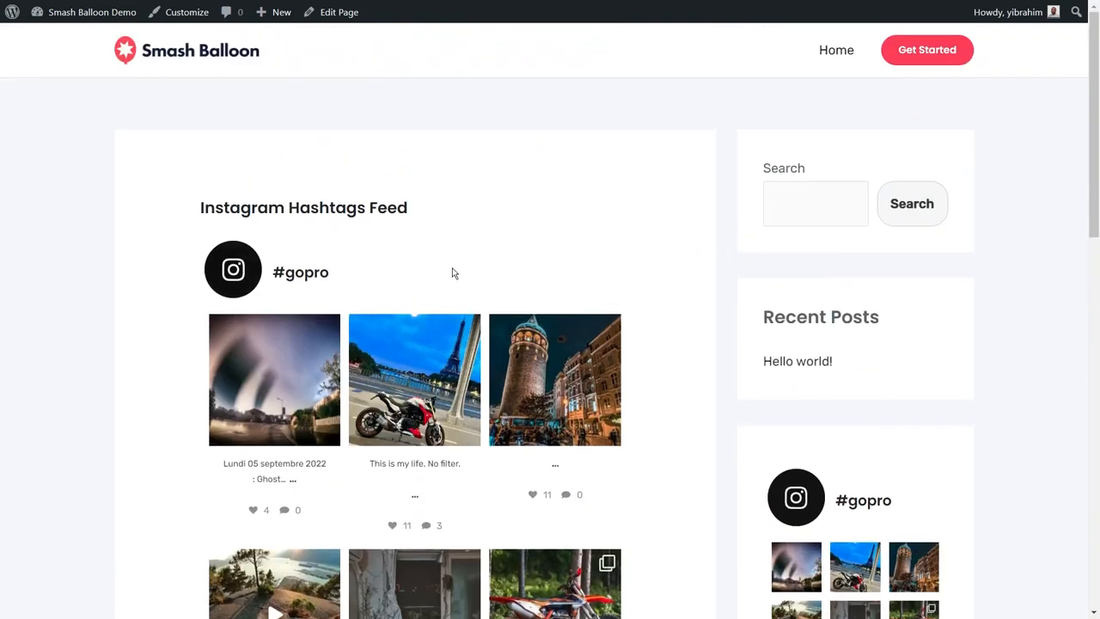
scroll(down, 3)
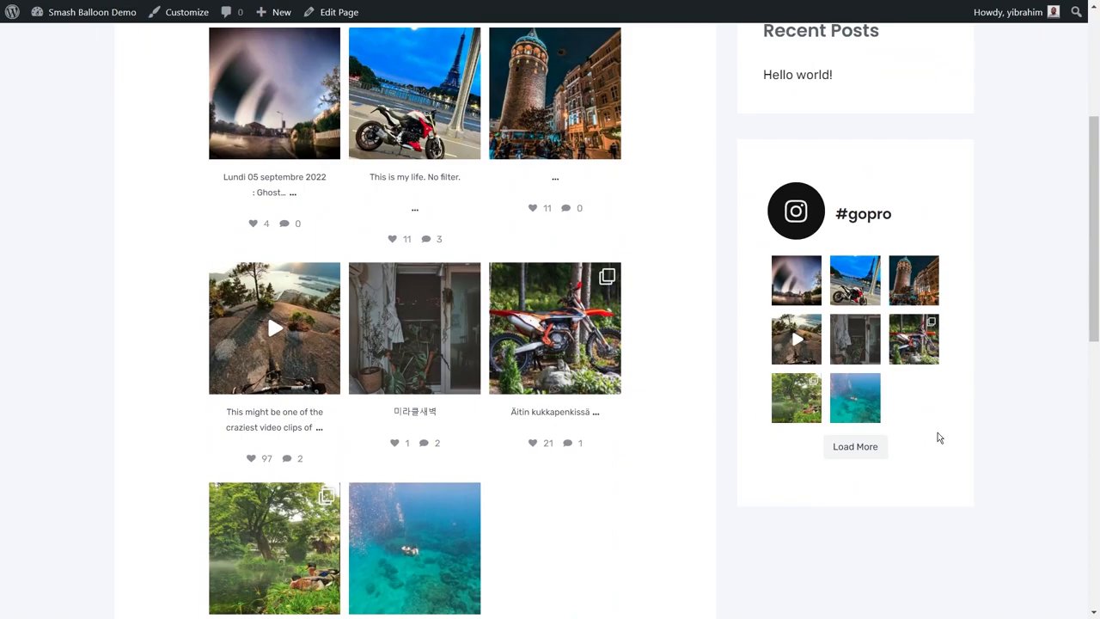
mouse_move(944, 434)
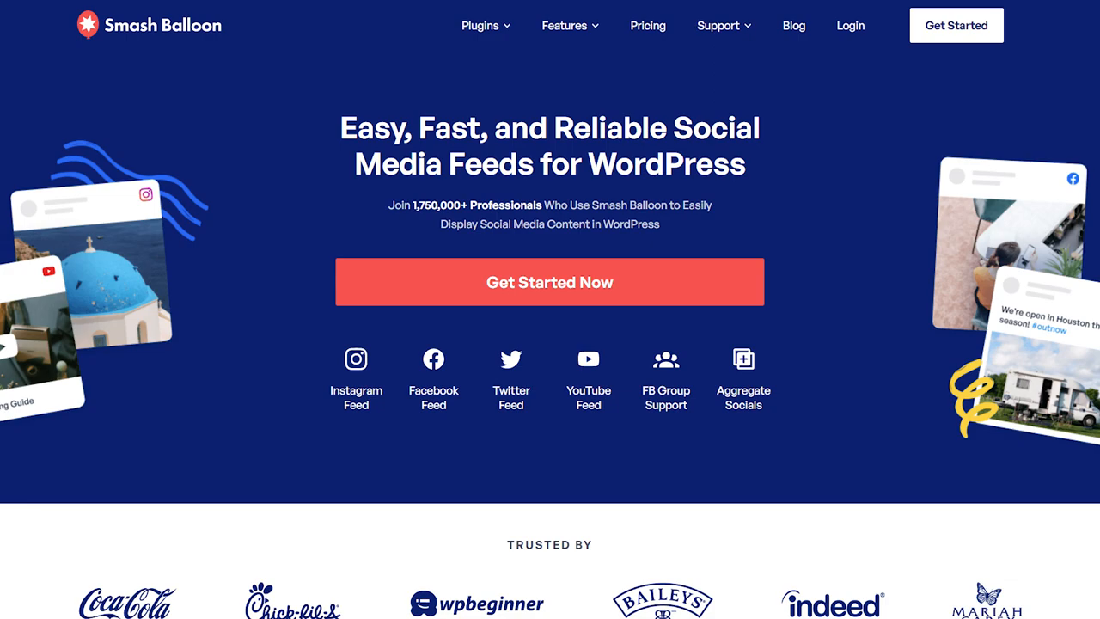
scroll(down, 3)
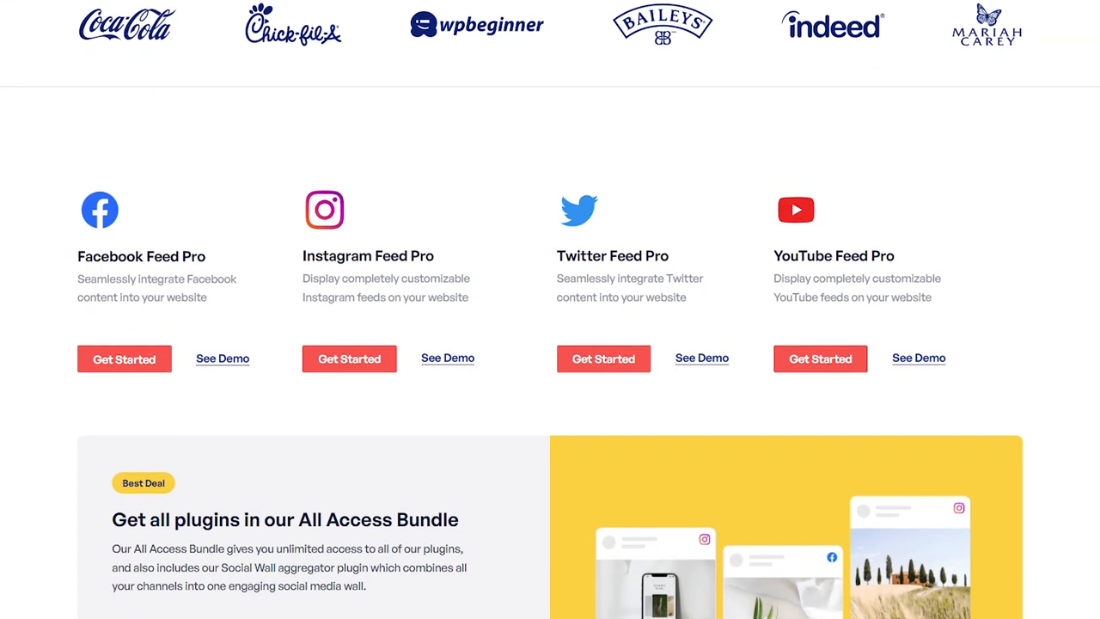
scroll(down, 3)
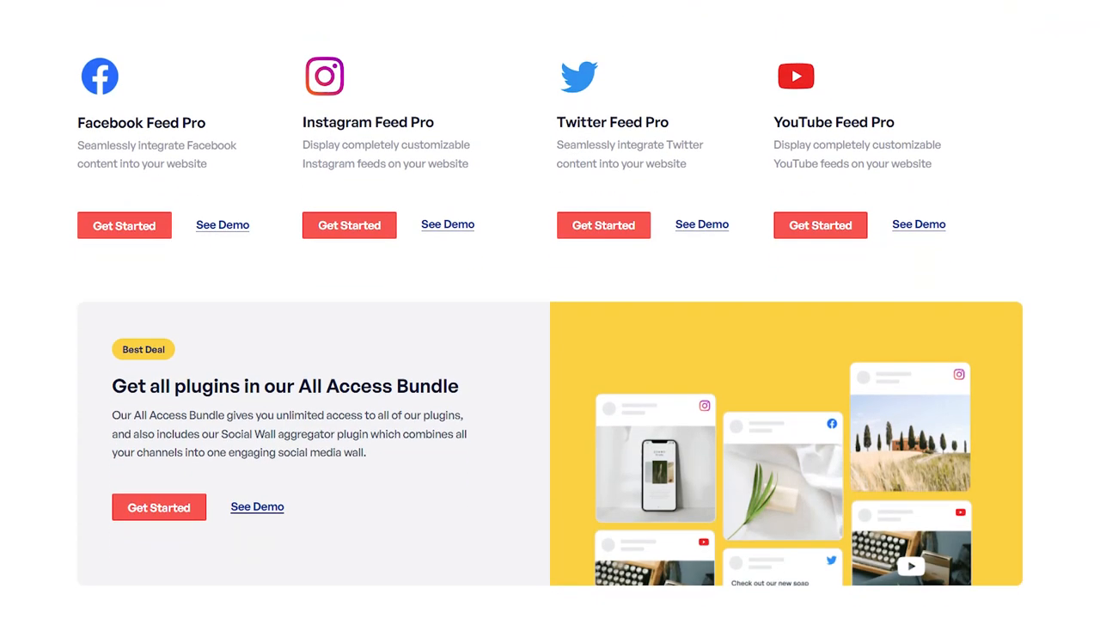